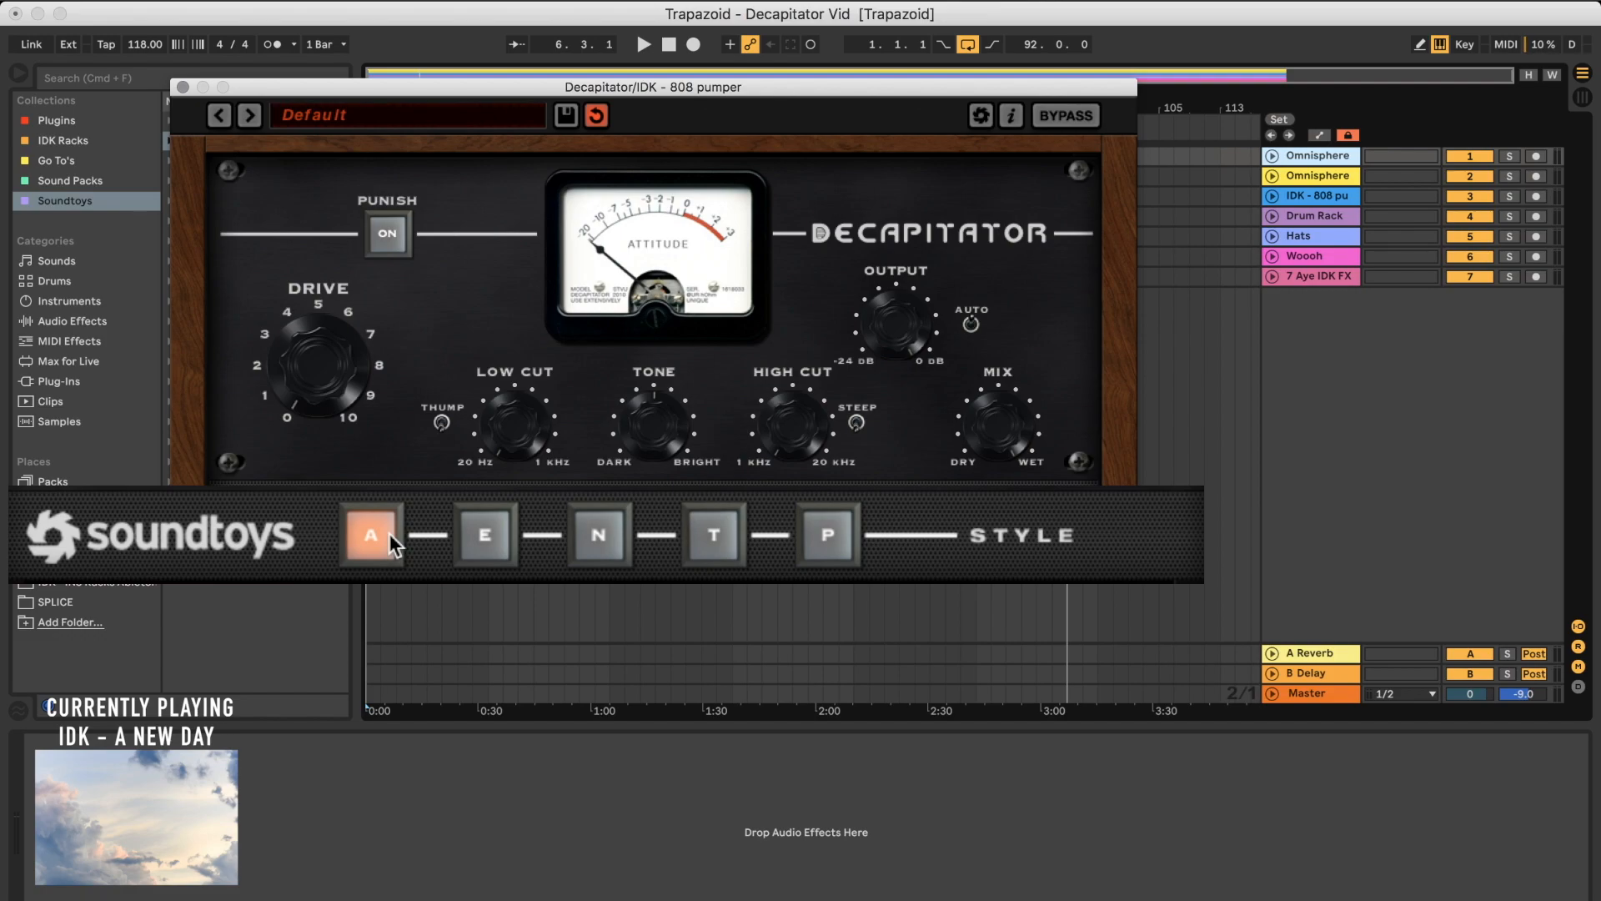
Switch the 808 pumper's Decapitator saturation style through A, E and T during playback.
{"action": "left_click", "coordinate": [482, 535]}
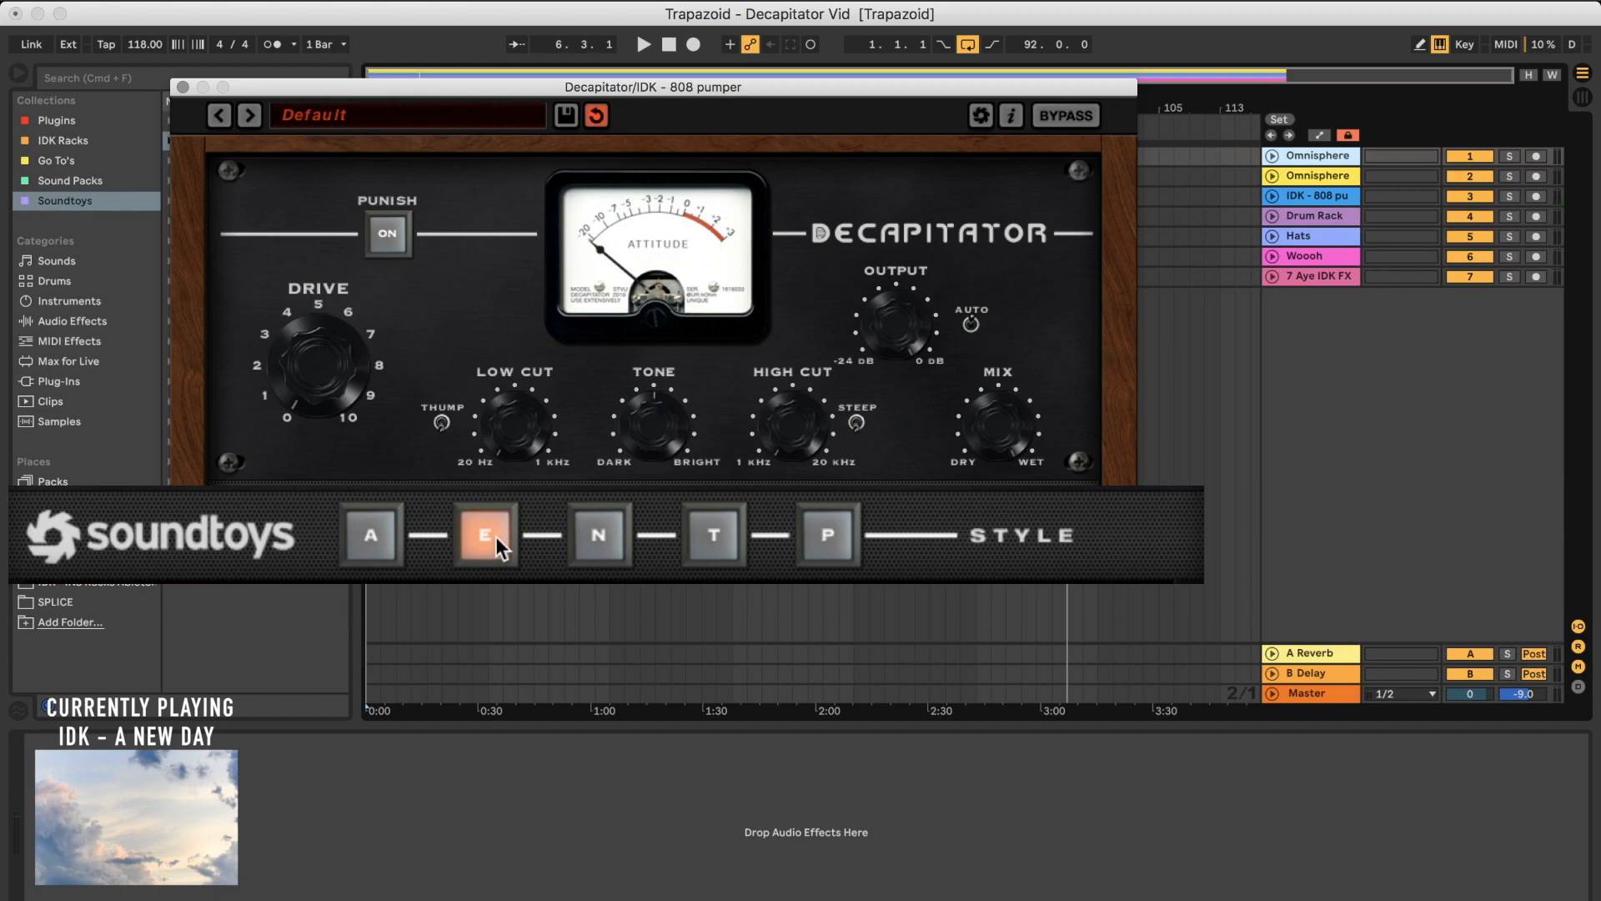
{"action": "left_click", "coordinate": [597, 535]}
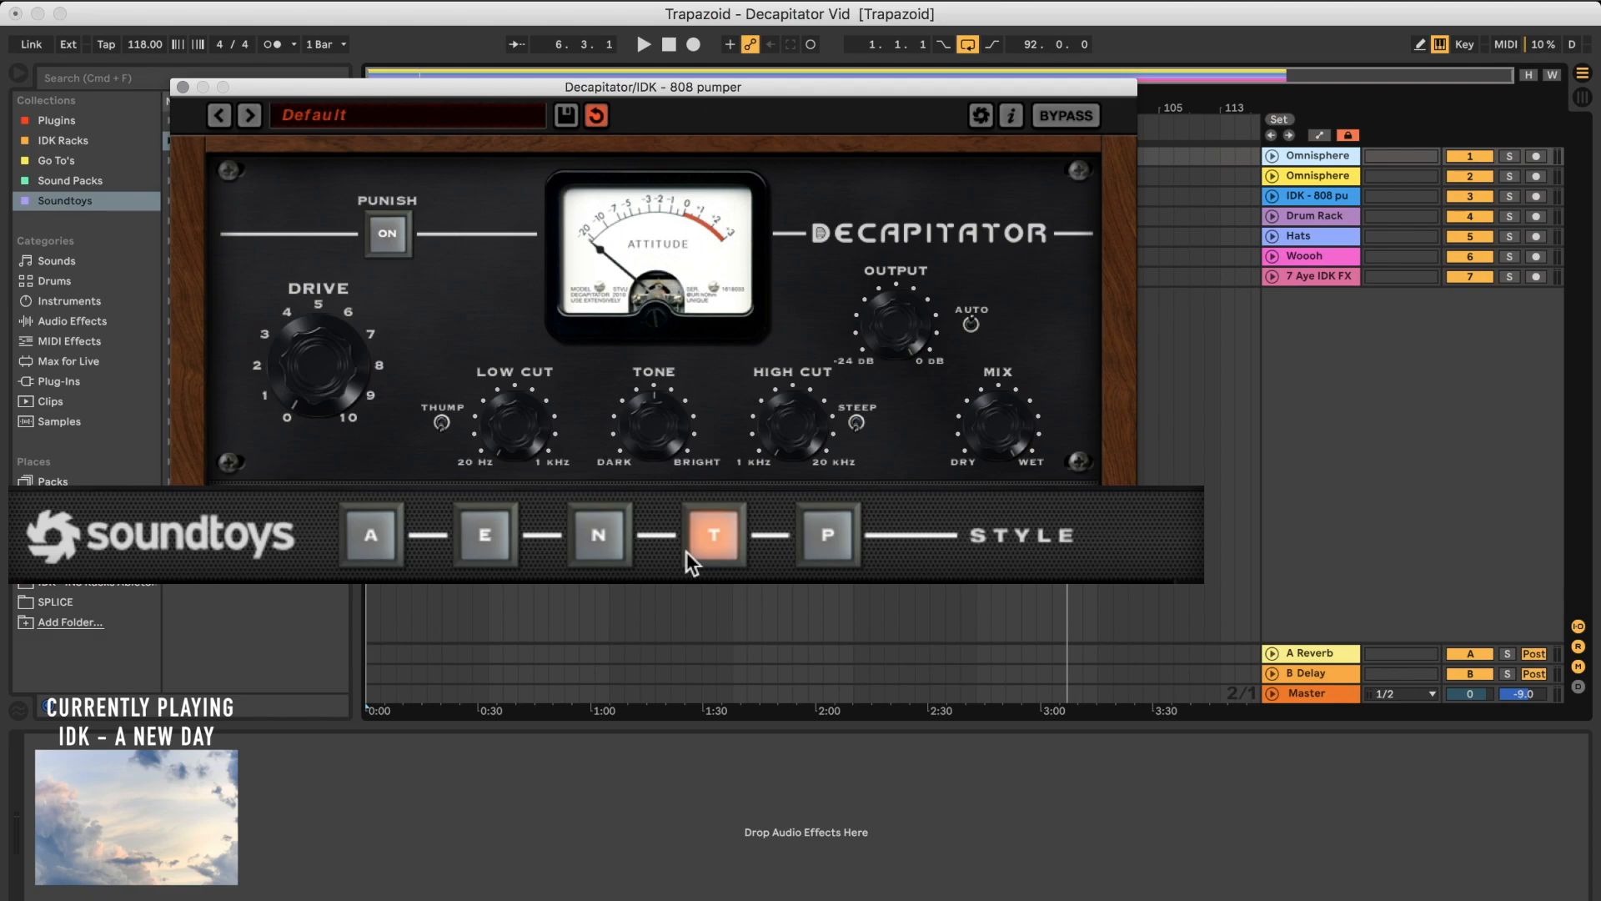
{"action": "left_click", "coordinate": [826, 536]}
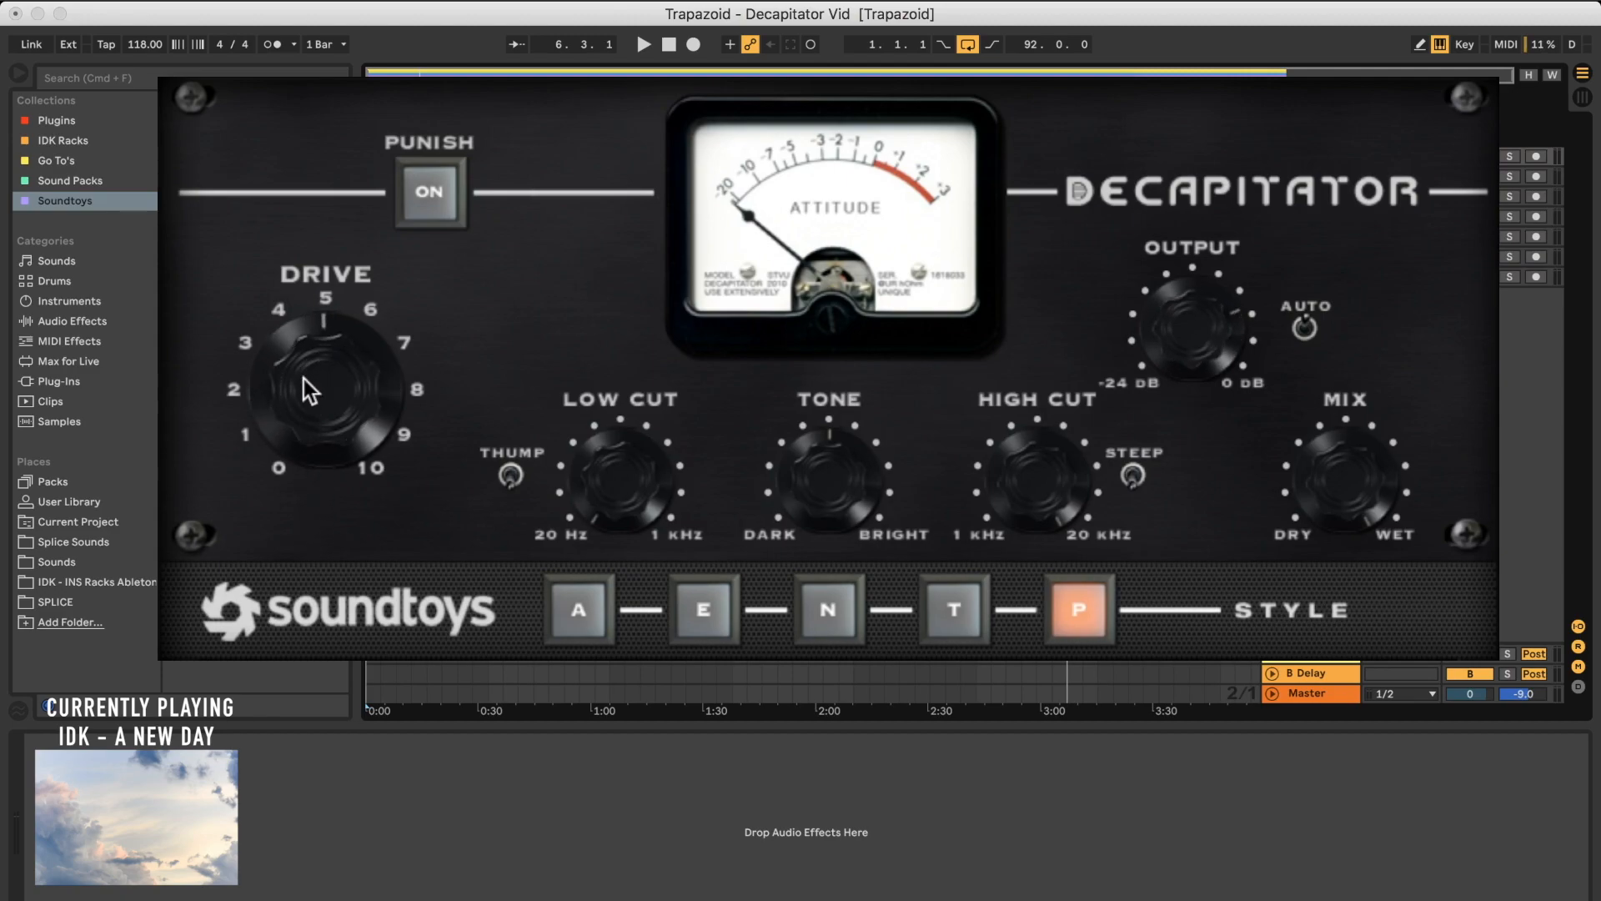
{"action": "left_click", "coordinate": [576, 609]}
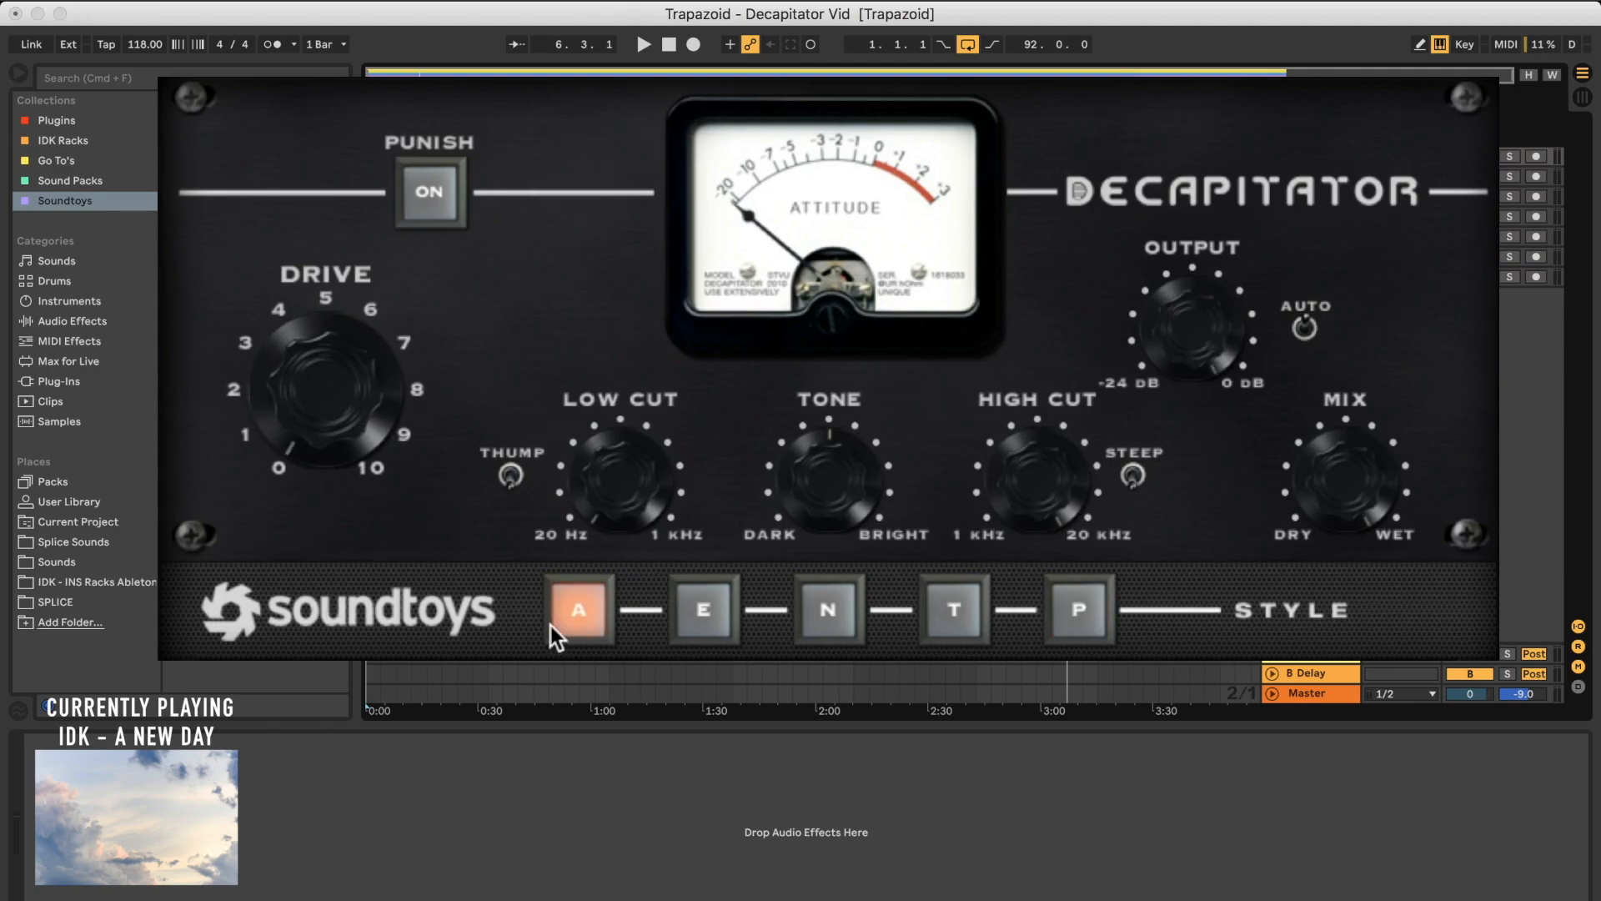
{"action": "left_click", "coordinate": [1079, 610]}
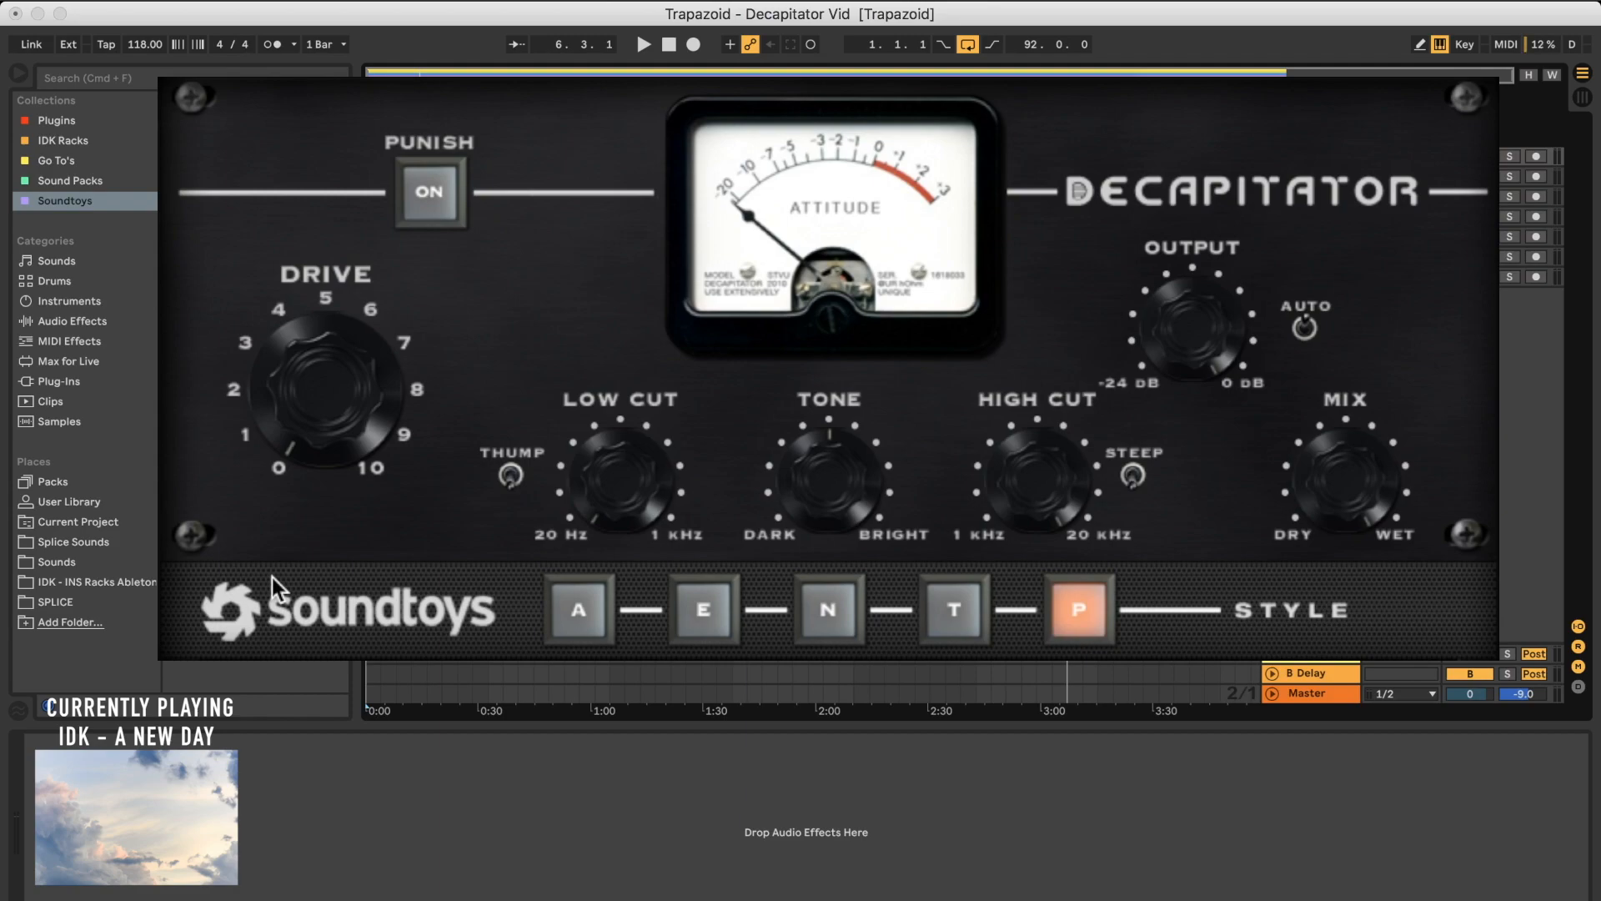
{"action": "mouse_move", "coordinate": [610, 480]}
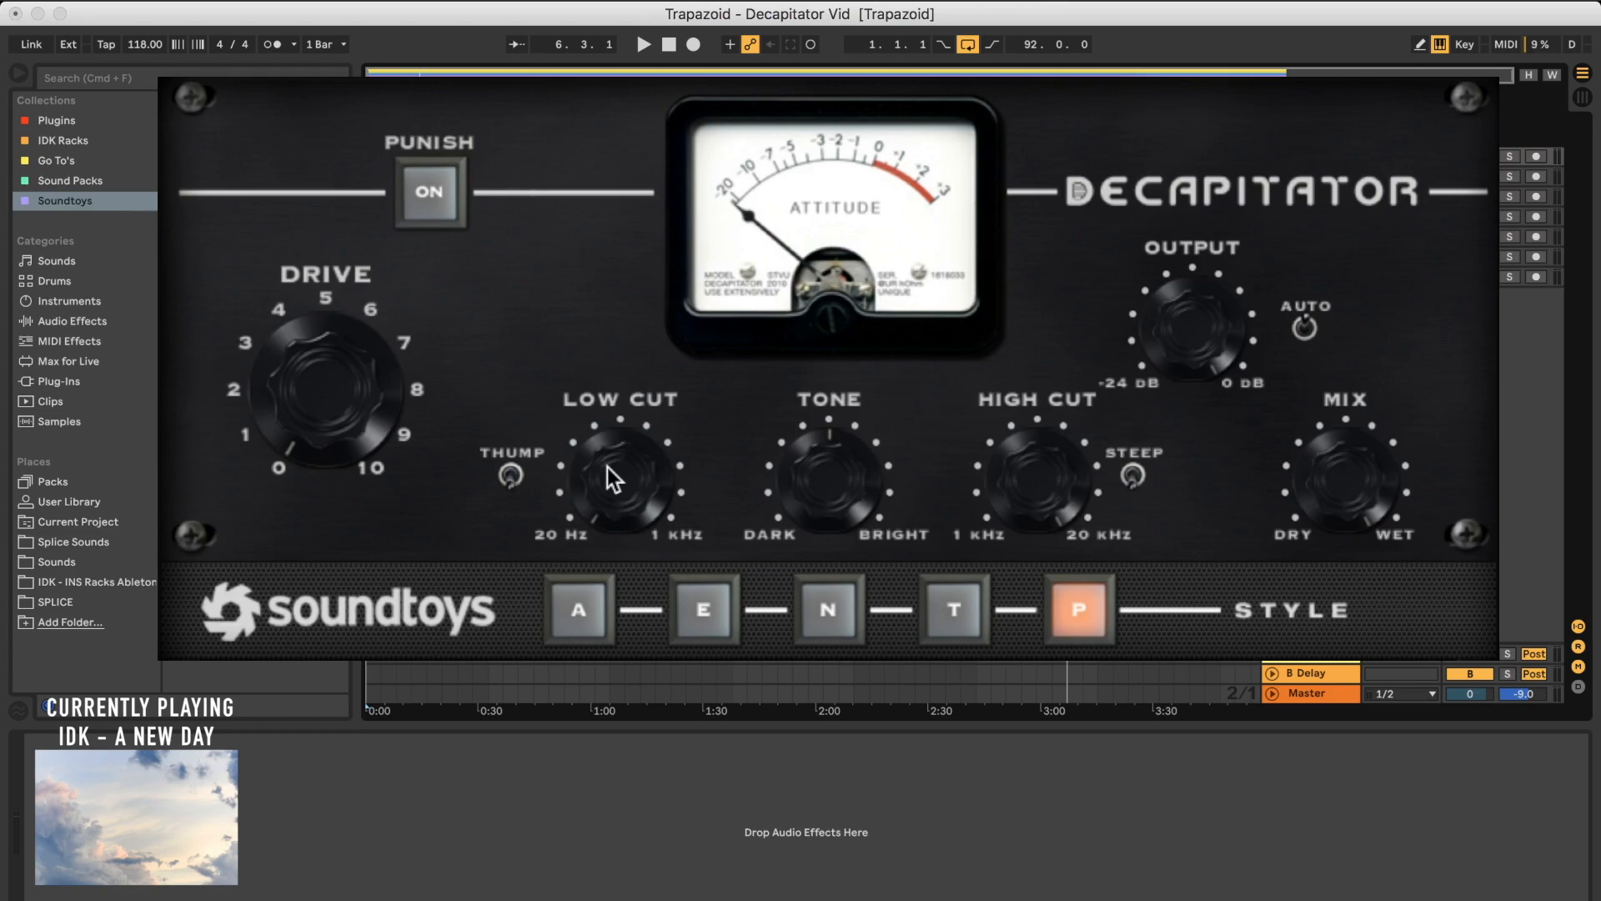
{"action": "mouse_move", "coordinate": [846, 513]}
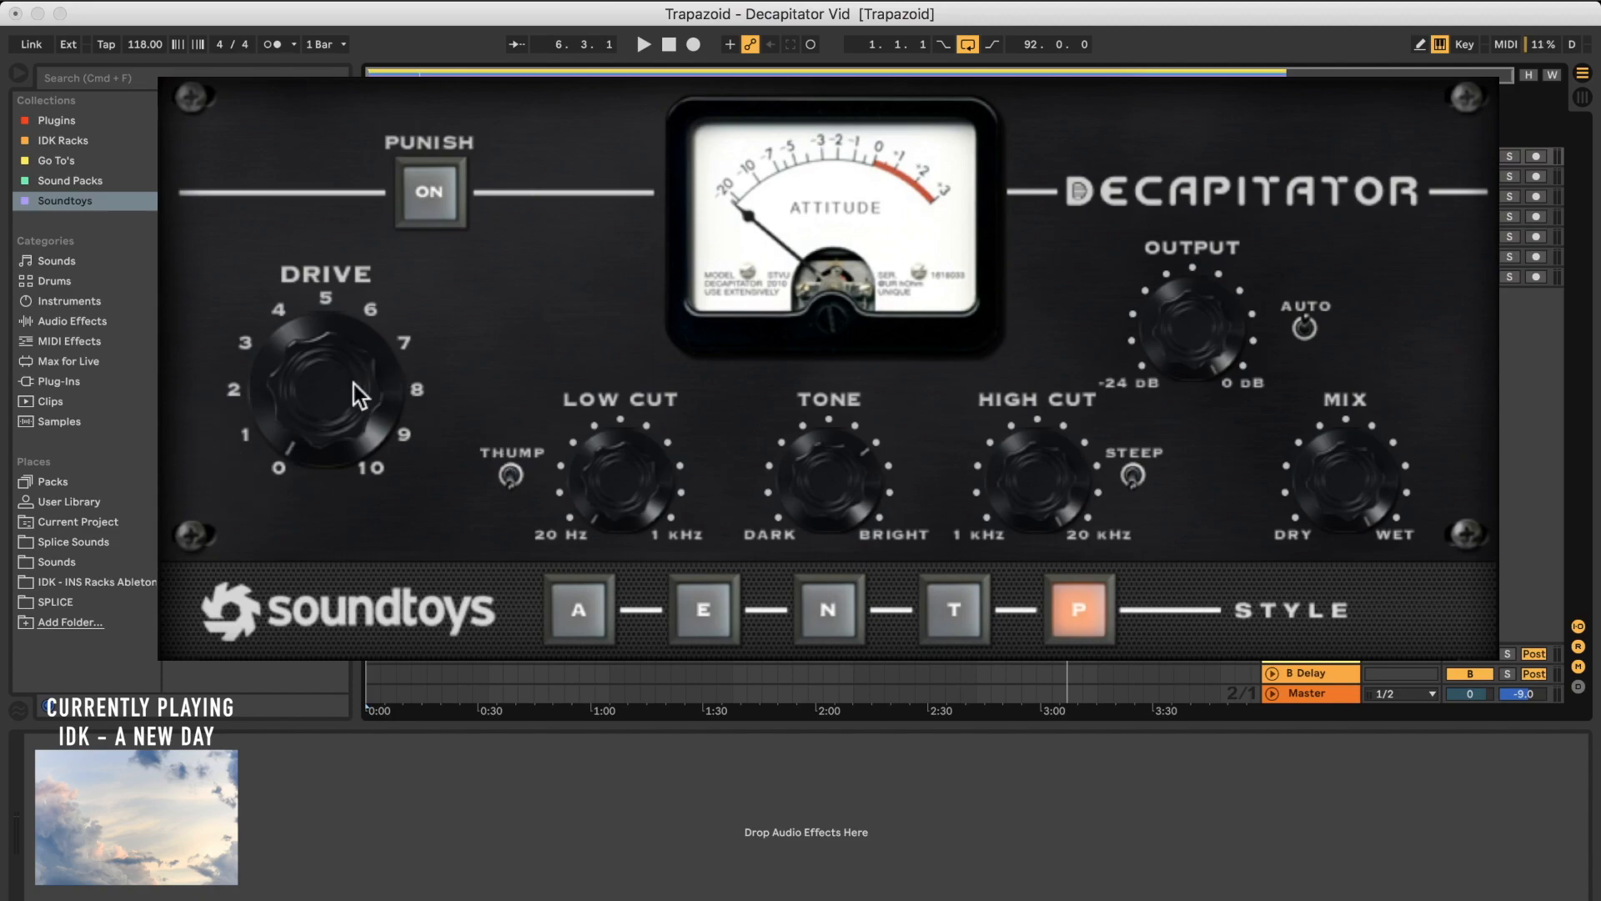
{"action": "mouse_move", "coordinate": [942, 451]}
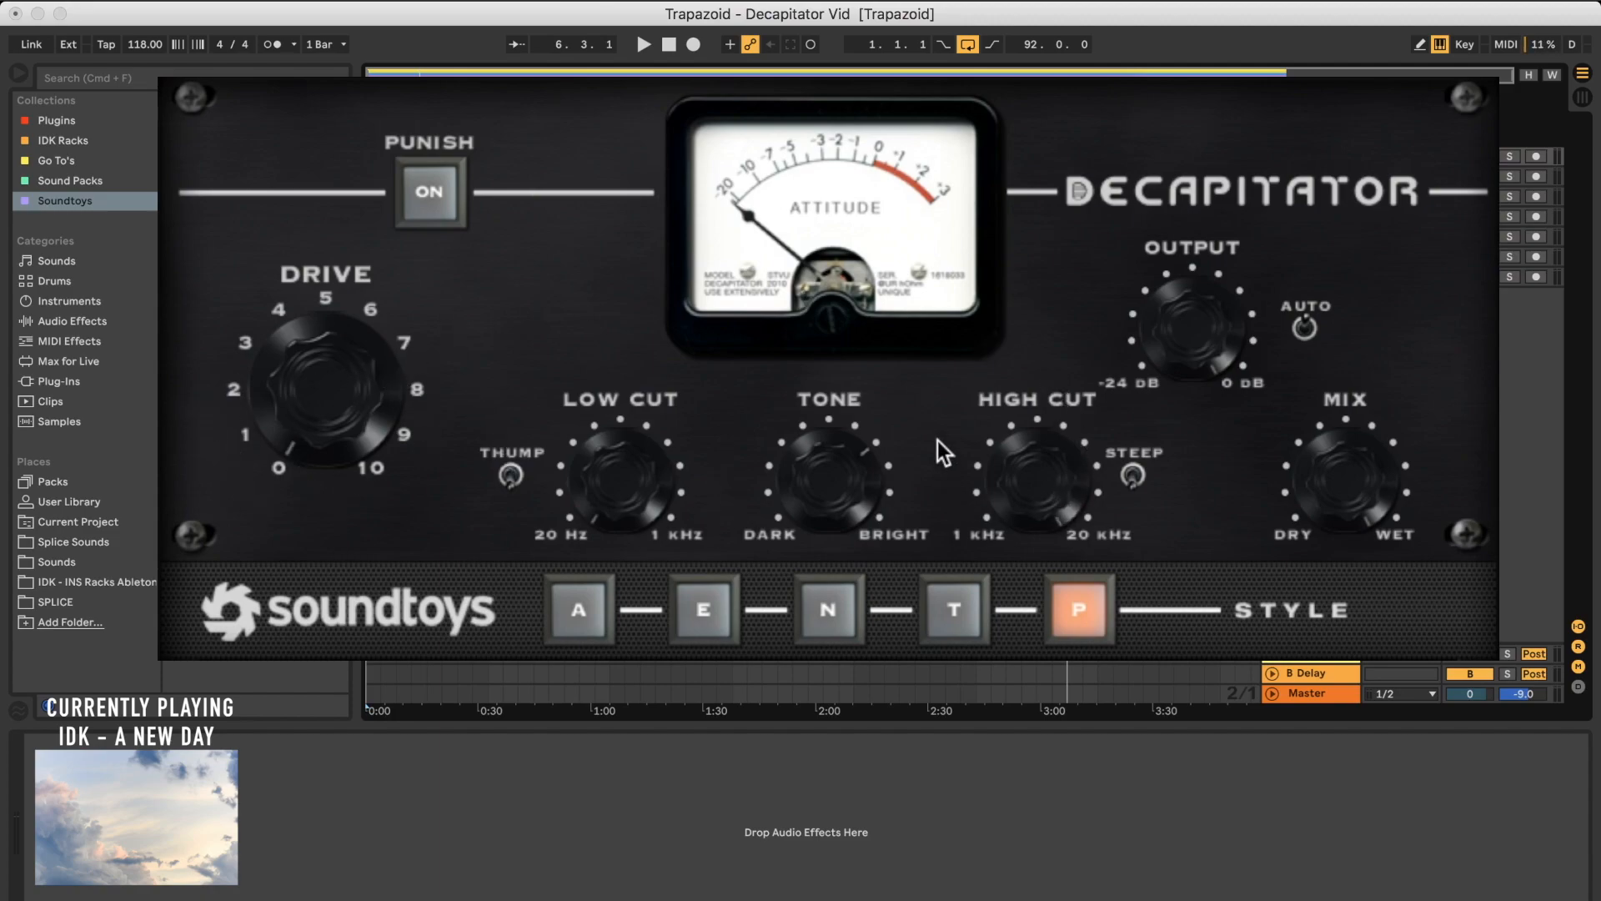
{"action": "mouse_move", "coordinate": [242, 315]}
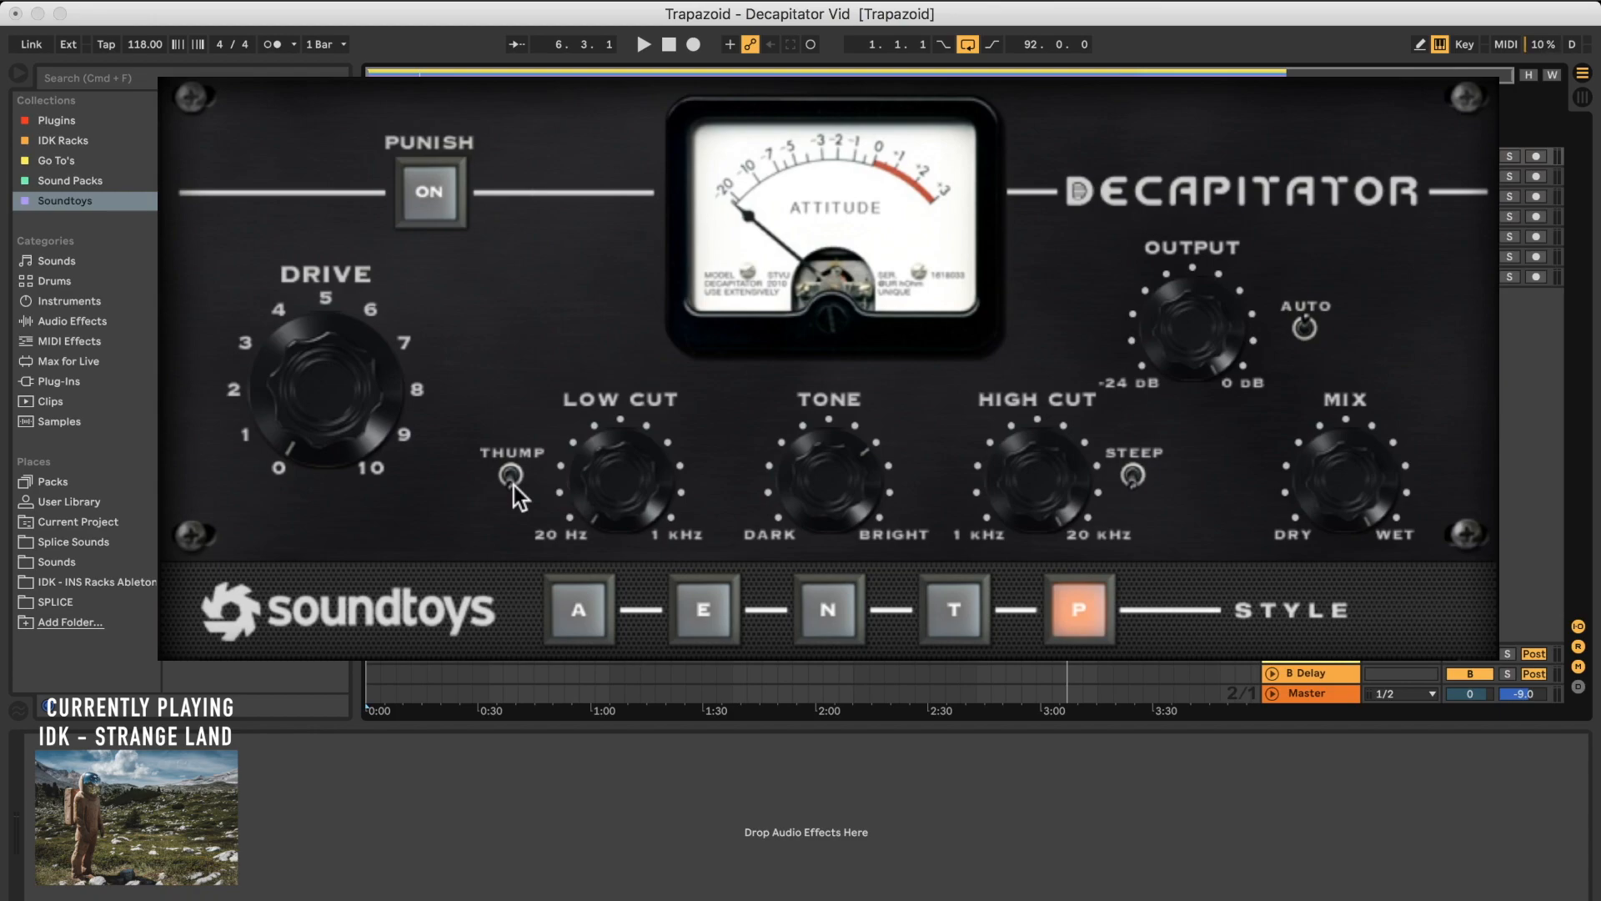
{"action": "mouse_move", "coordinate": [1151, 505]}
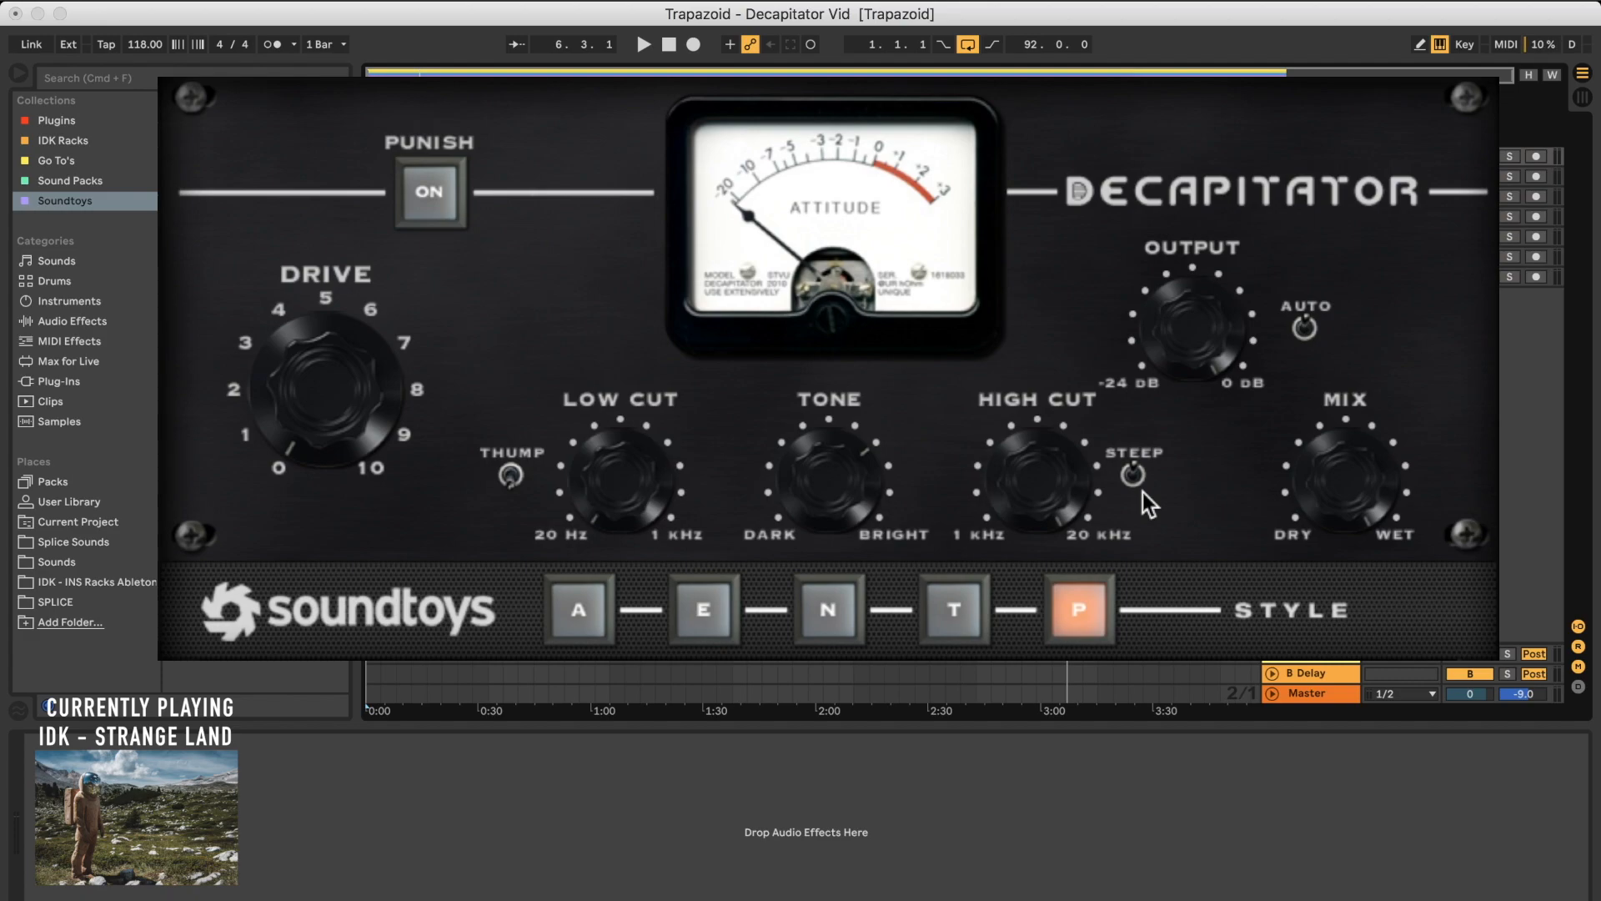
{"action": "mouse_move", "coordinate": [1359, 514]}
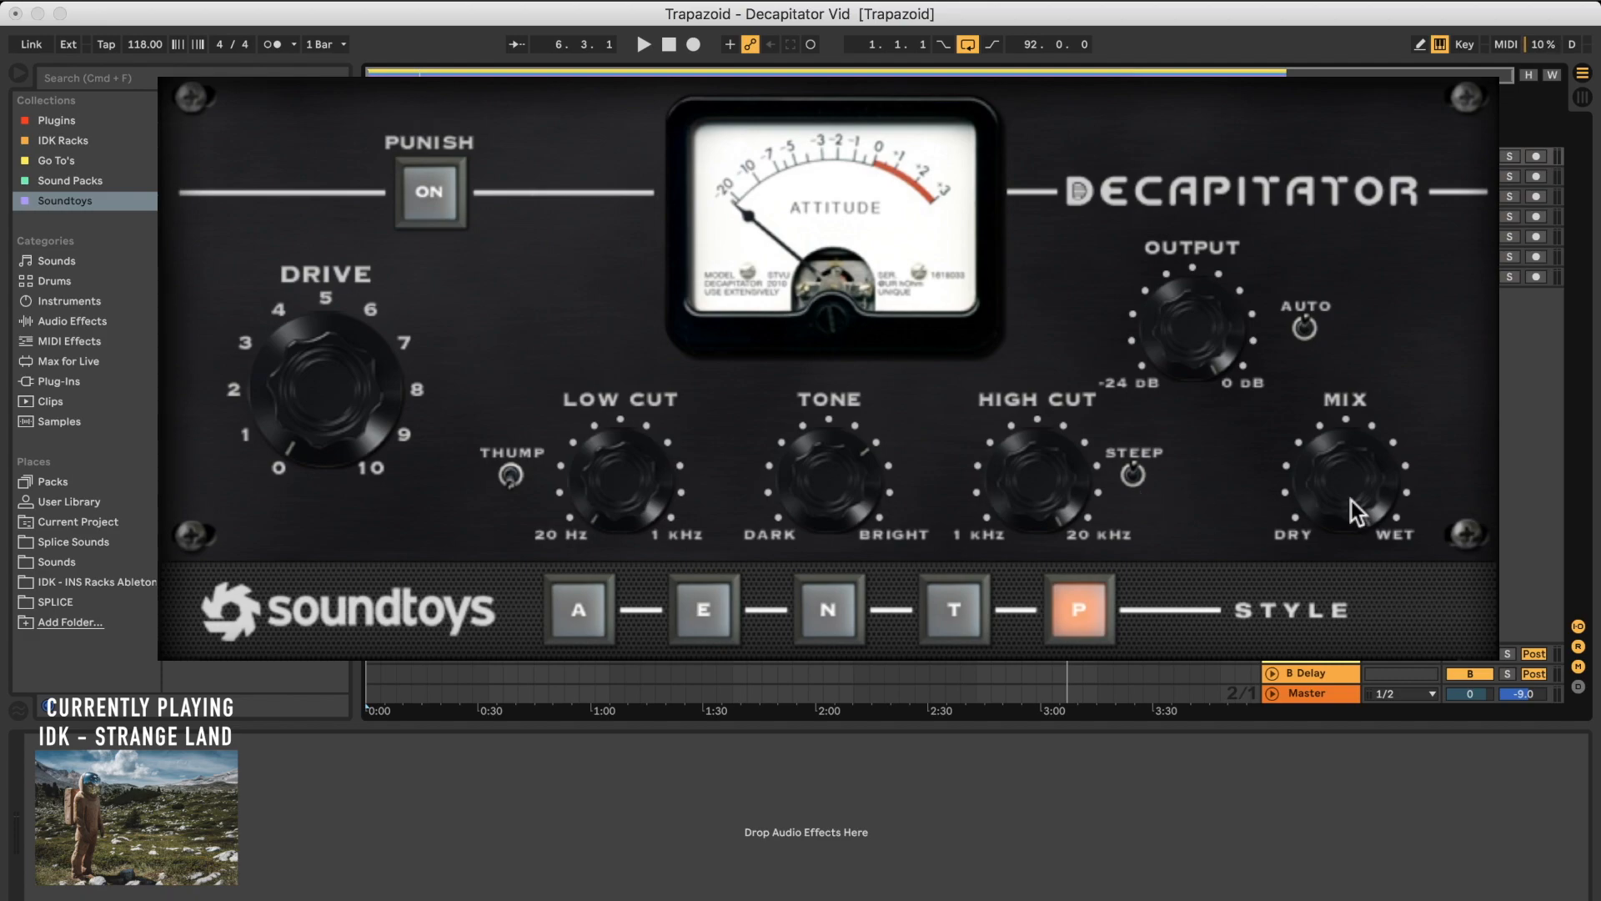
{"action": "mouse_move", "coordinate": [1223, 341]}
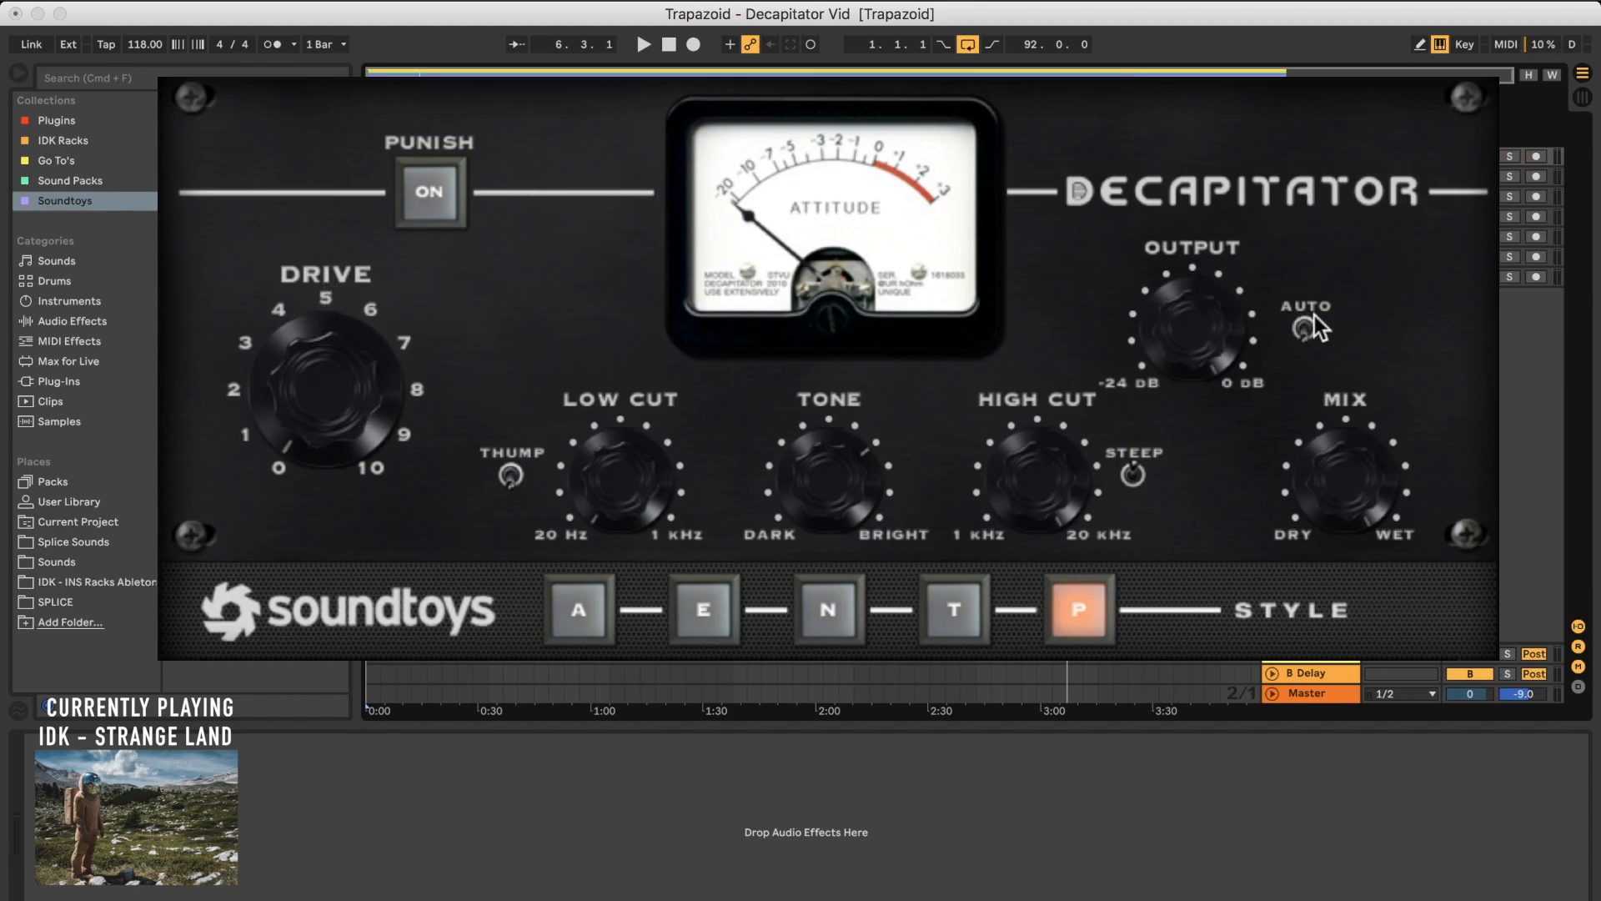
{"action": "mouse_move", "coordinate": [1208, 405]}
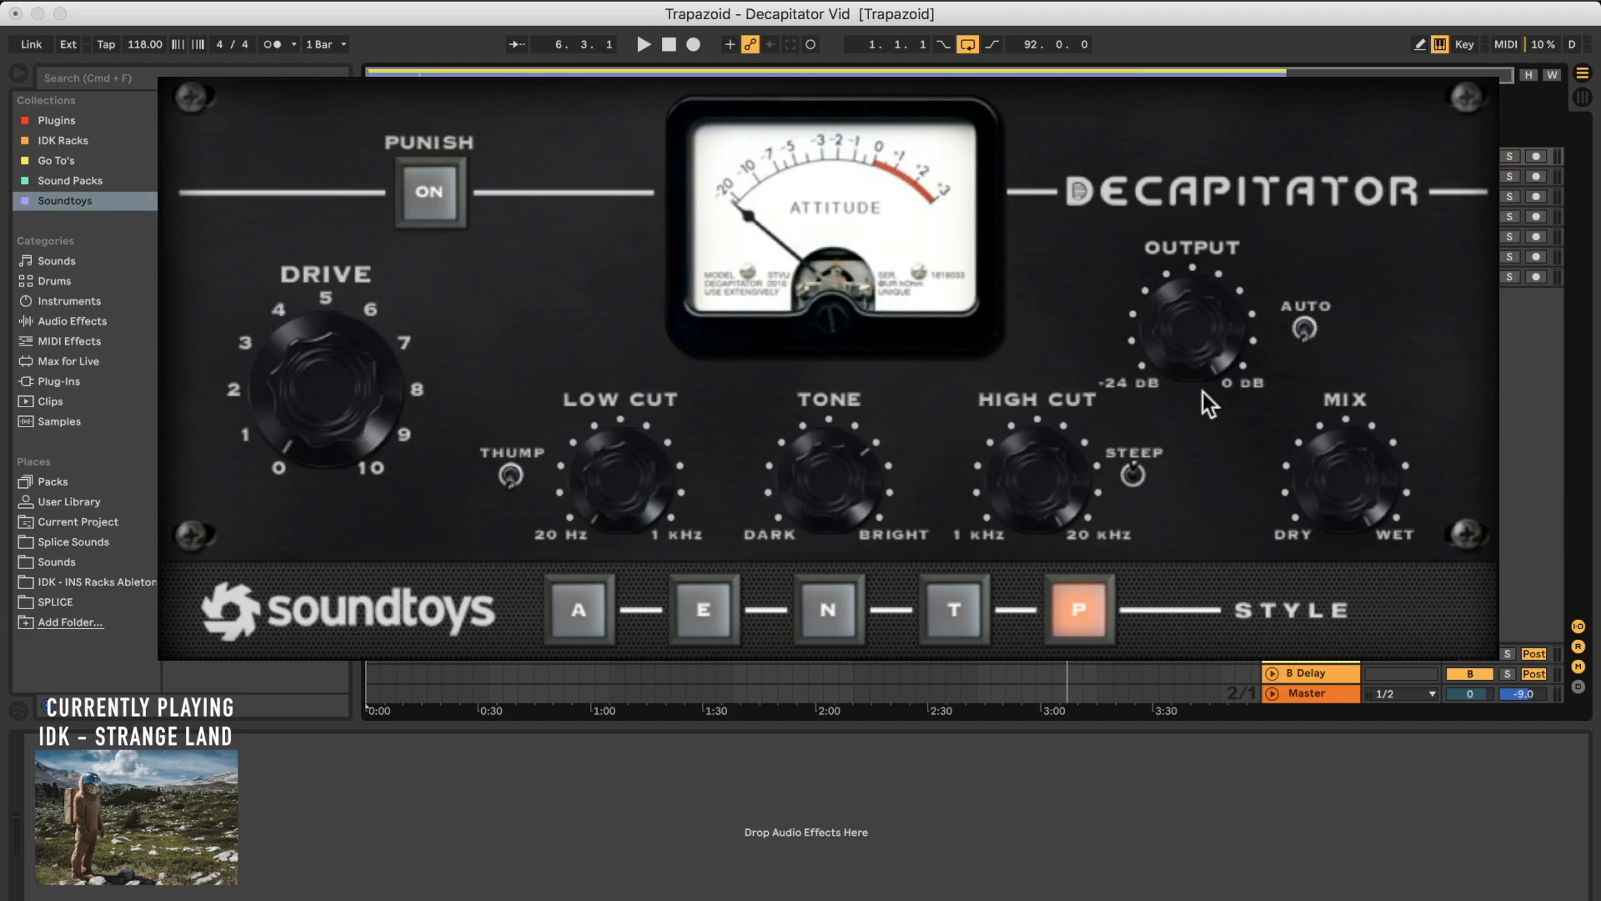
{"action": "mouse_move", "coordinate": [1173, 415]}
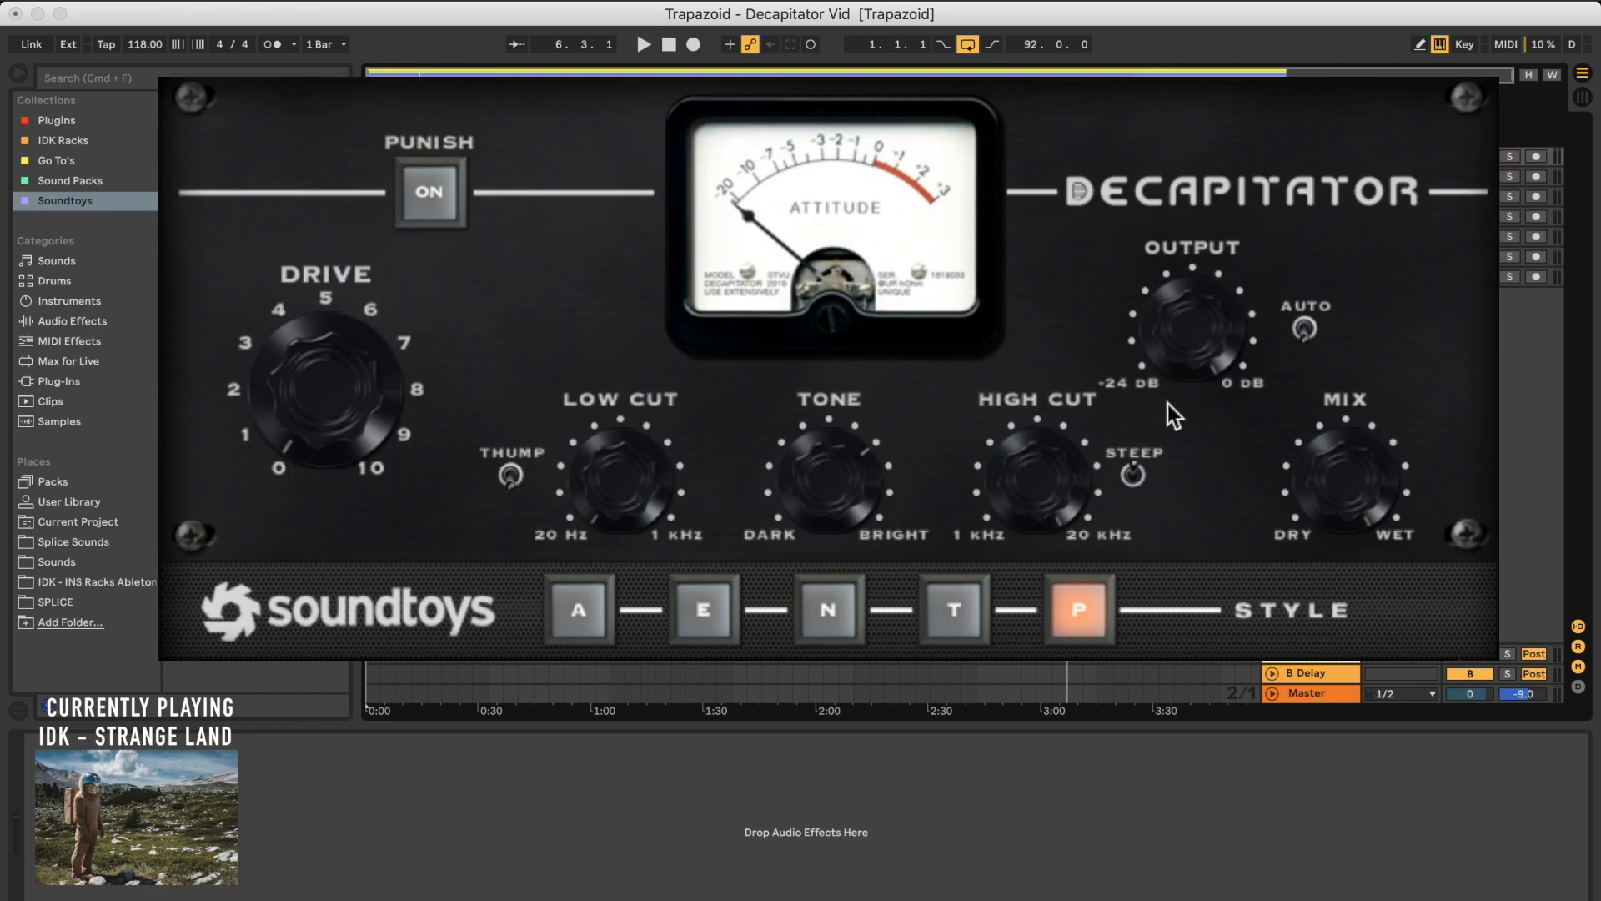
{"action": "mouse_move", "coordinate": [1329, 554]}
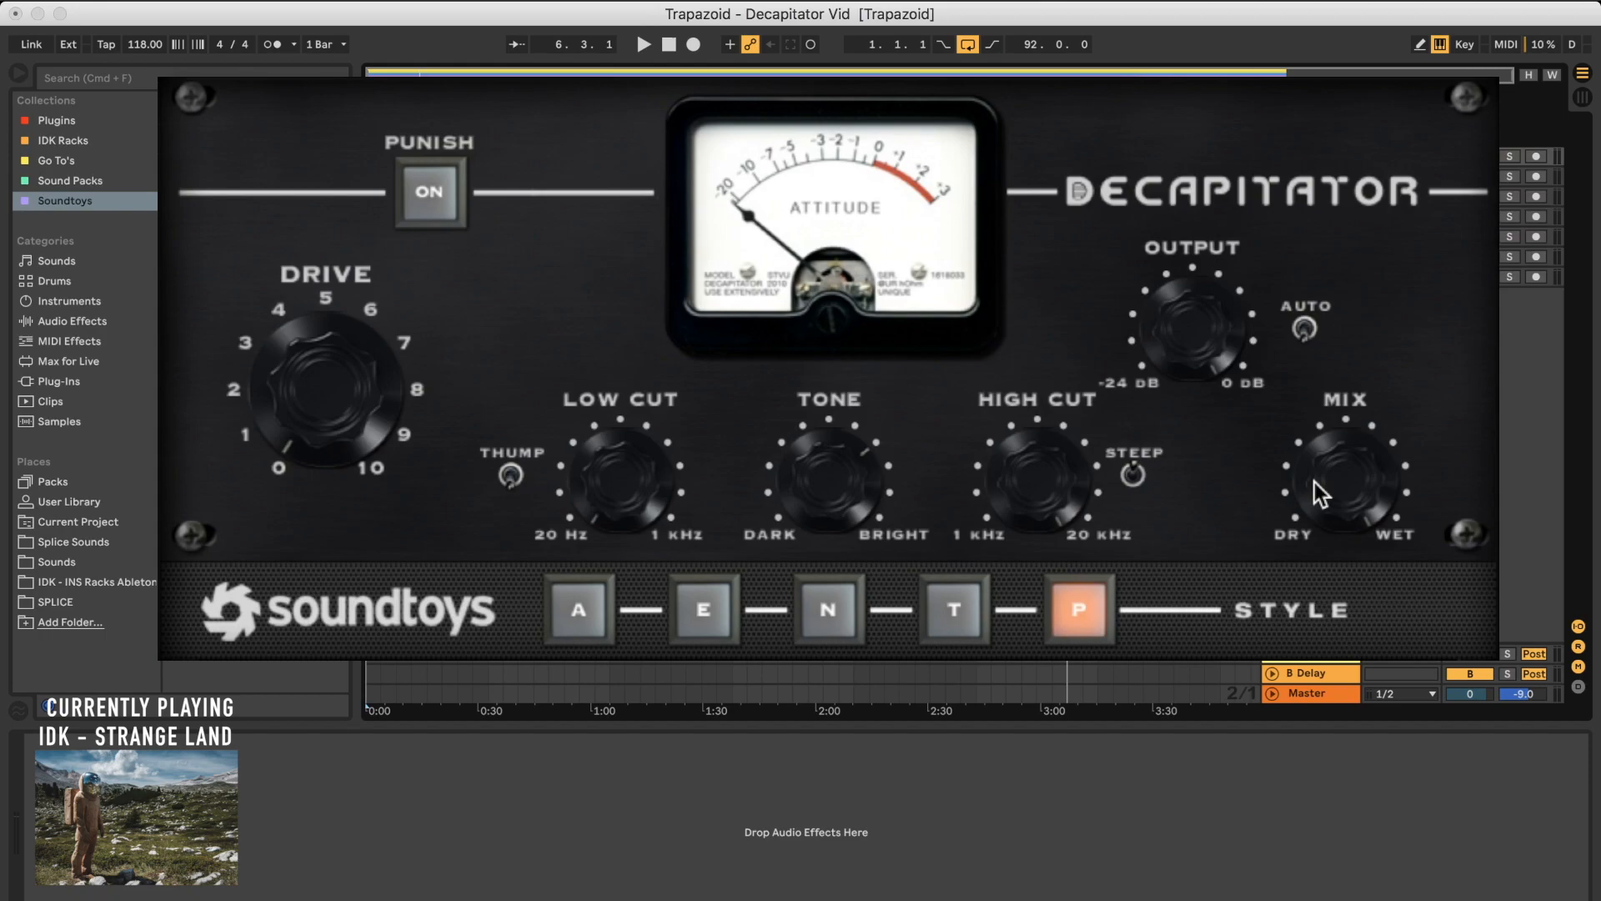
{"action": "mouse_move", "coordinate": [322, 183]}
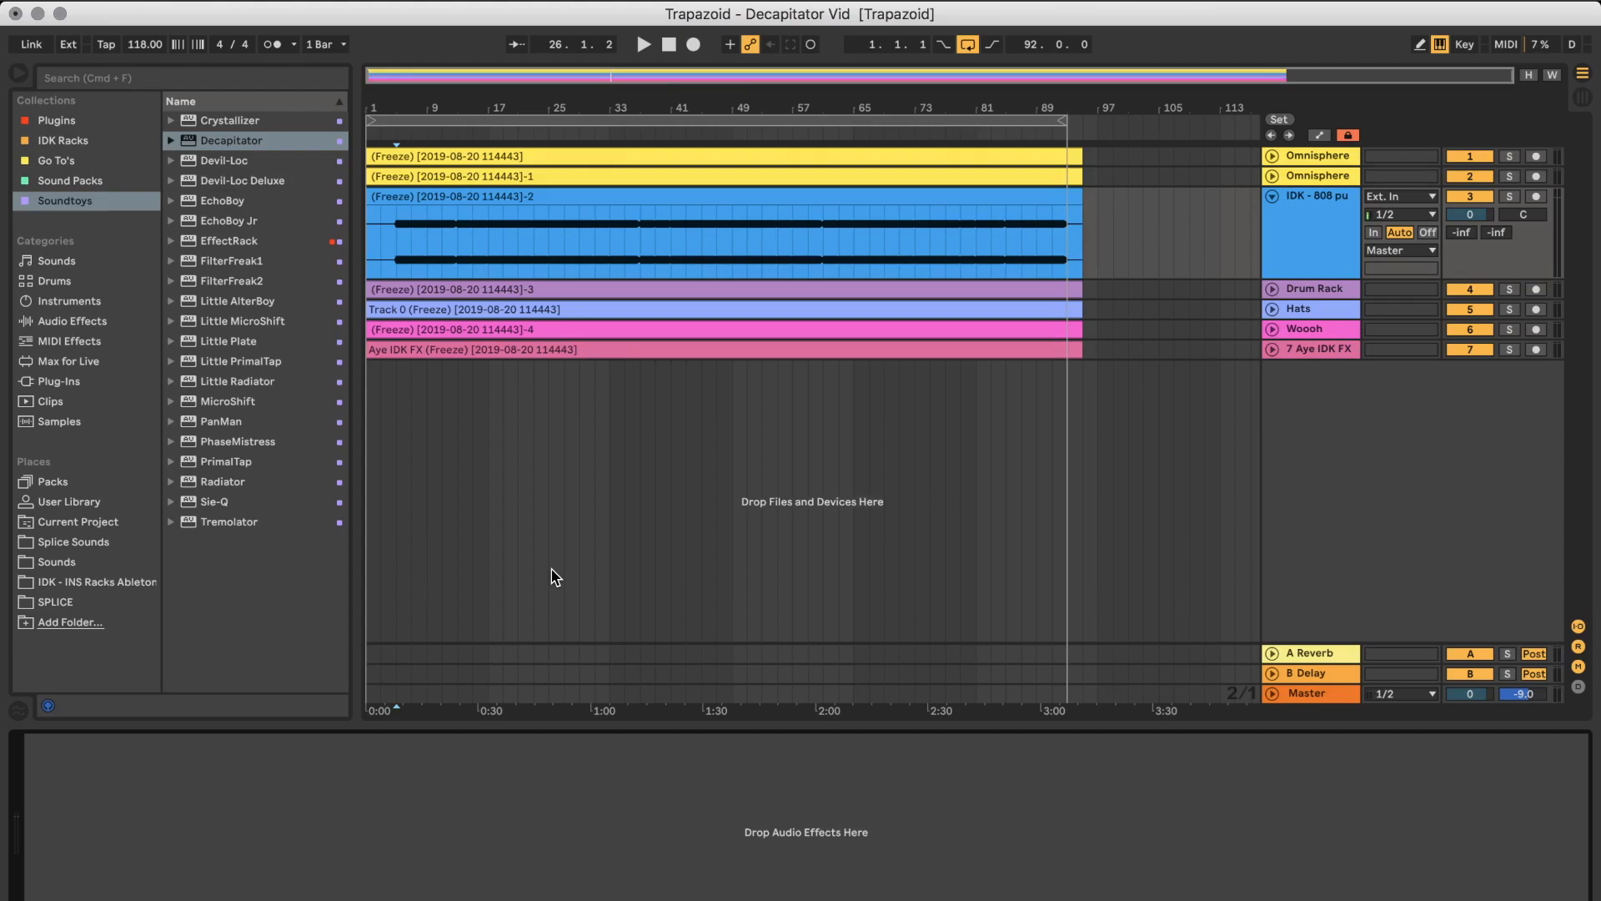
Play the arrangement from 1.1.1 to about bar 13, then stop.
{"action": "left_click", "coordinate": [669, 44]}
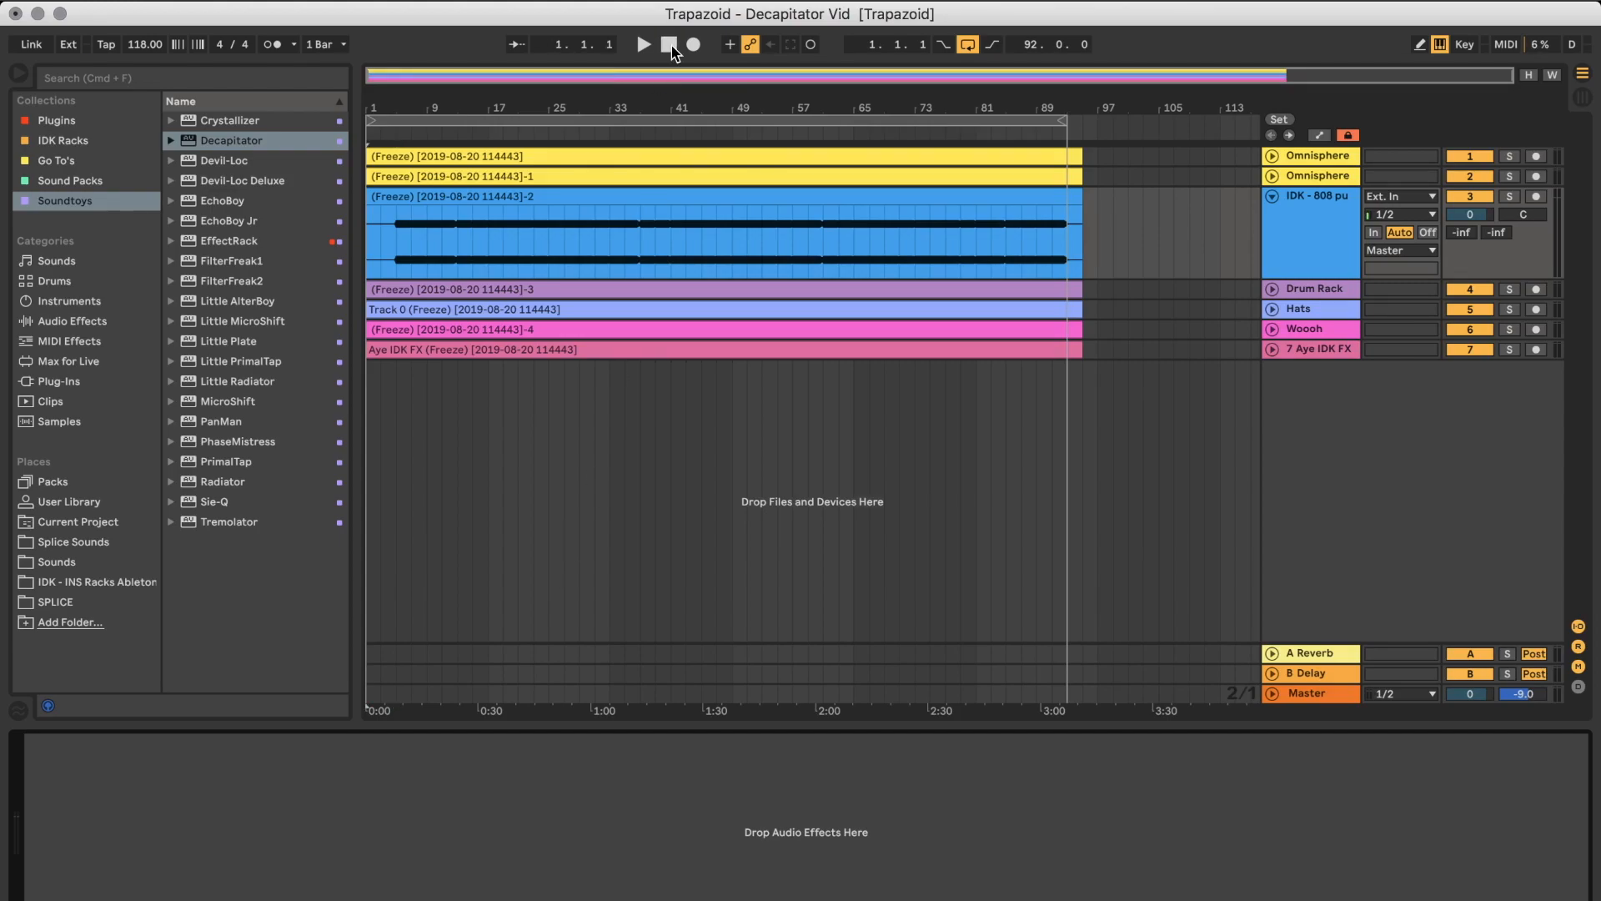
{"action": "left_click", "coordinate": [642, 44]}
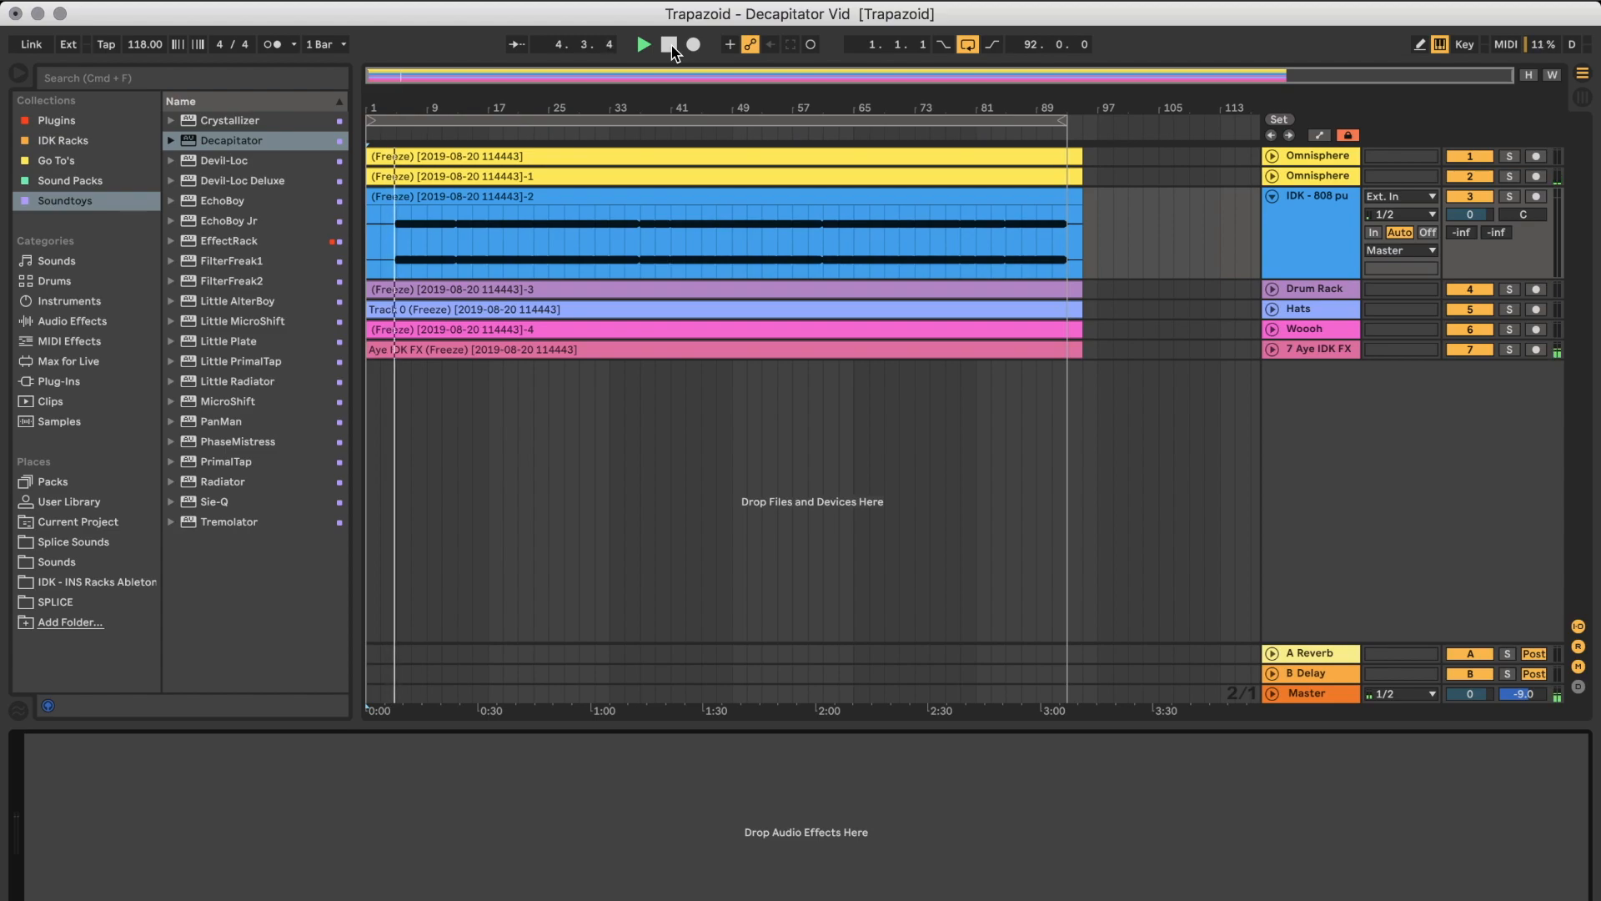
{"action": "left_click", "coordinate": [642, 44]}
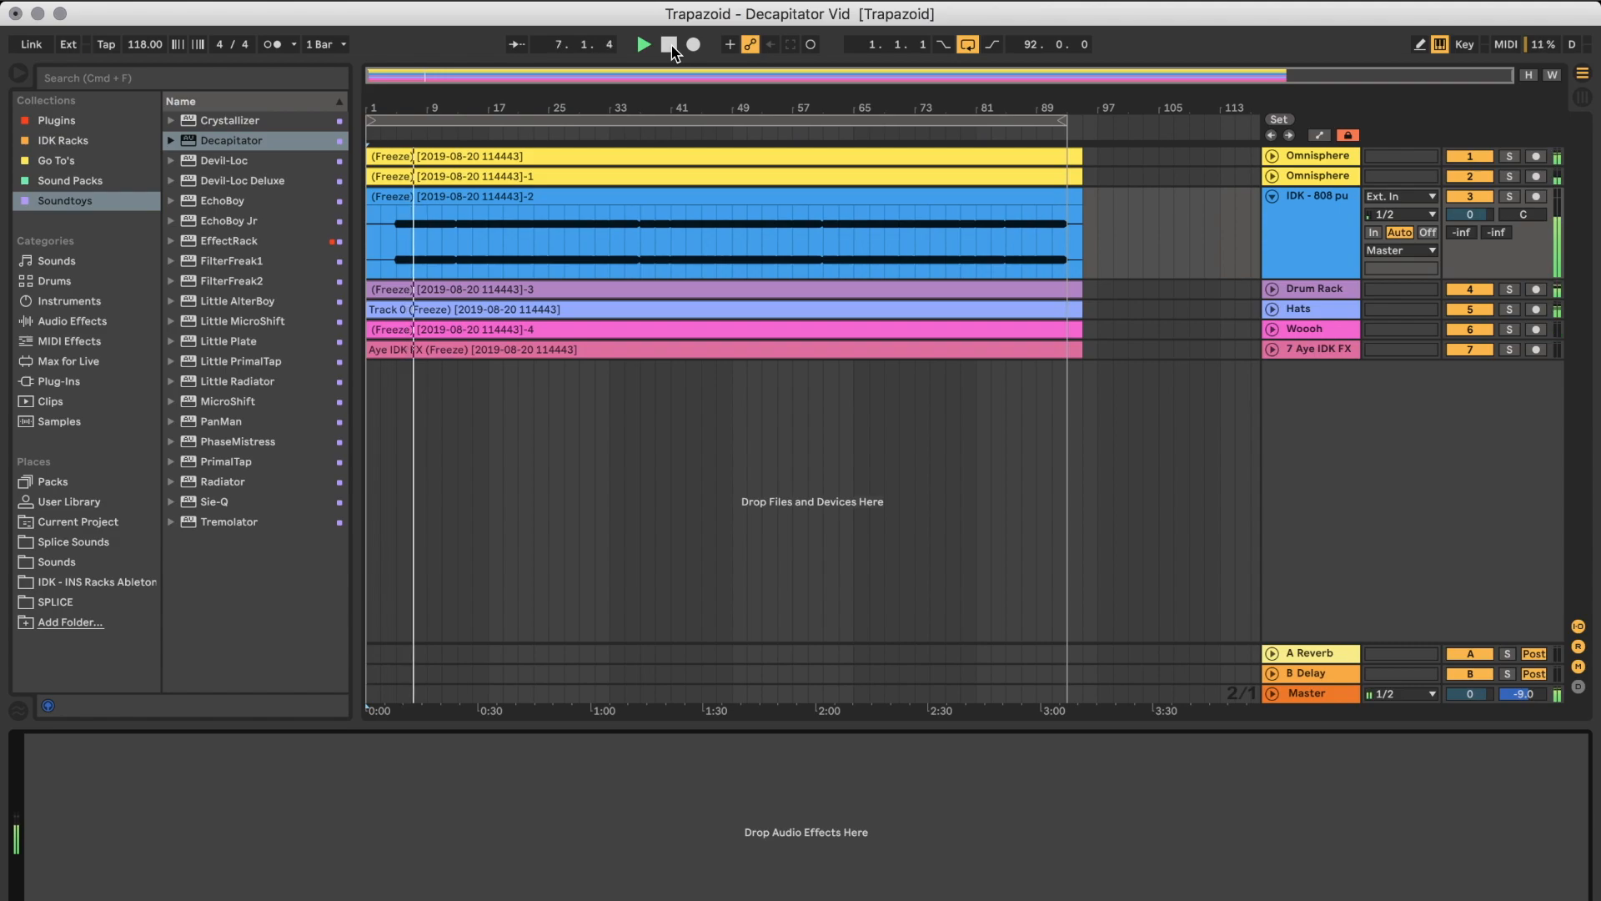
{"action": "left_click", "coordinate": [643, 45]}
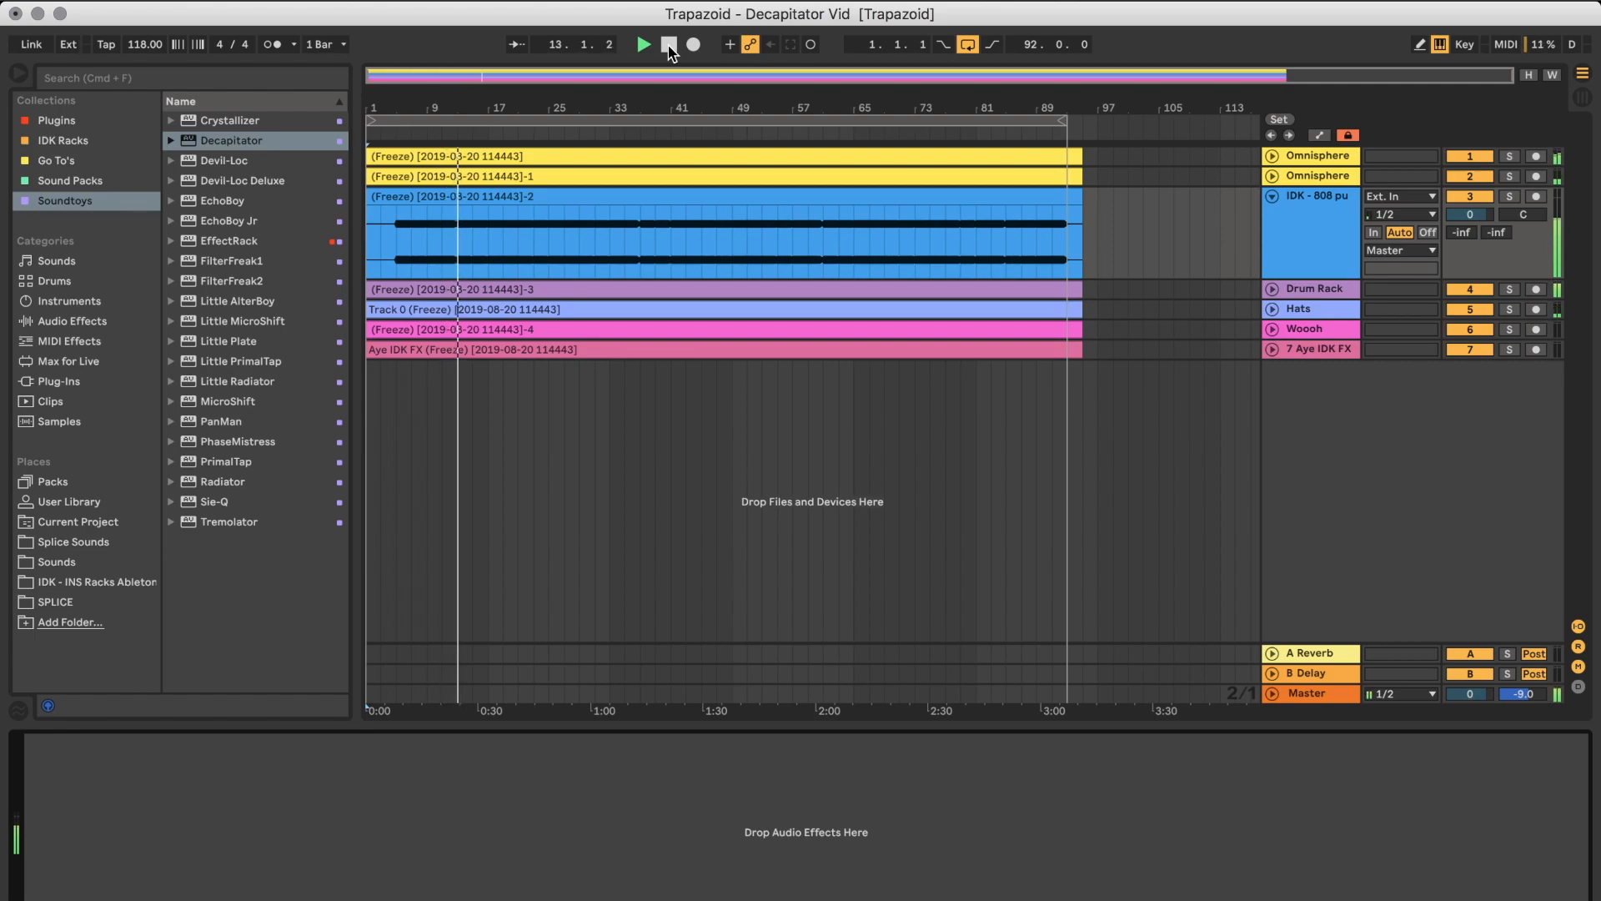
{"action": "left_click", "coordinate": [669, 45]}
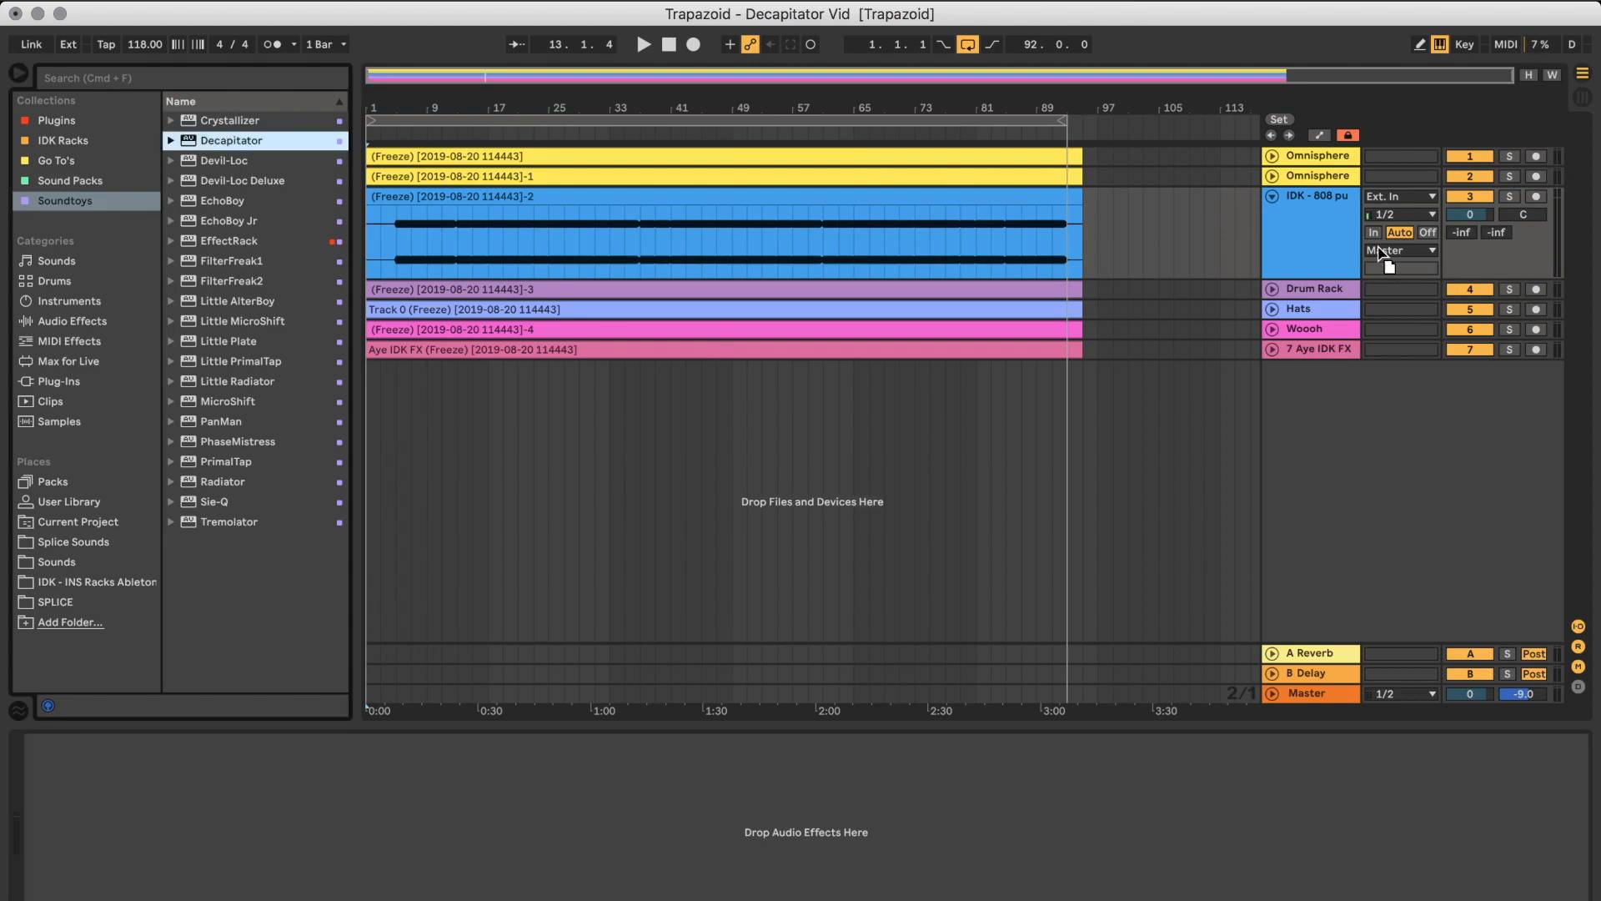
Reopen Decapitator on the 808 pumper track and start playback.
{"action": "double_click", "coordinate": [232, 140]}
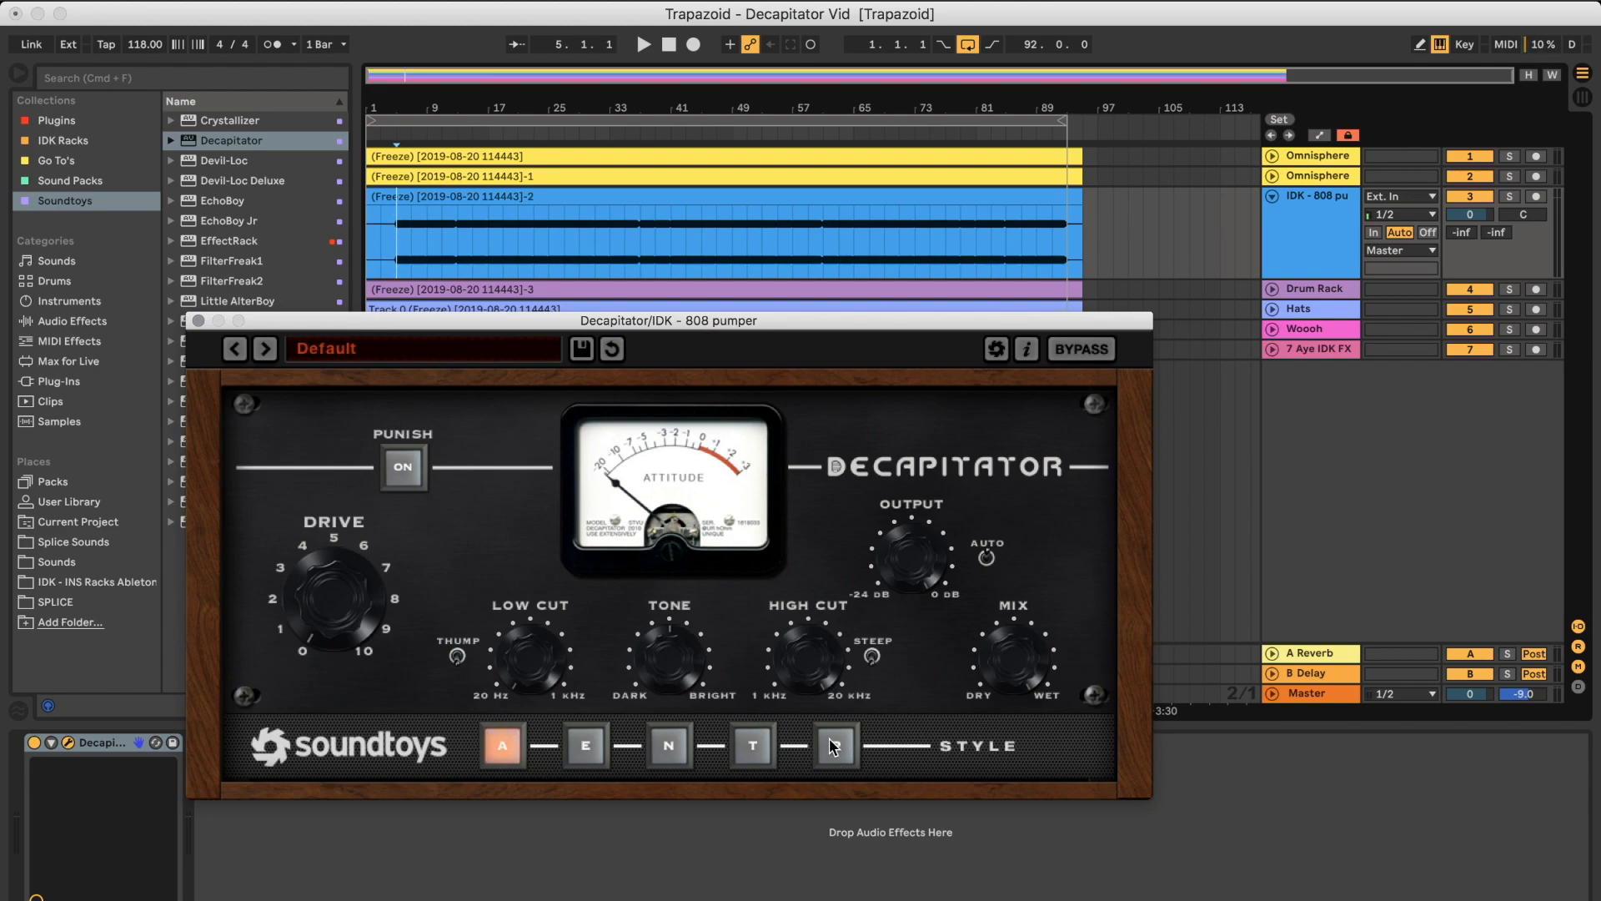
{"action": "left_click", "coordinate": [835, 744]}
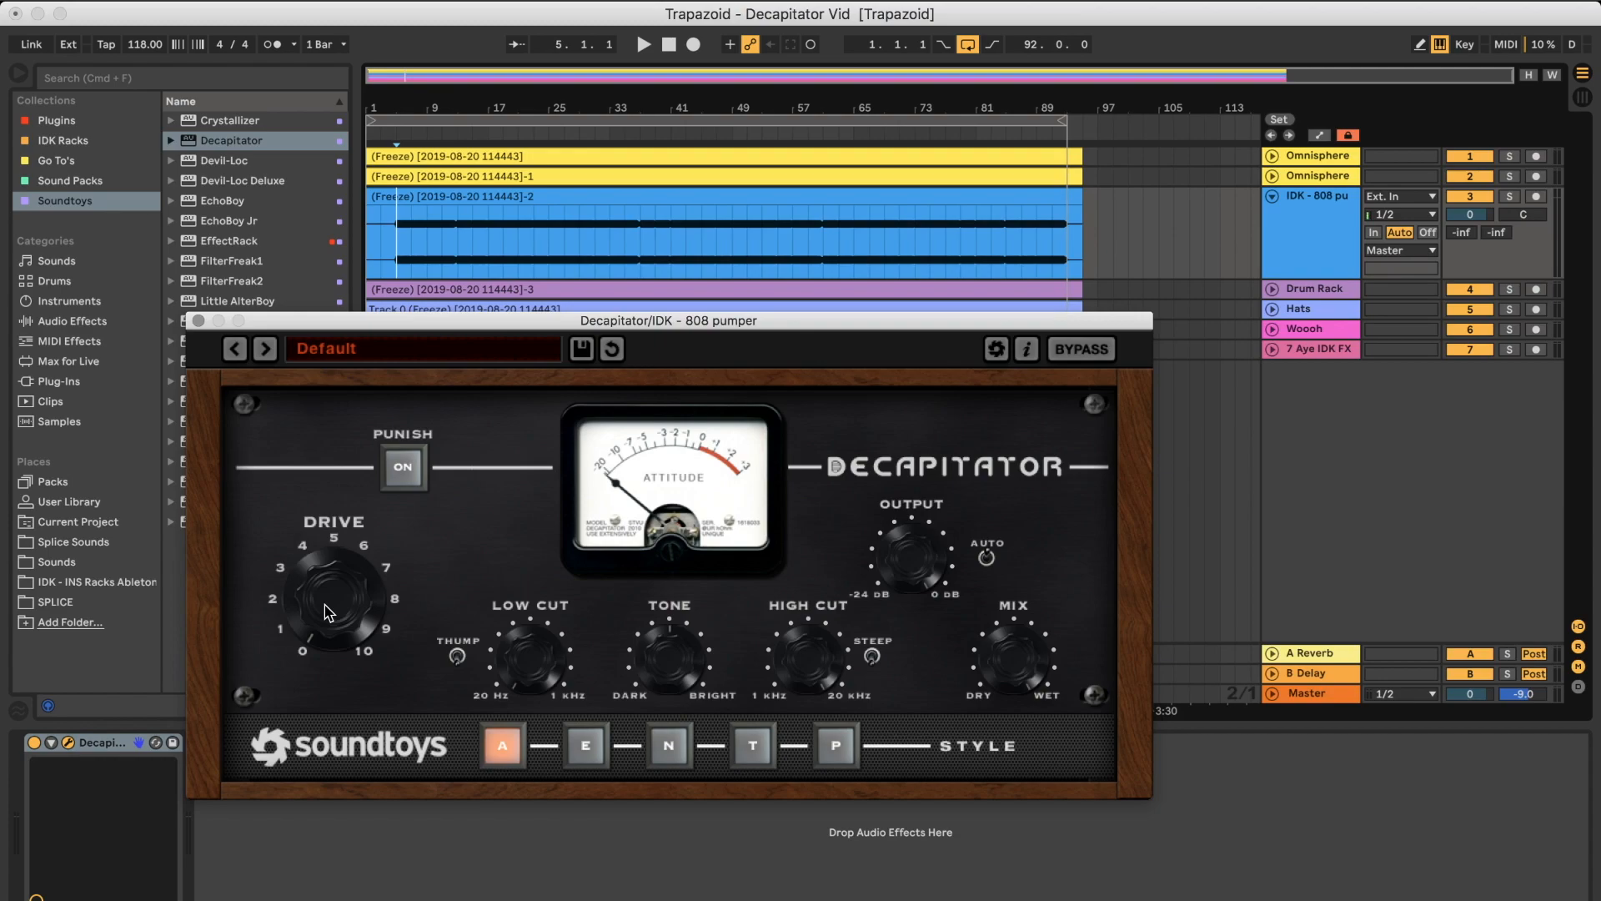
{"action": "left_click", "coordinate": [642, 45]}
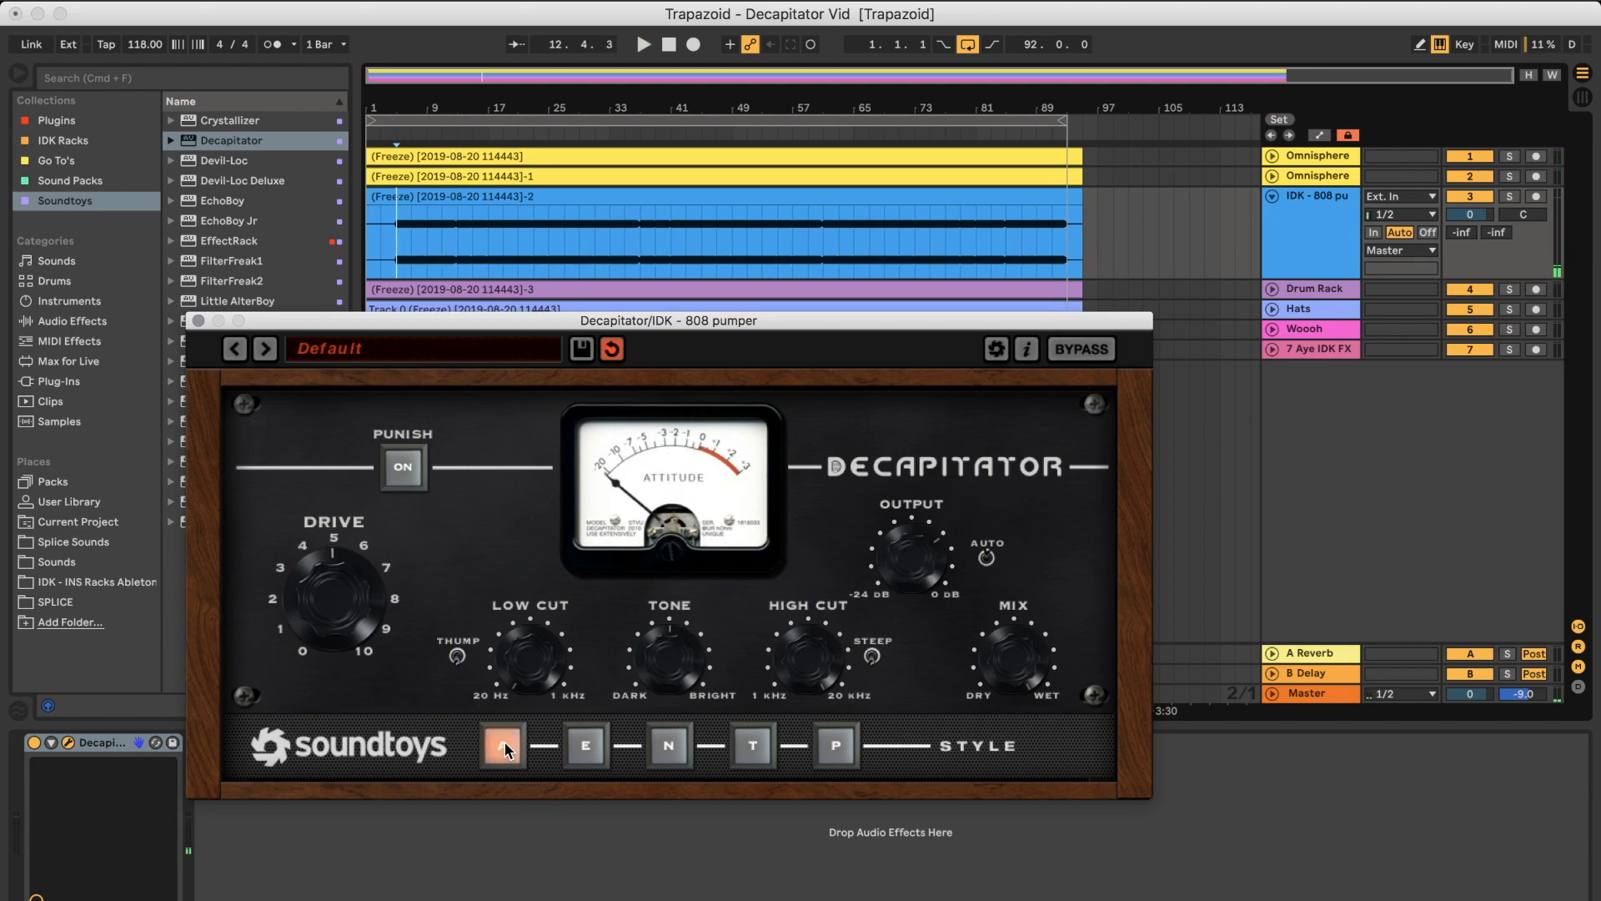
{"action": "left_click", "coordinate": [501, 744]}
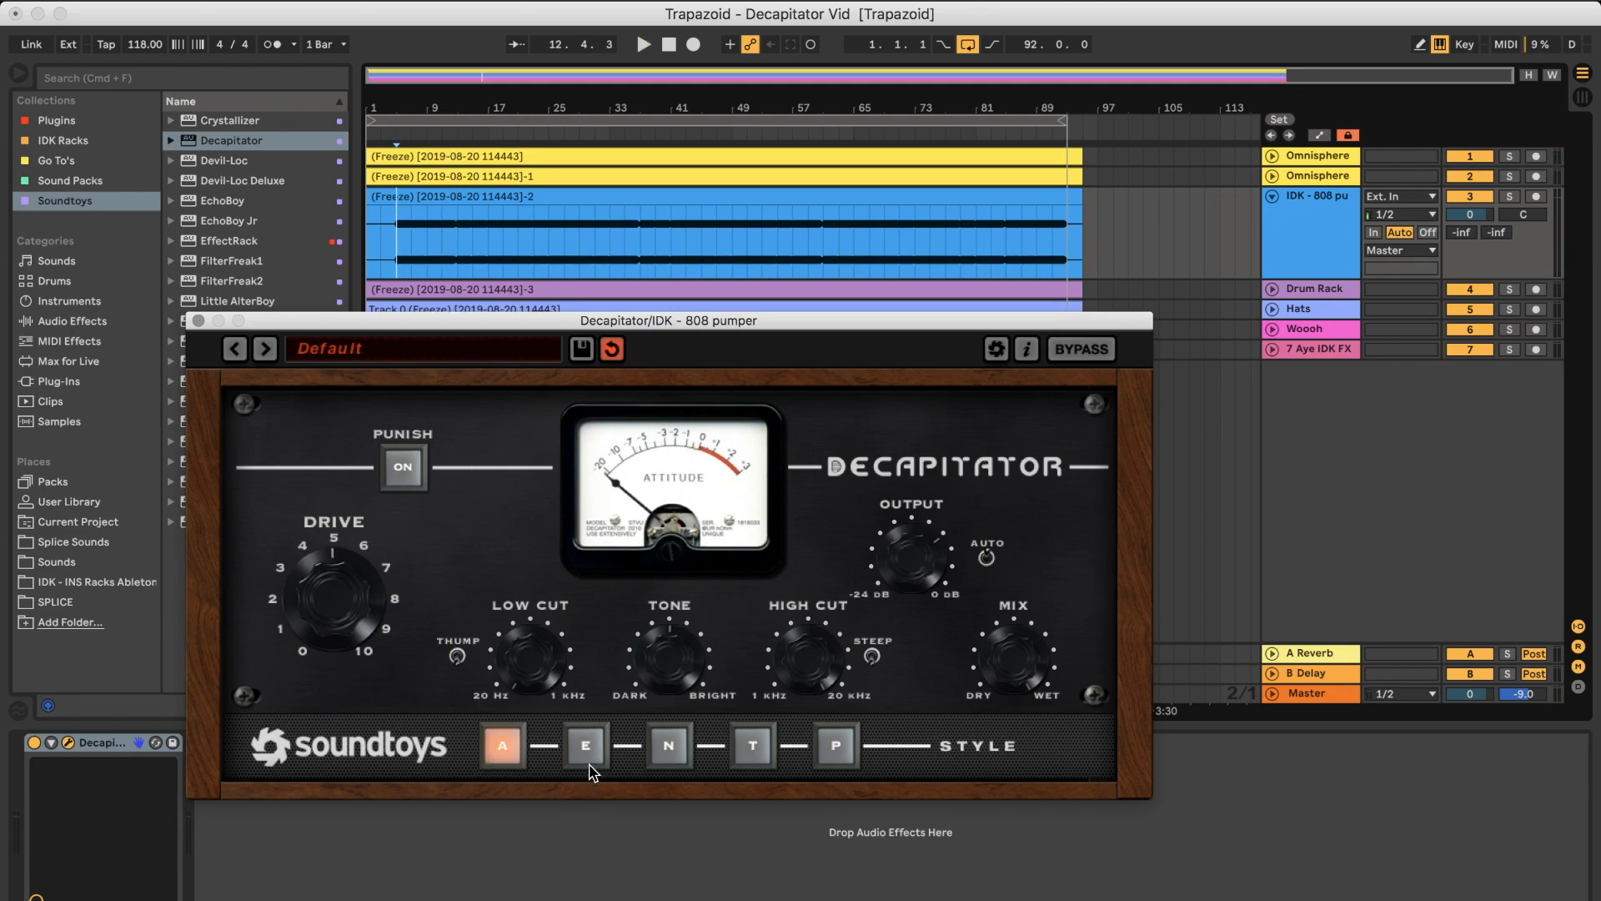
Audition saturation styles E, N, T and P during playback, ending on P.
{"action": "left_click", "coordinate": [585, 743]}
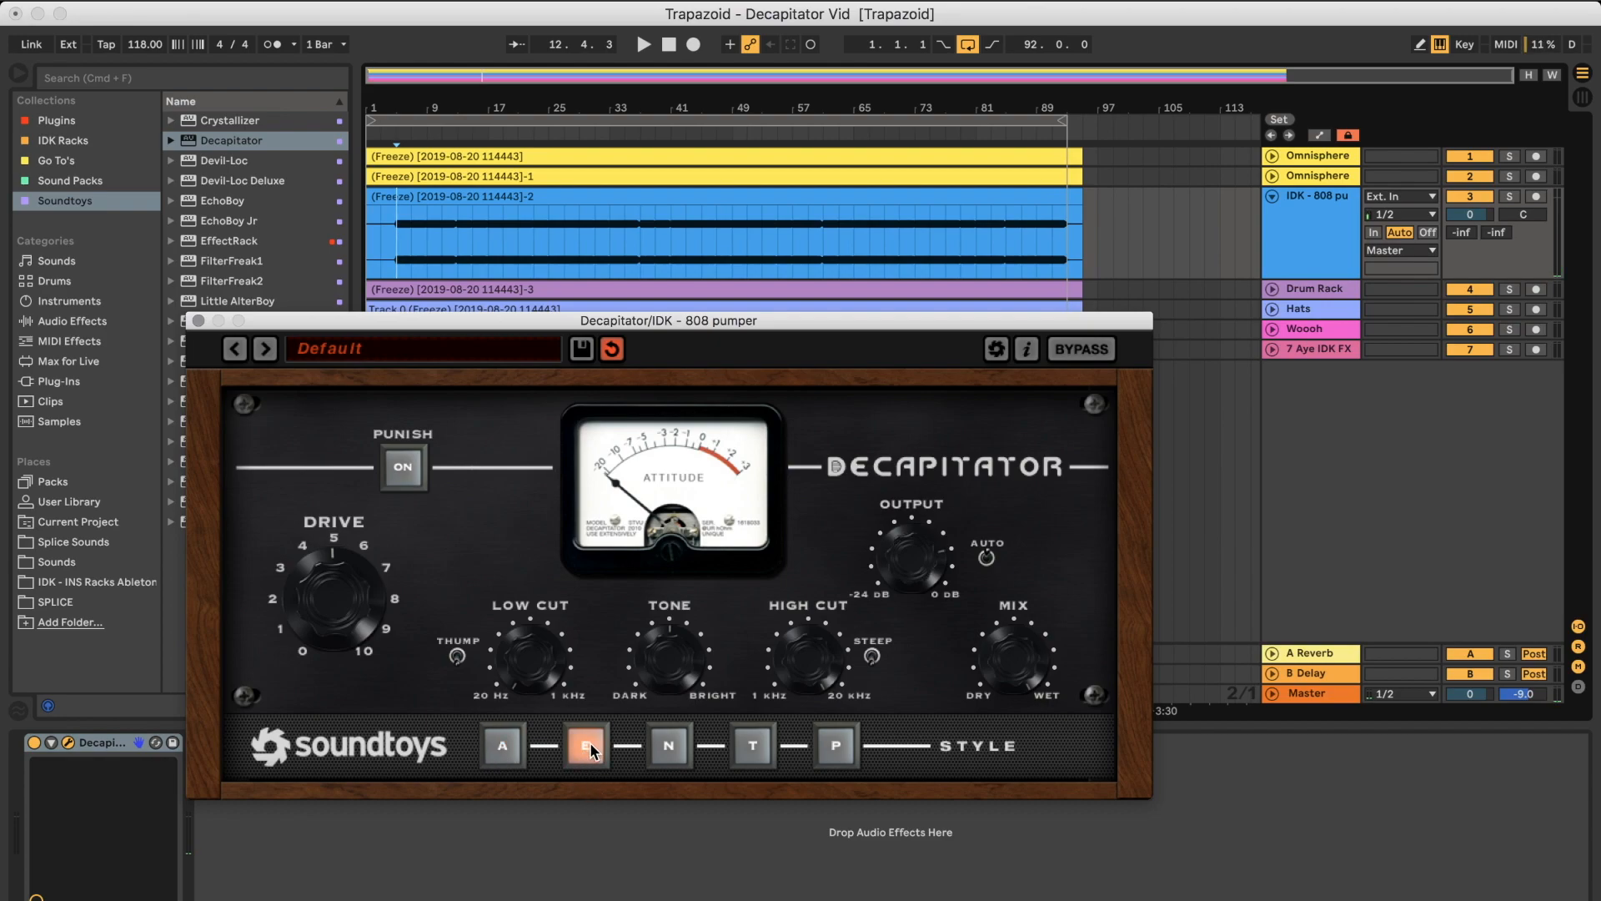
{"action": "left_click", "coordinate": [642, 45]}
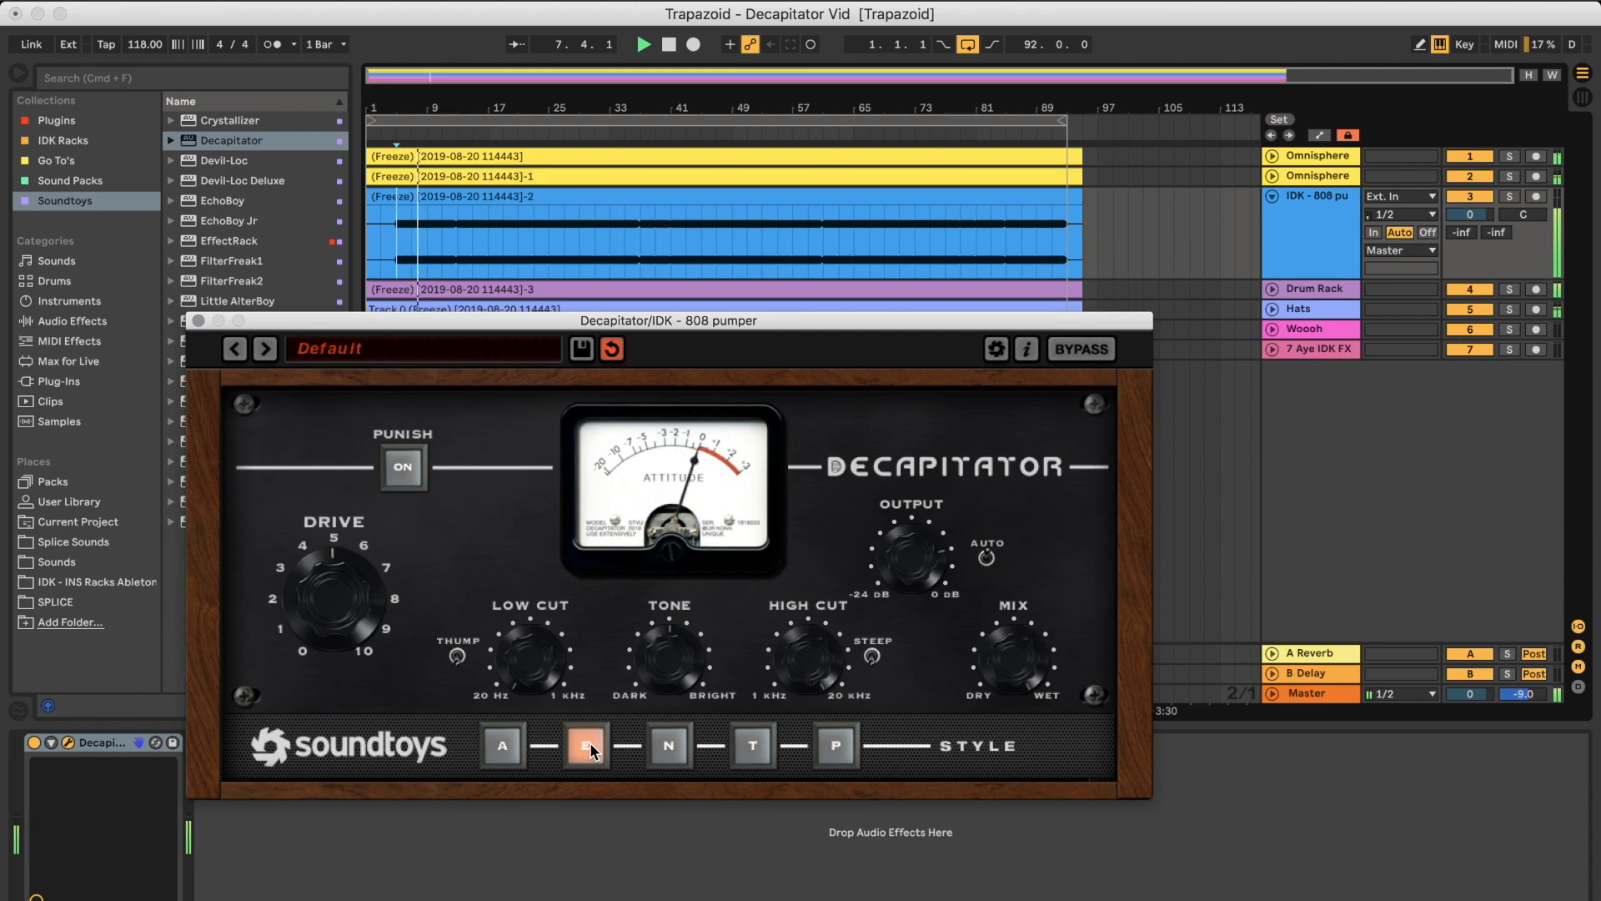
{"action": "left_click", "coordinate": [586, 745]}
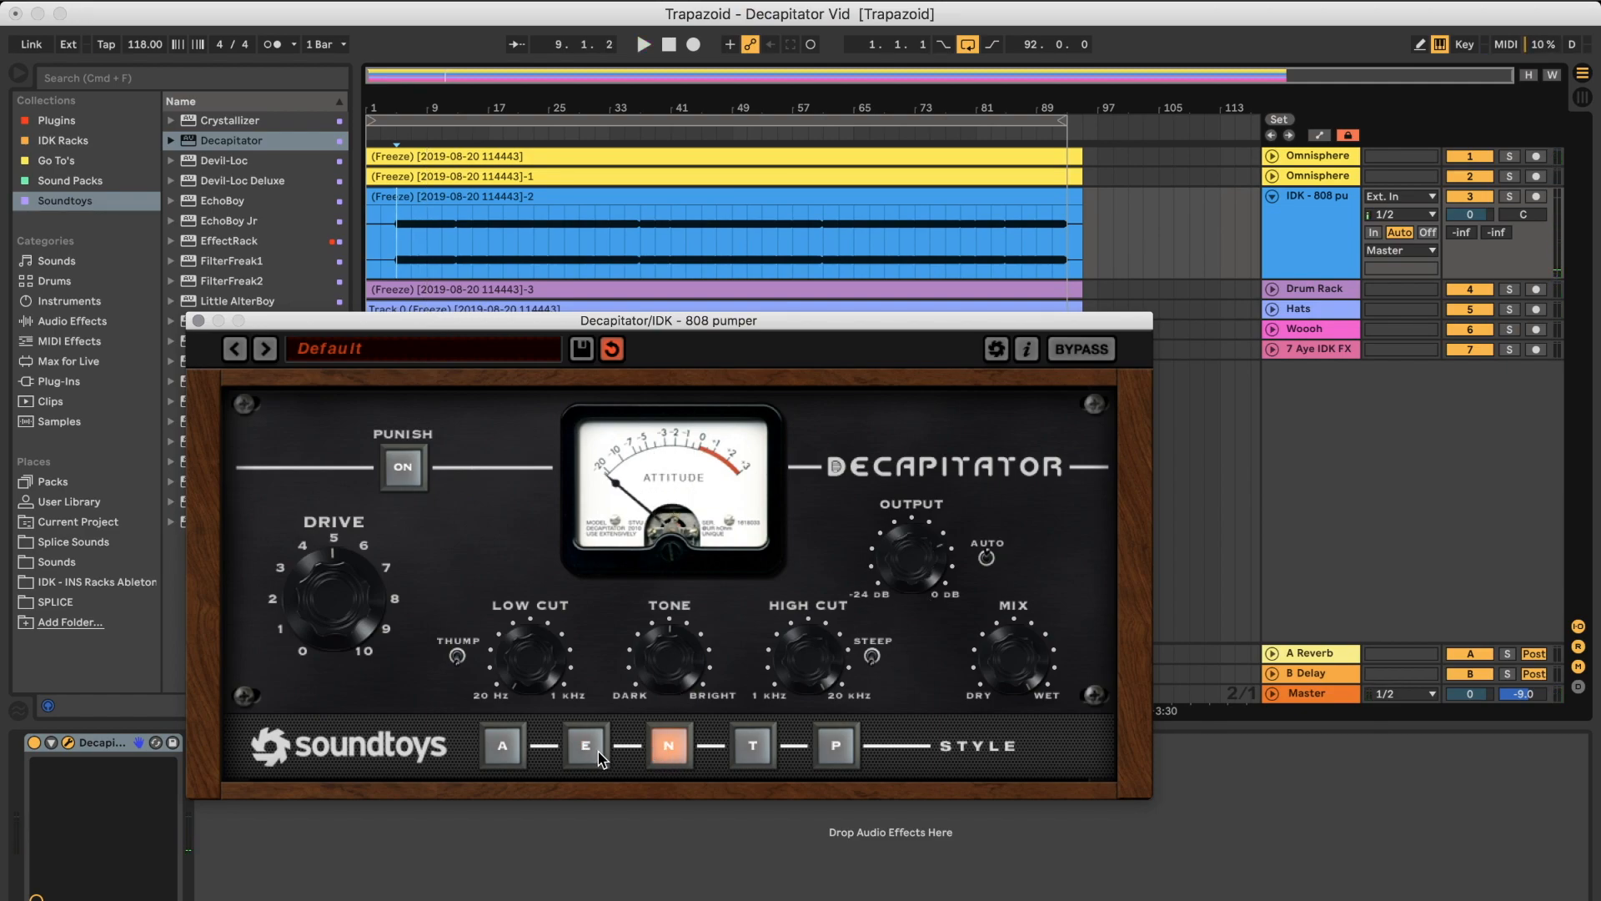
{"action": "left_click", "coordinate": [586, 744]}
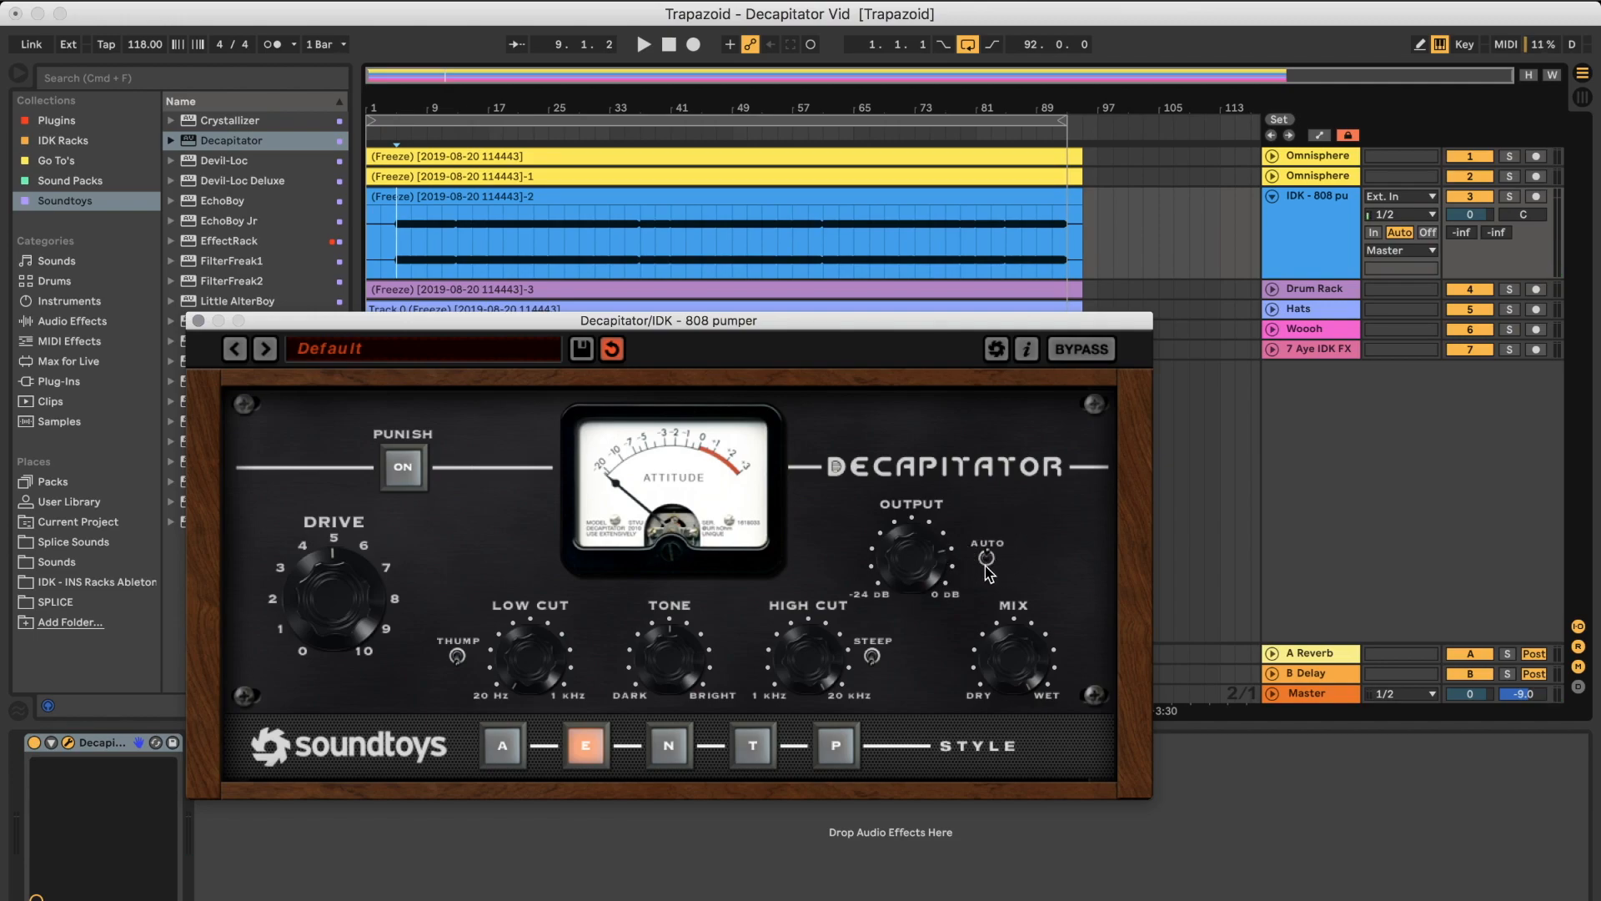
{"action": "mouse_move", "coordinate": [901, 590]}
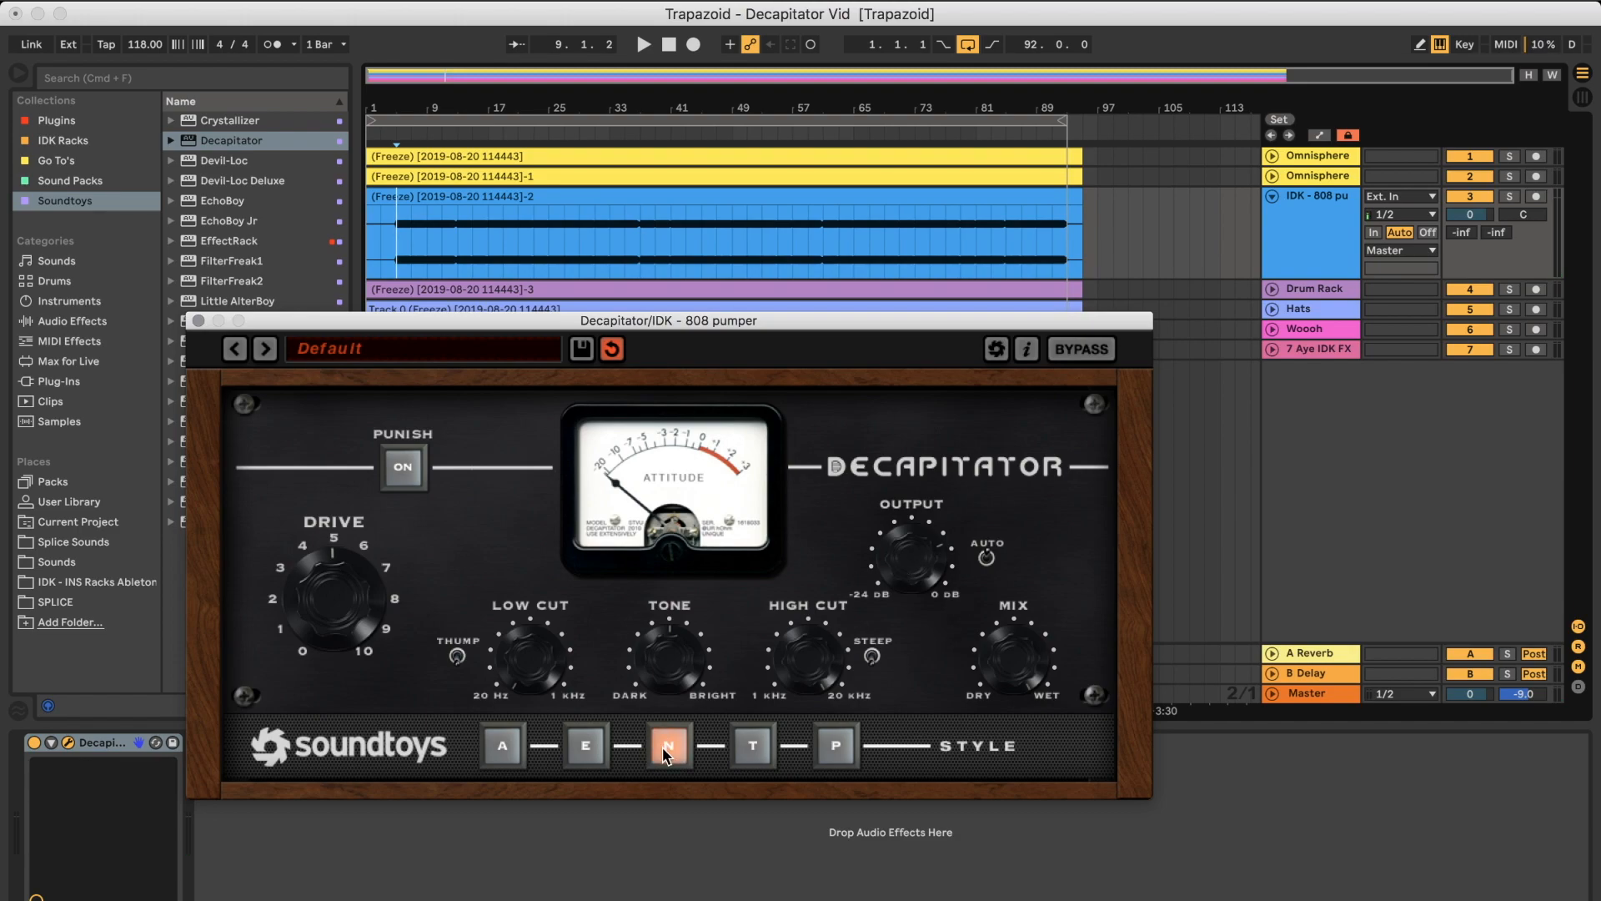
{"action": "left_click", "coordinate": [642, 45]}
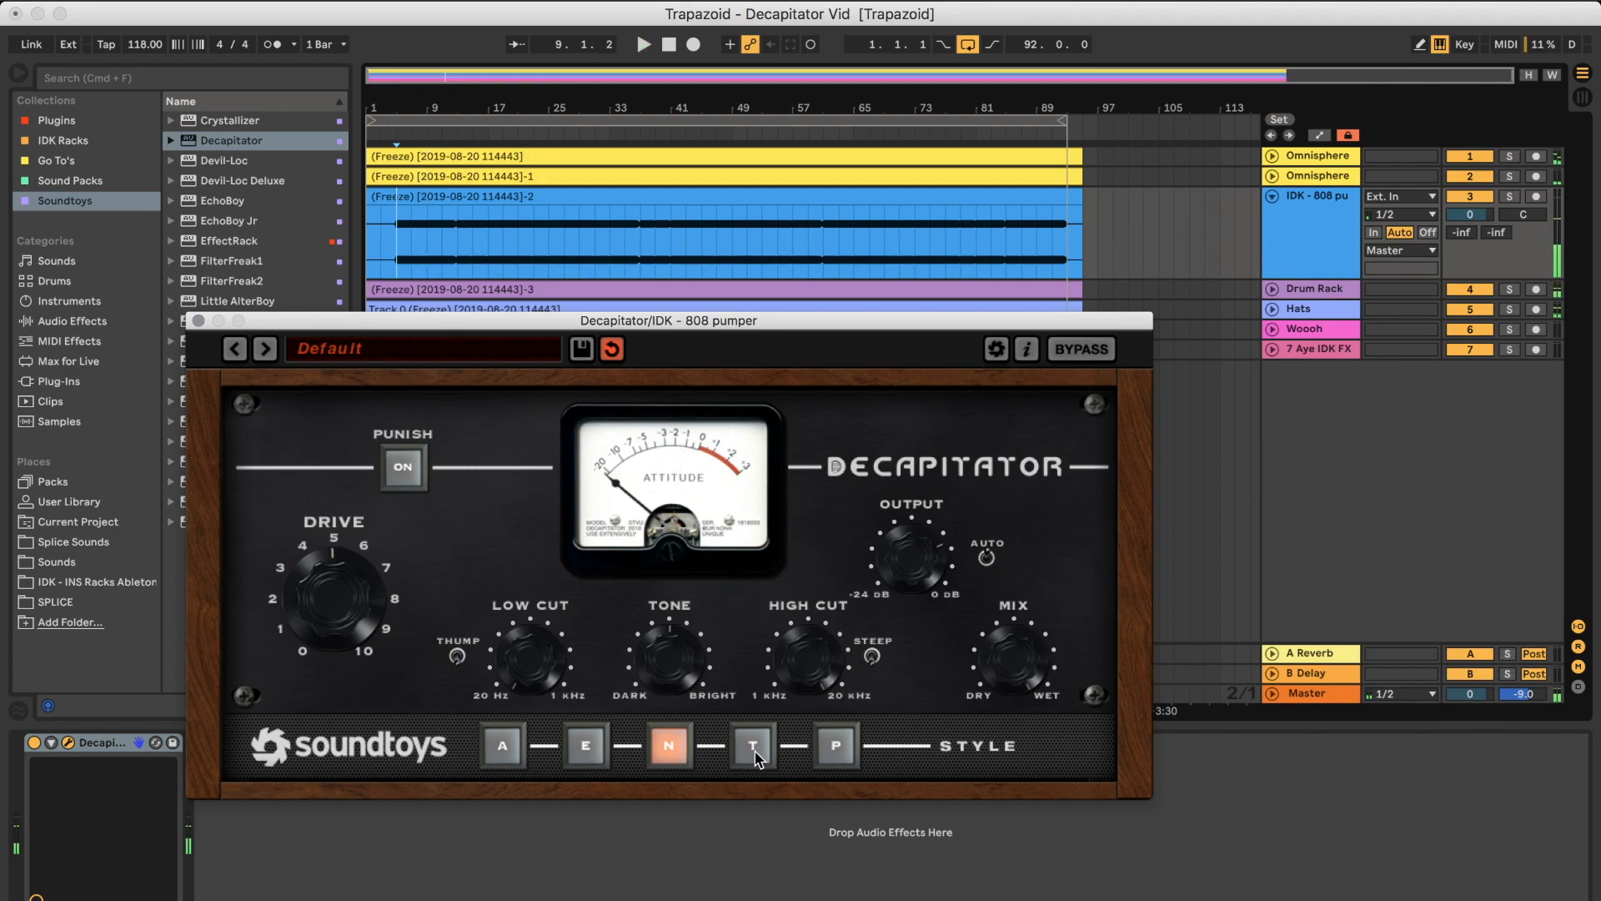
{"action": "left_click", "coordinate": [753, 745]}
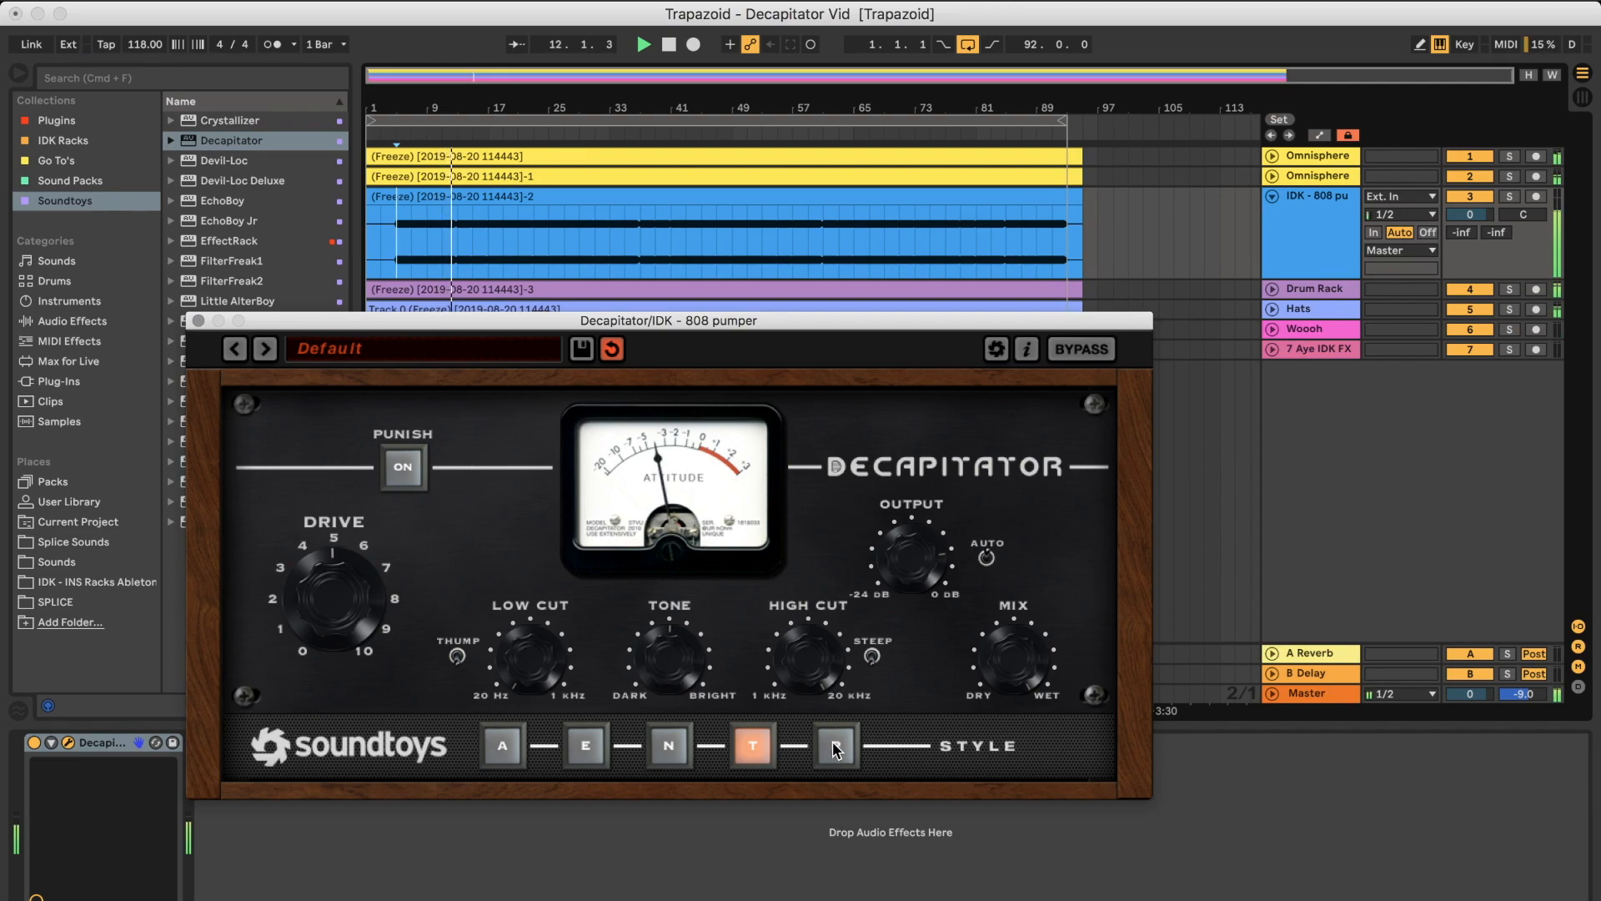
{"action": "left_click", "coordinate": [835, 746]}
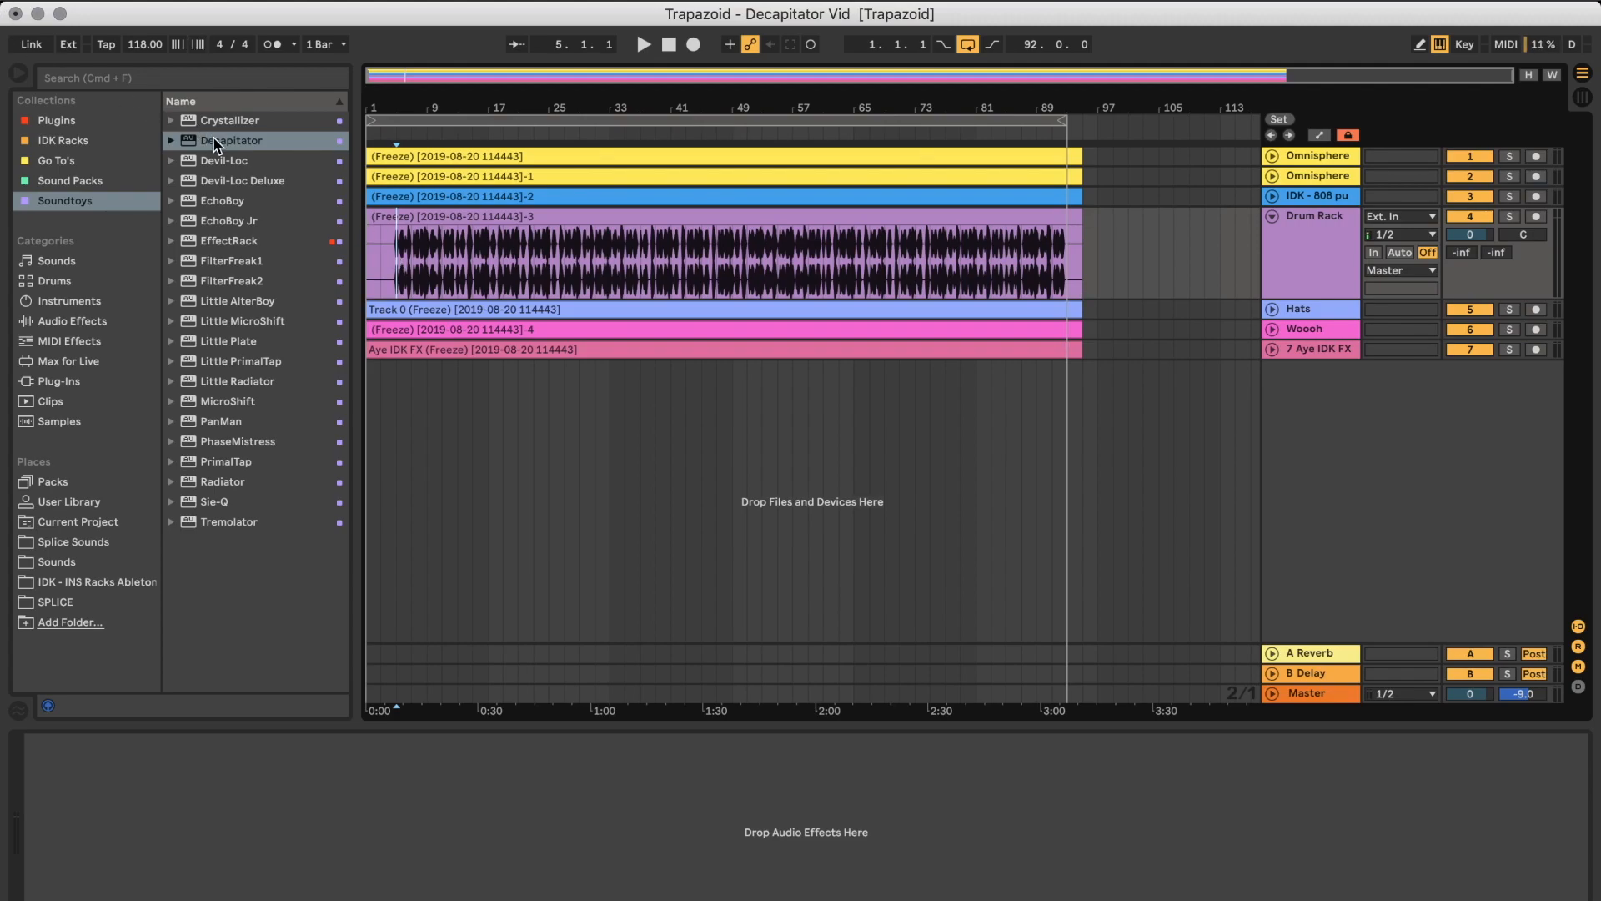
Load Soundtoys Decapitator onto the Drum Rack track from the browser.
{"action": "left_click", "coordinate": [642, 44]}
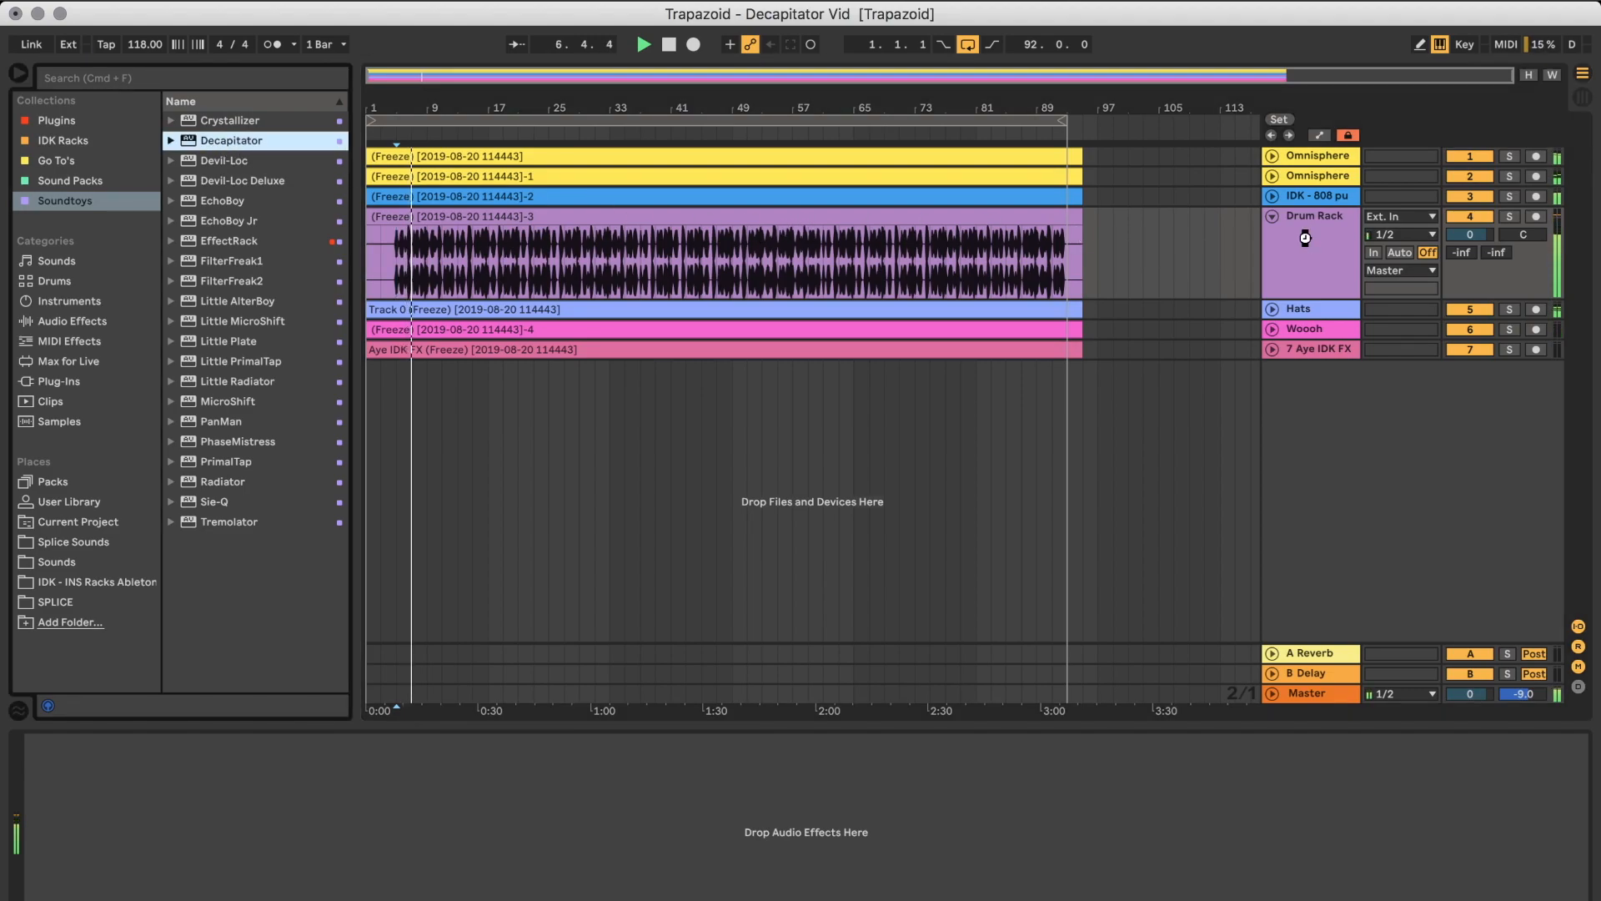
{"action": "double_click", "coordinate": [1304, 237]}
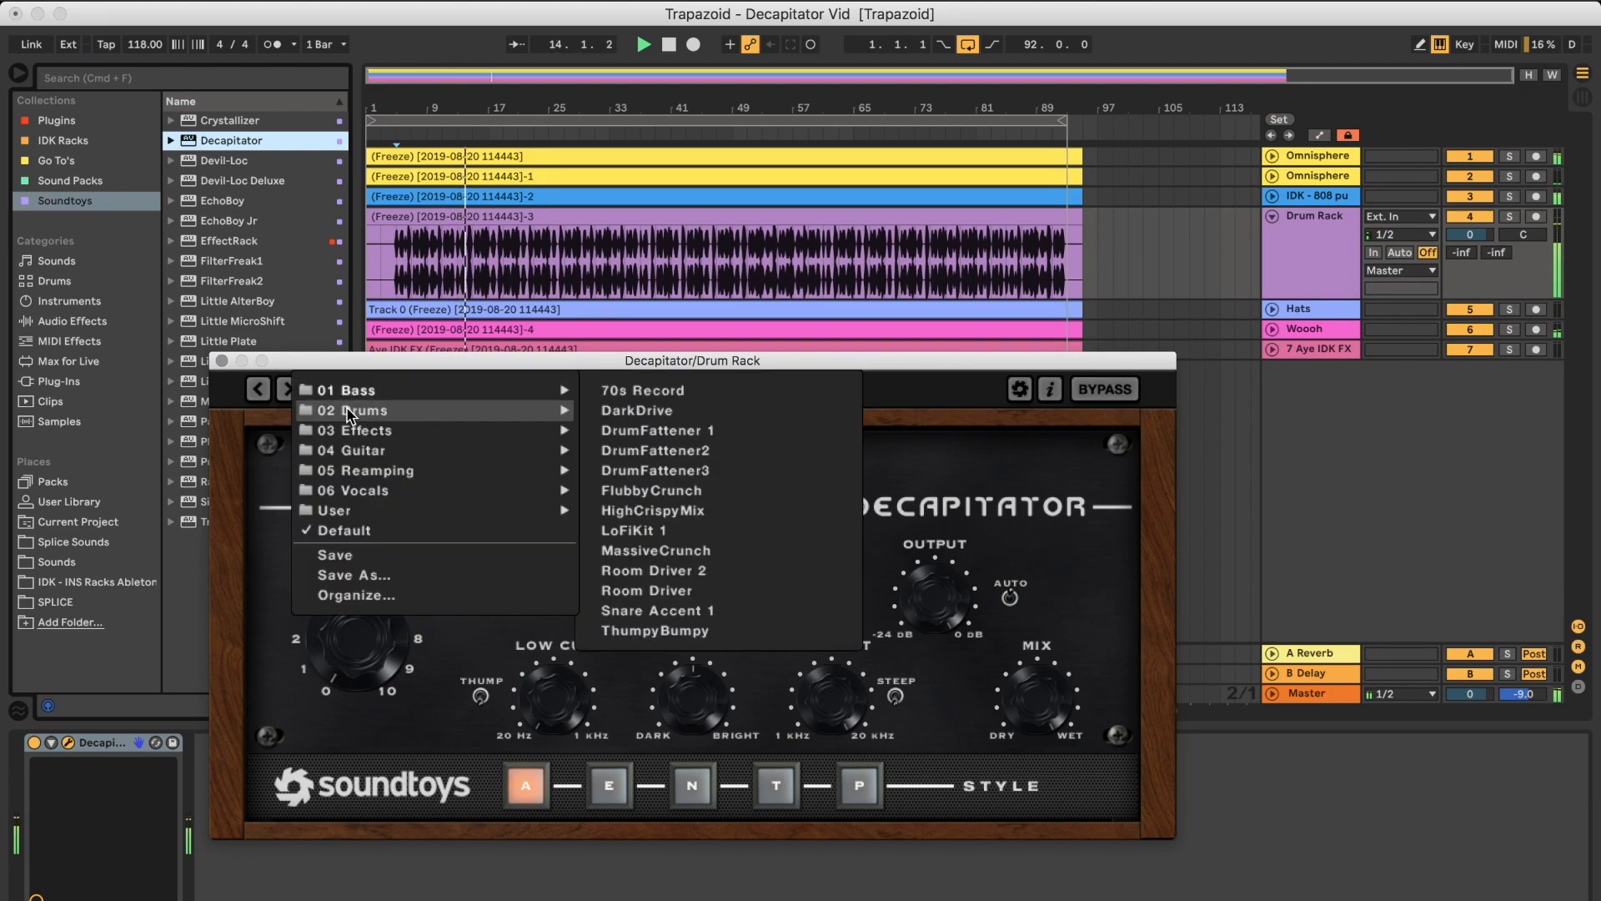
{"action": "mouse_move", "coordinate": [700, 430]}
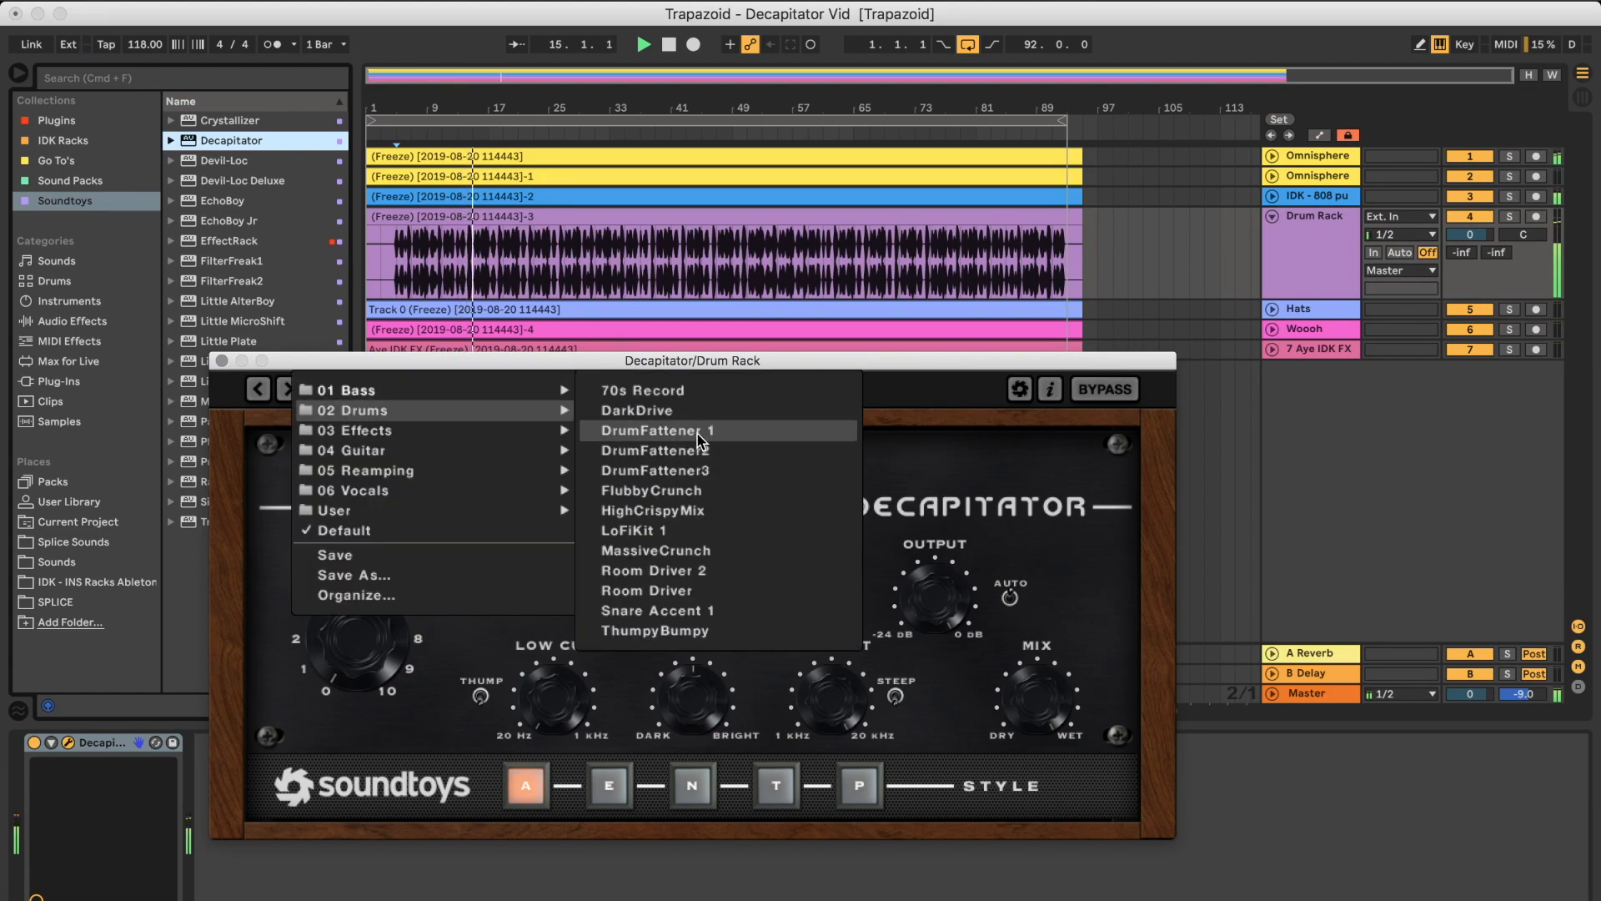
Apply the DrumFattener 1 preset, A/B it against bypass twice, then close the plugin.
{"action": "left_click", "coordinate": [658, 431]}
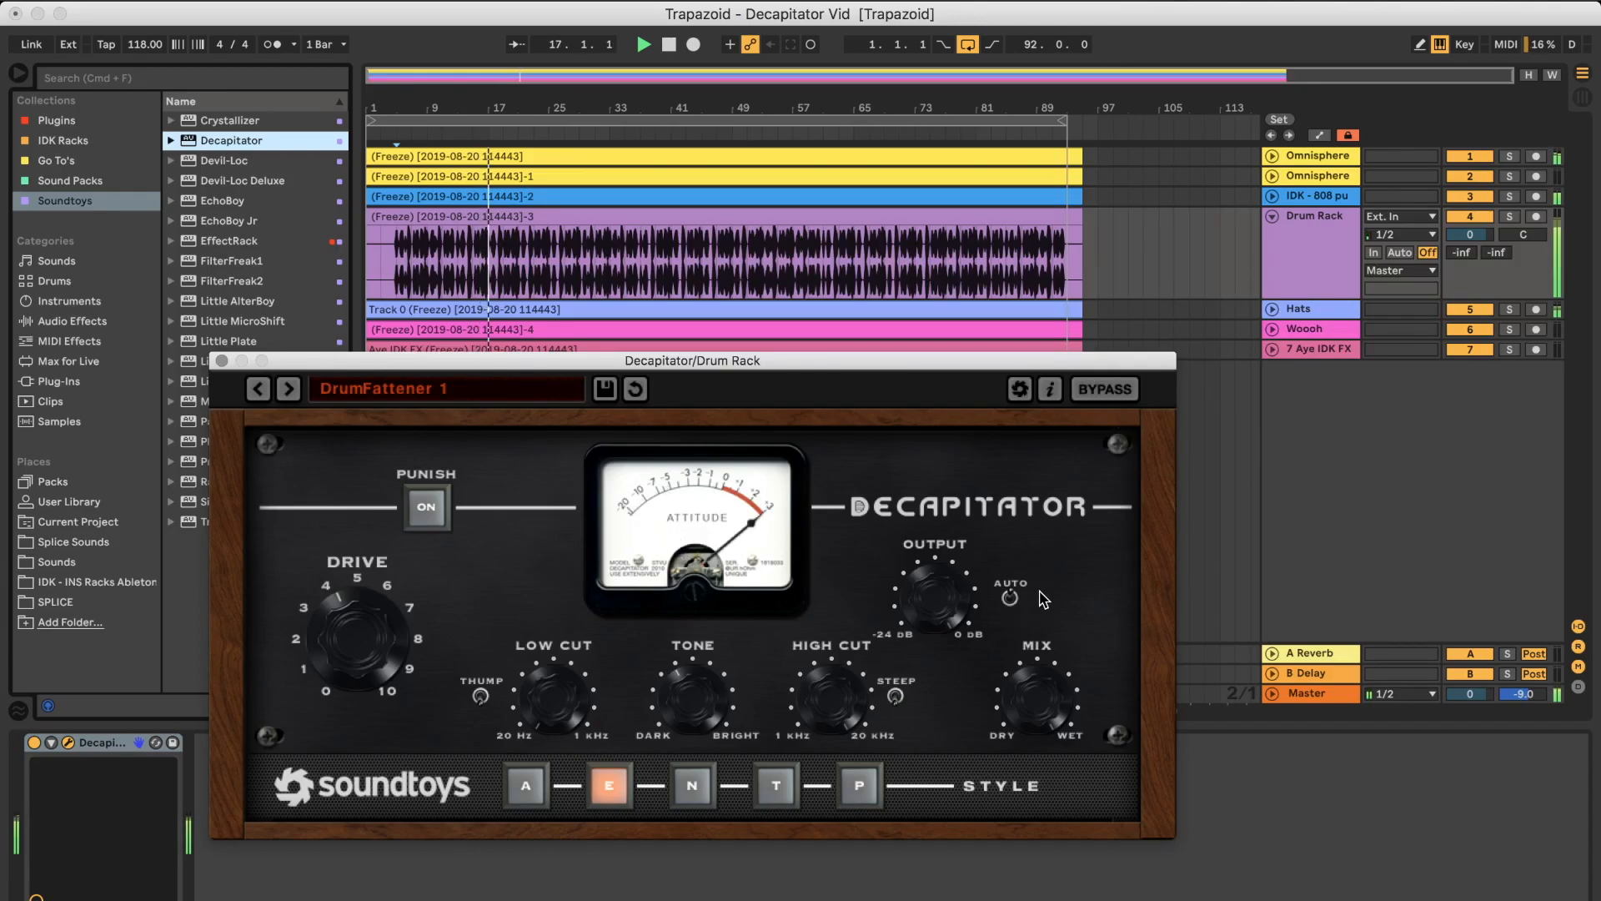
{"action": "left_click", "coordinate": [1102, 389]}
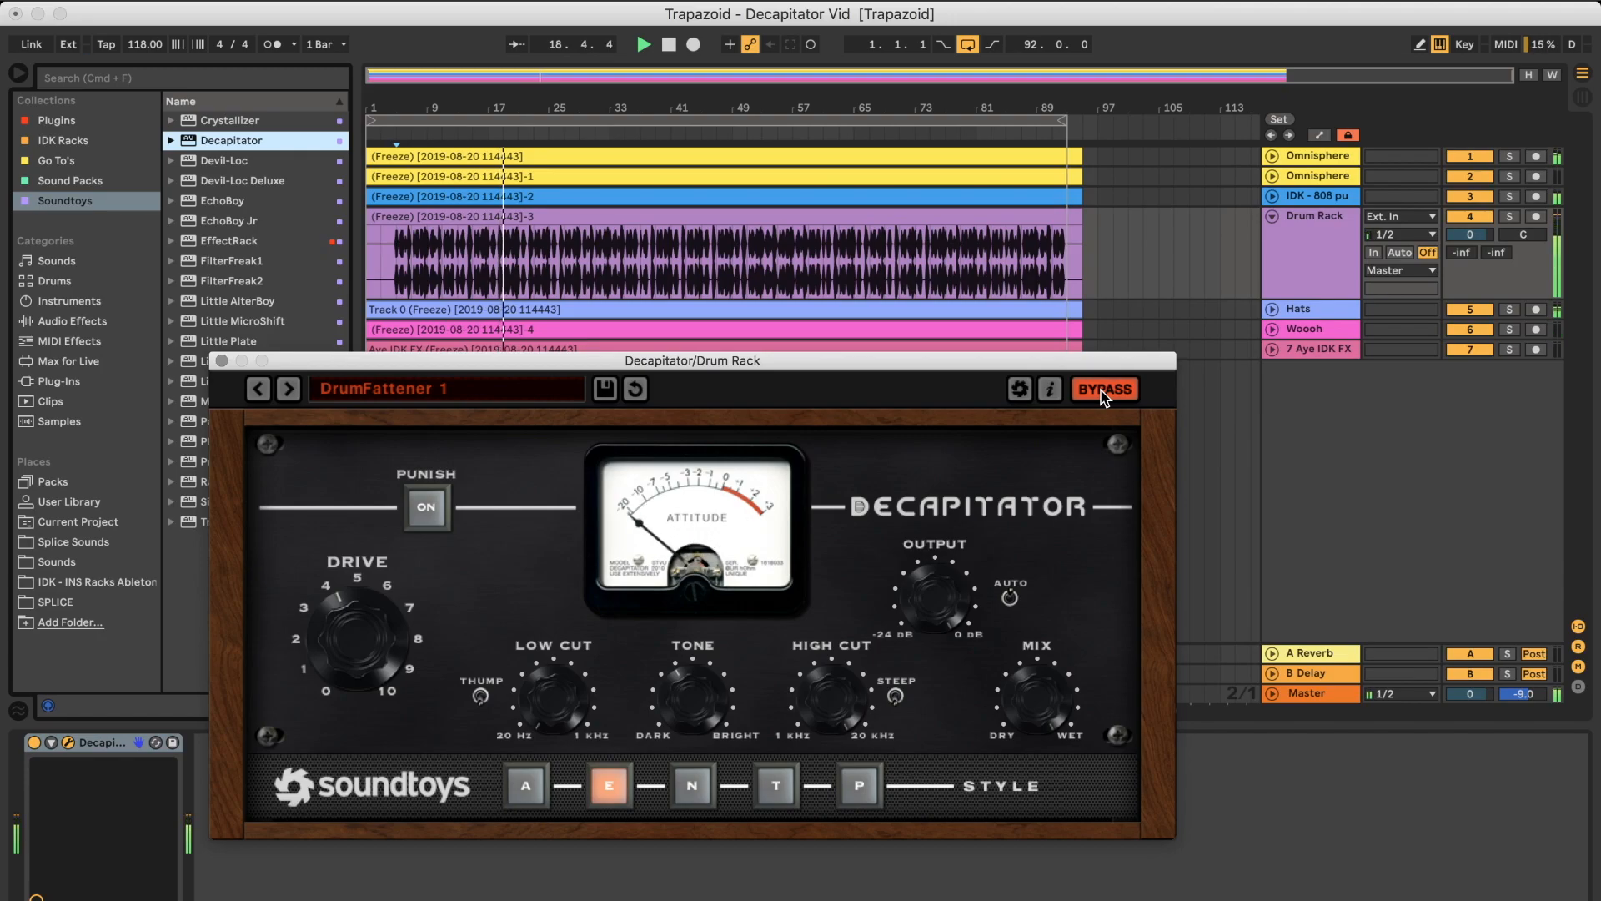
{"action": "left_click", "coordinate": [1103, 390]}
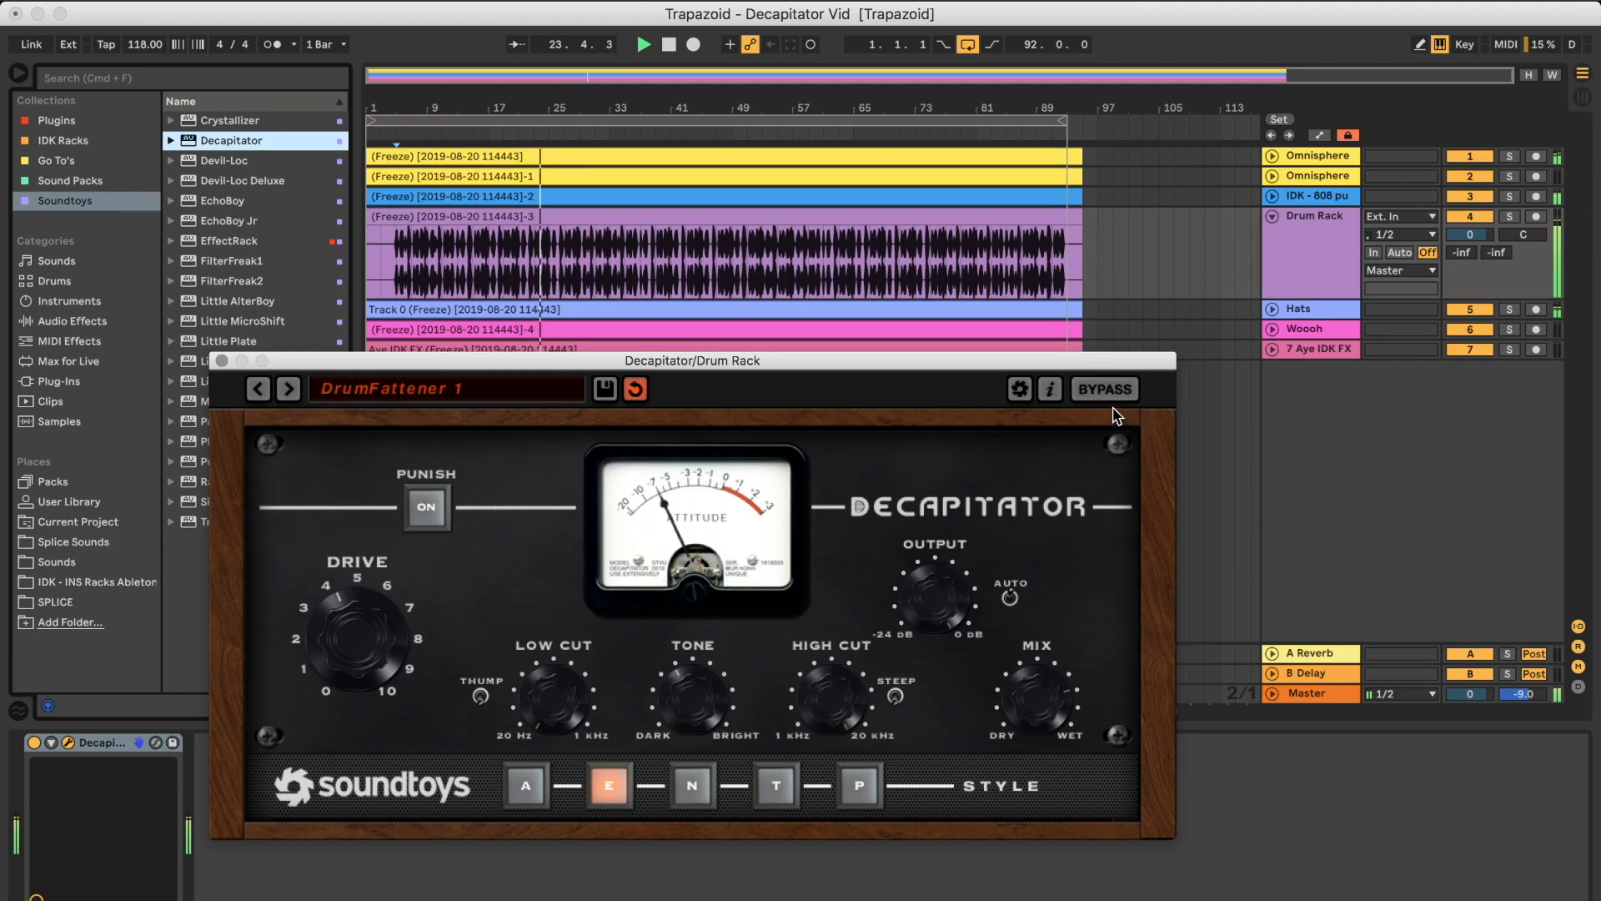
{"action": "left_click", "coordinate": [1104, 389]}
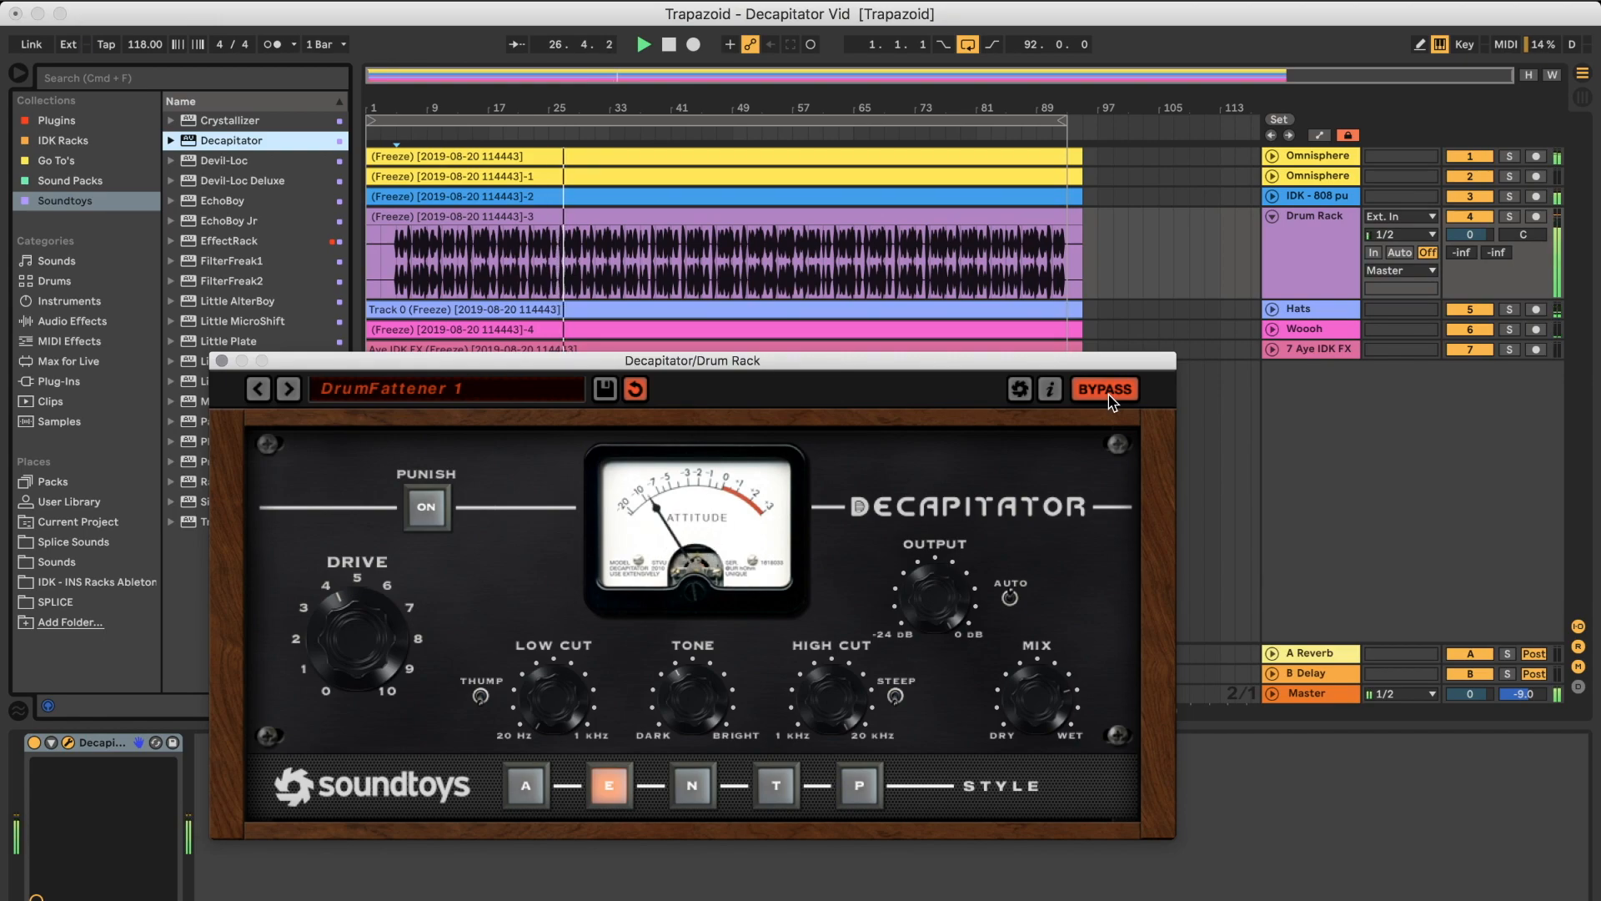
{"action": "left_click", "coordinate": [1104, 389]}
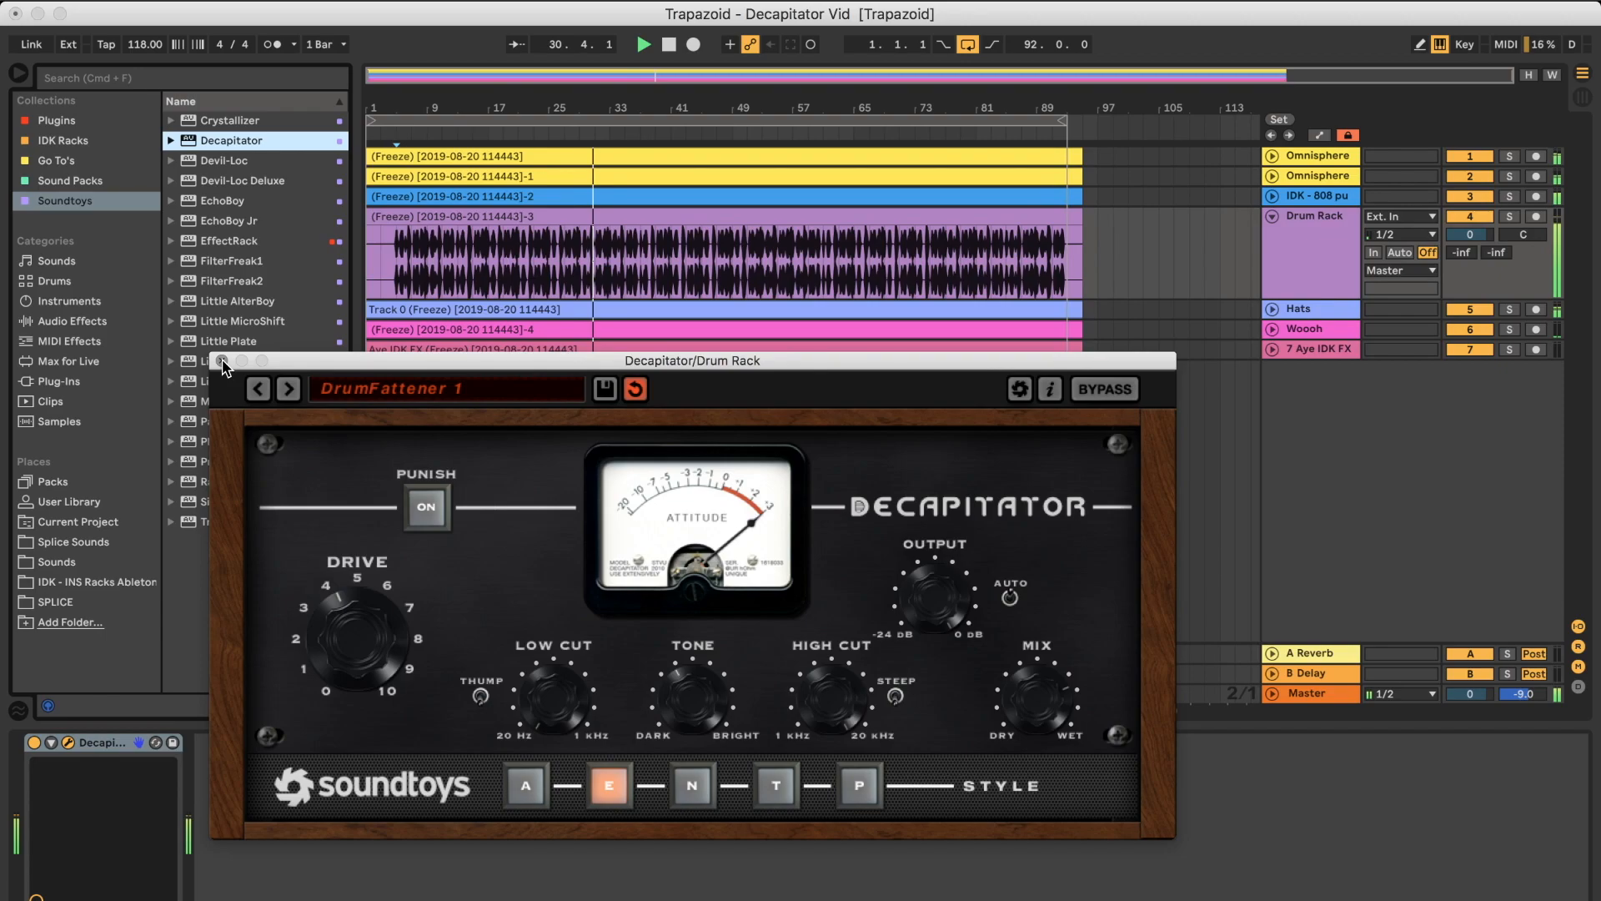
{"action": "left_click", "coordinate": [233, 368]}
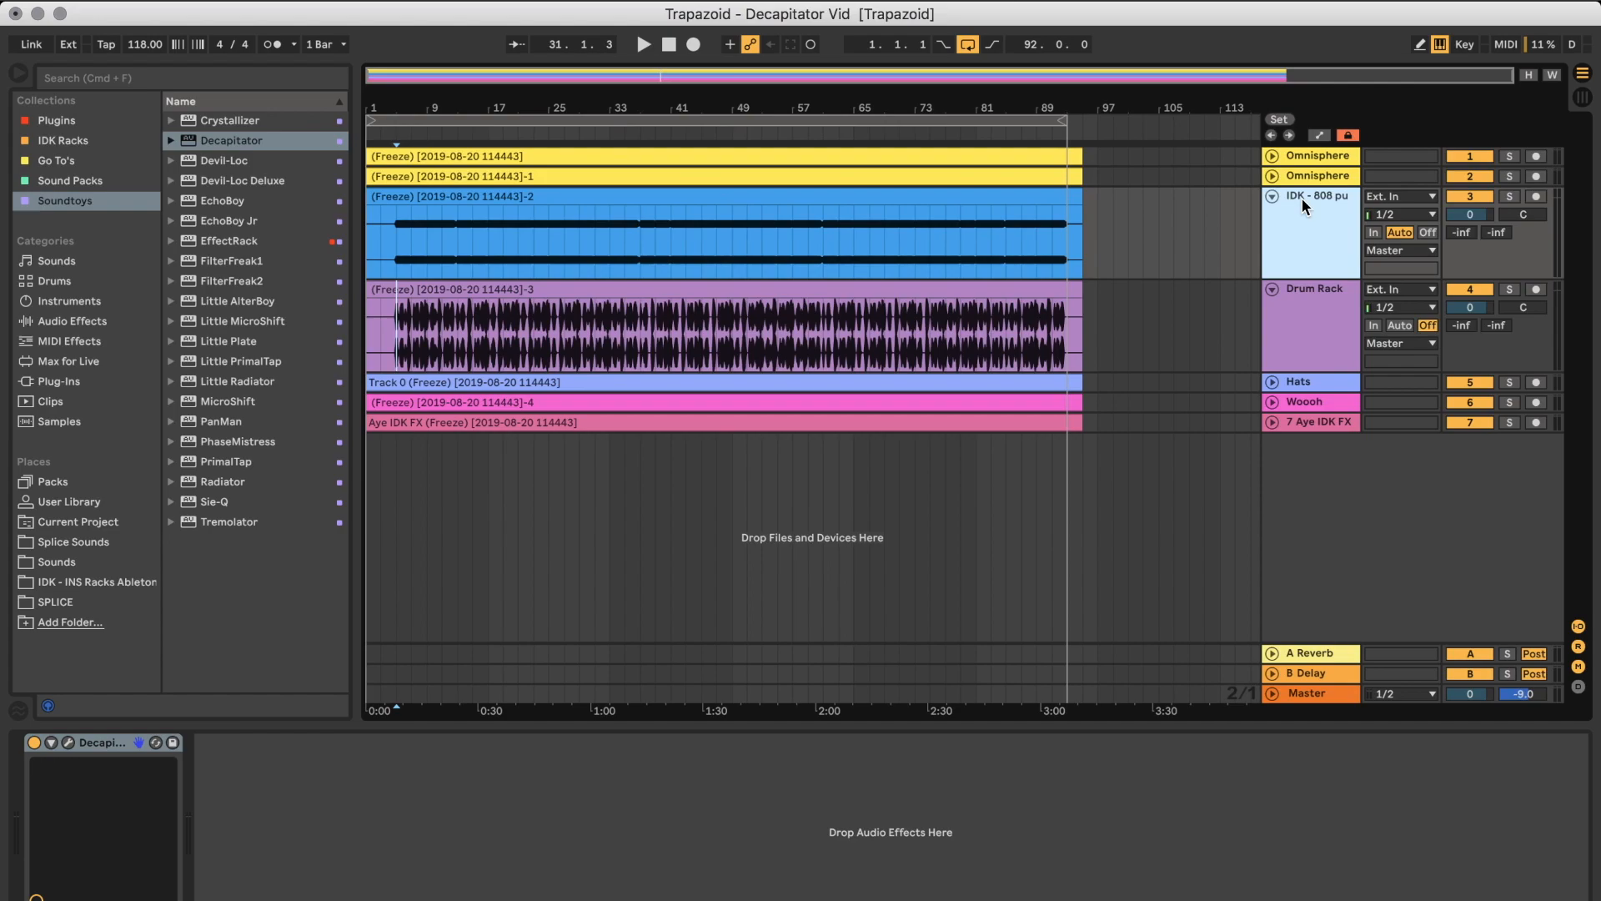
Expand the first Omnisphere track, solo it, and start playback.
{"action": "left_click", "coordinate": [1271, 155]}
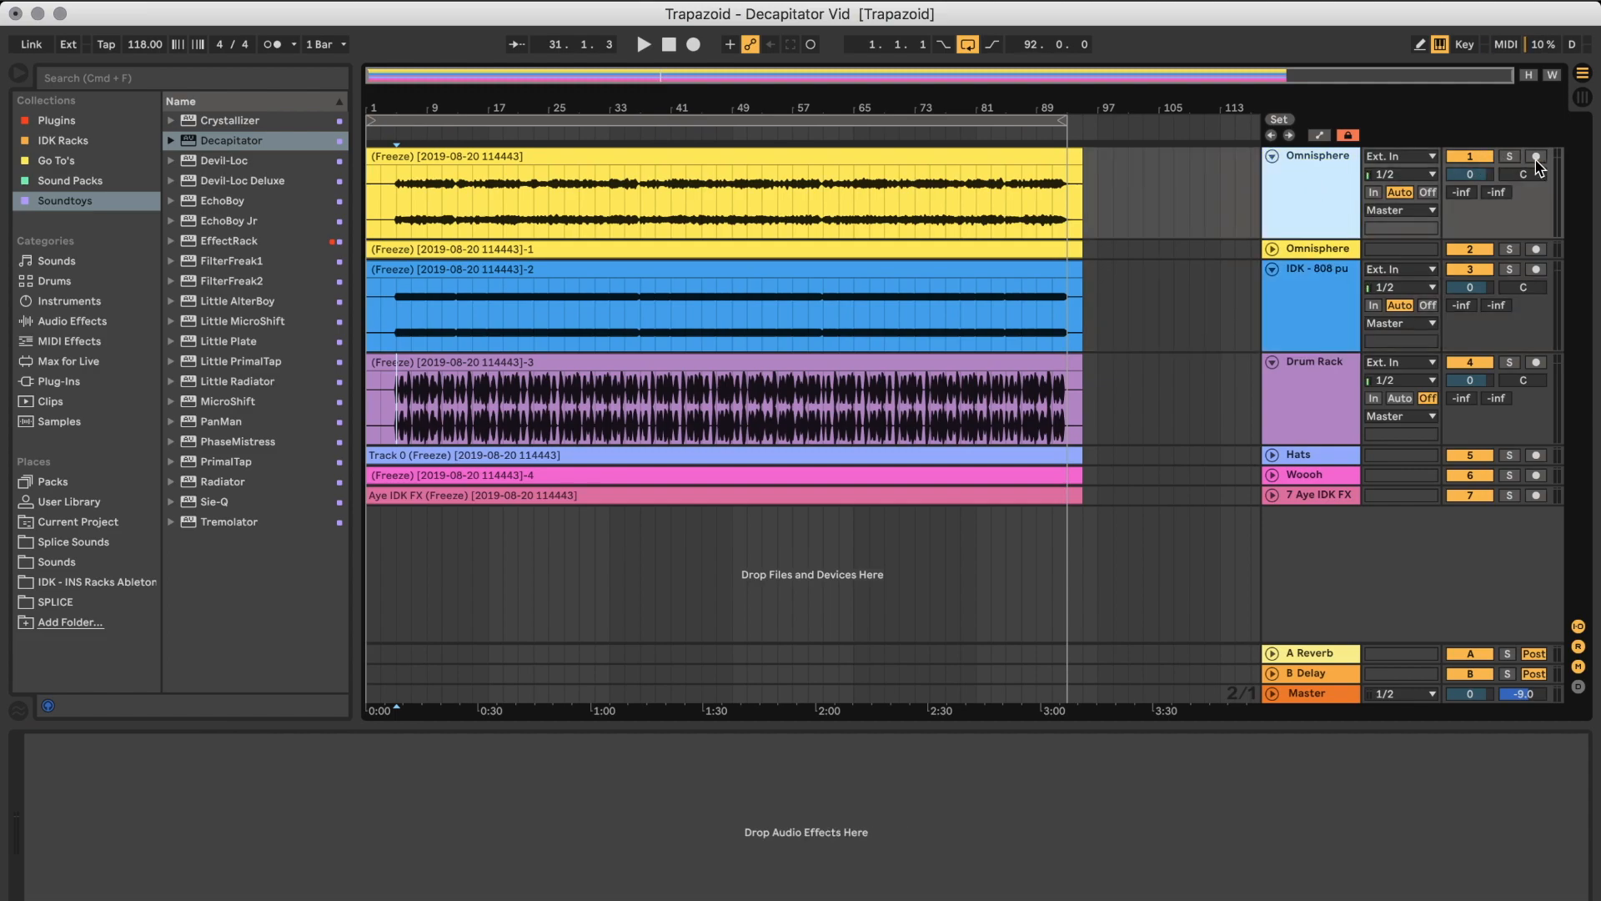
{"action": "left_click", "coordinate": [1509, 156]}
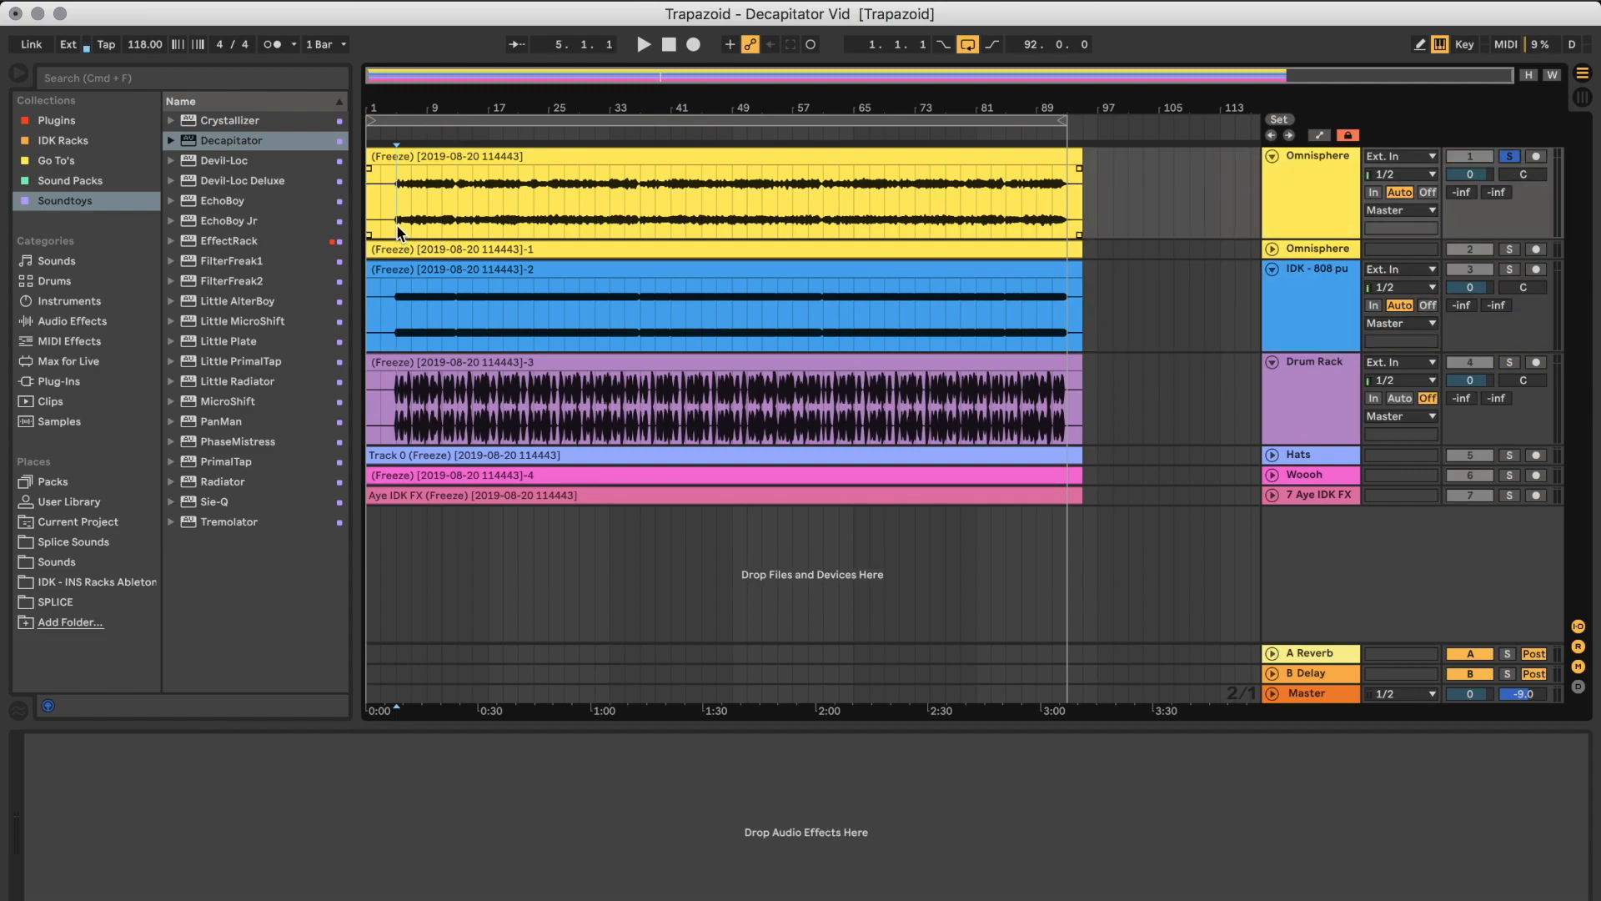
{"action": "left_click", "coordinate": [643, 44]}
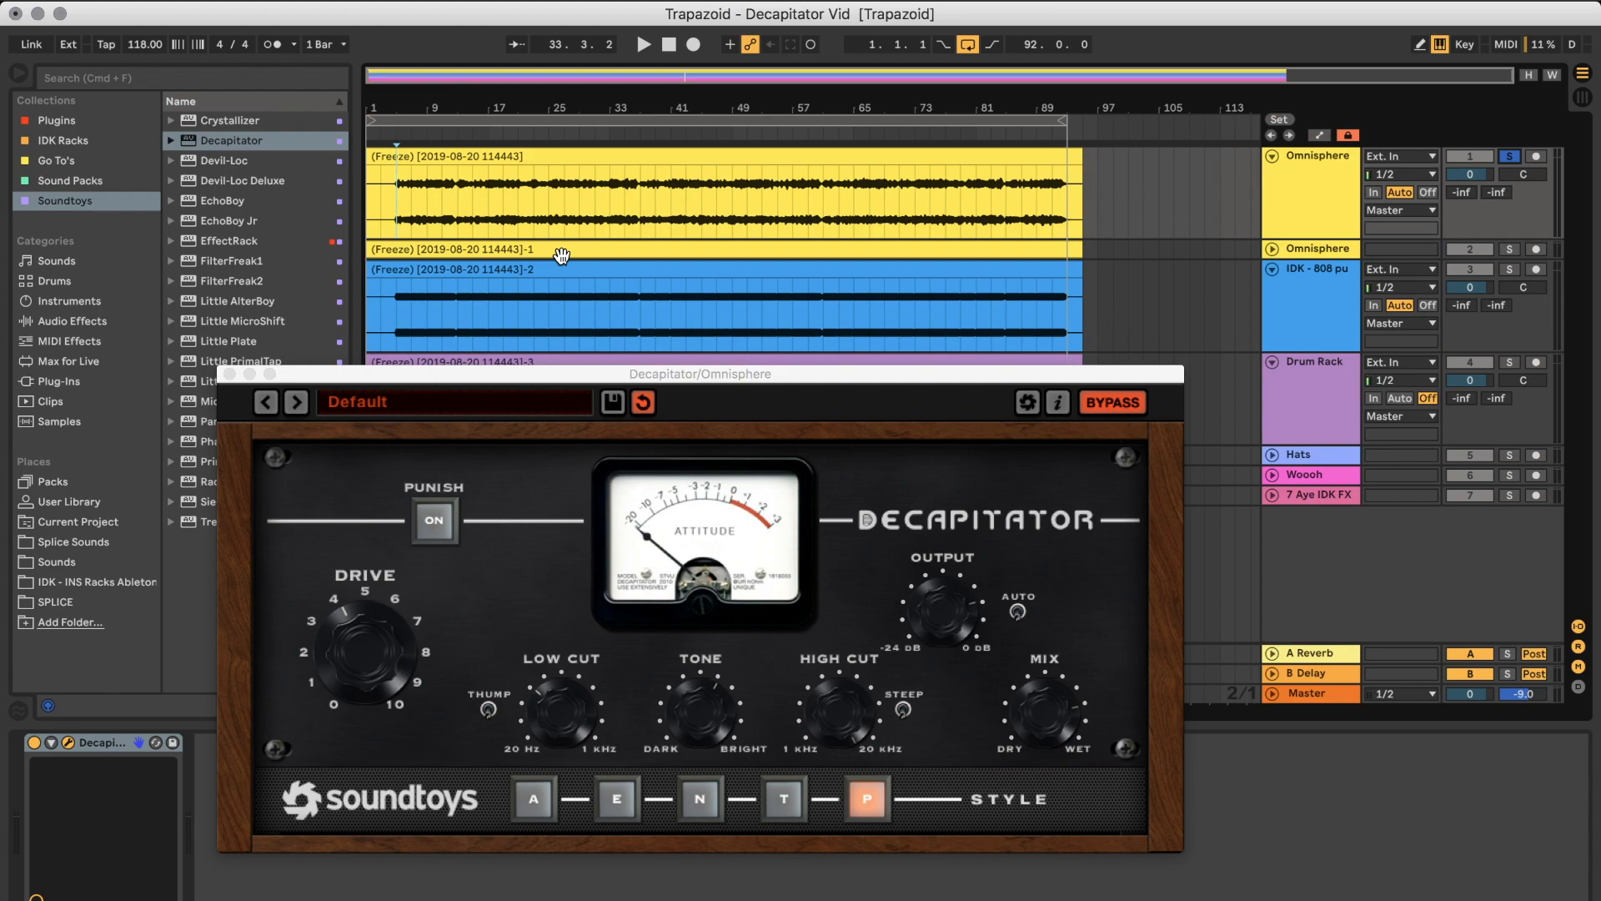
Restart the melody and compare the Omnisphere Decapitator with bypass off, then on.
{"action": "left_click", "coordinate": [643, 44]}
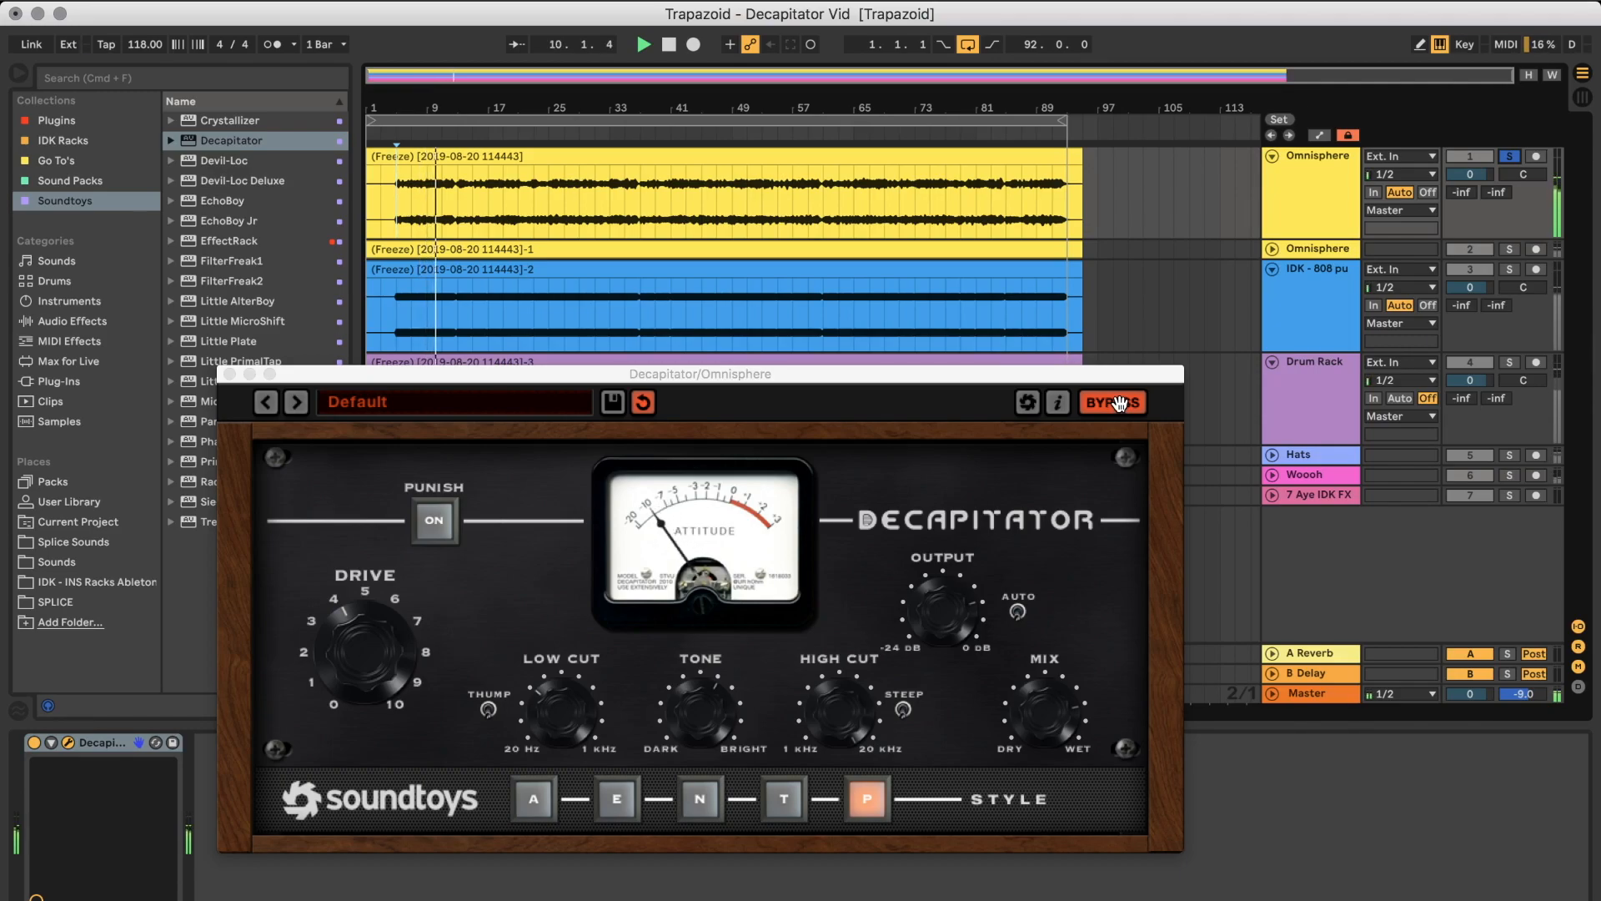
{"action": "left_click", "coordinate": [1112, 401]}
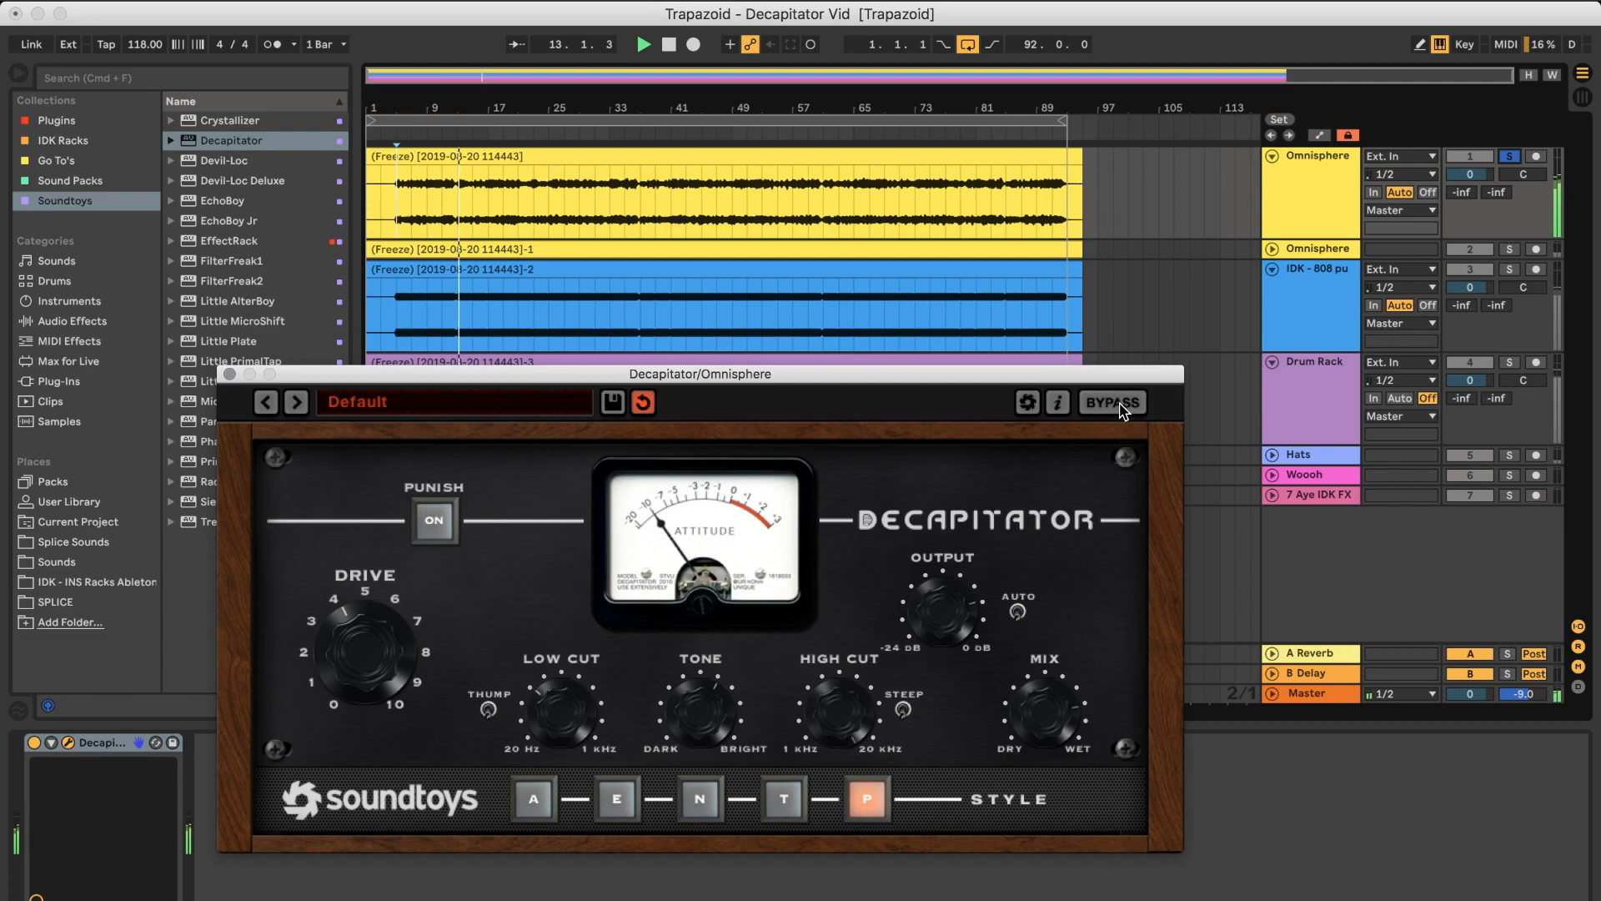
{"action": "left_click", "coordinate": [1111, 401]}
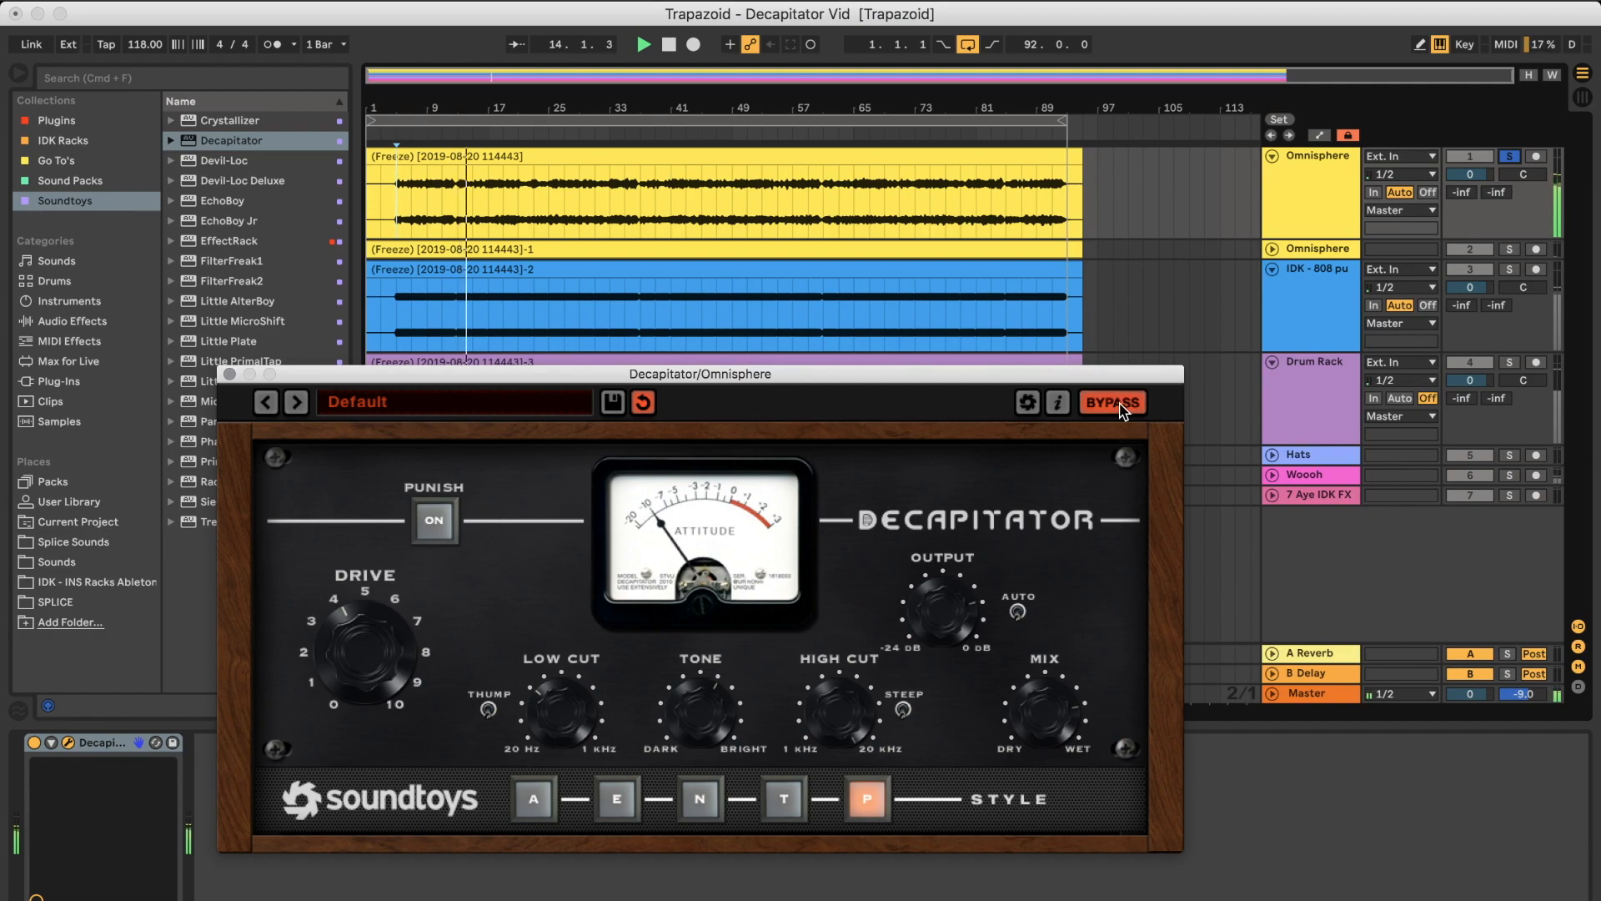